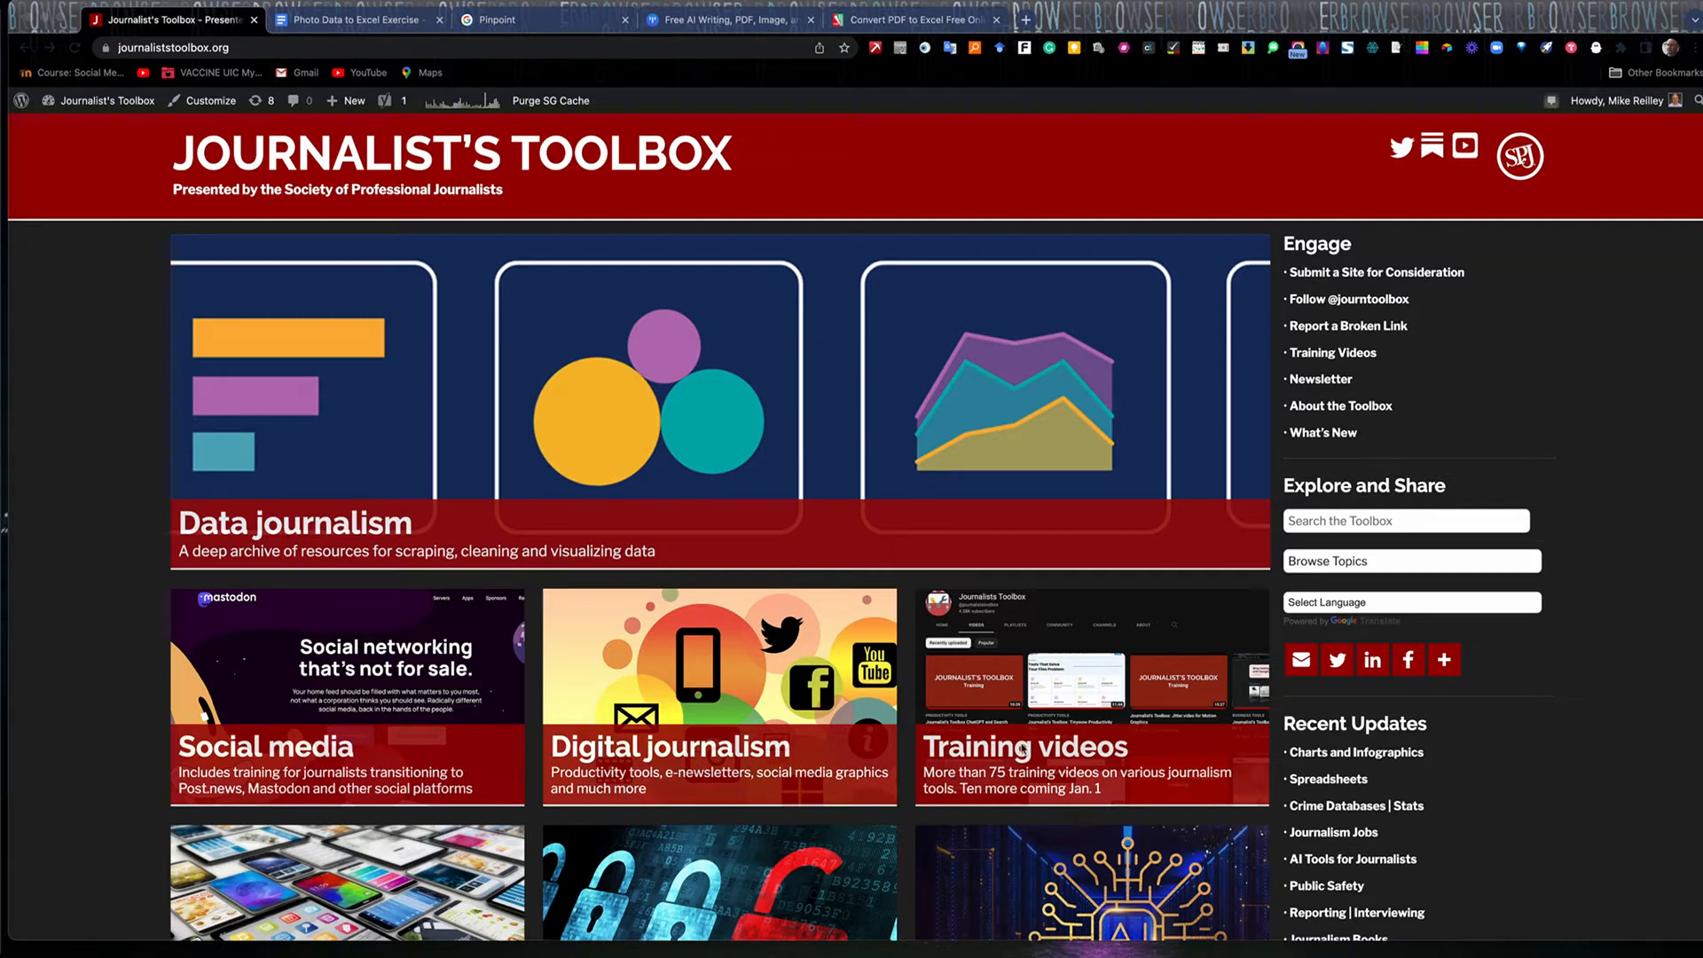
mouse_move(1318, 457)
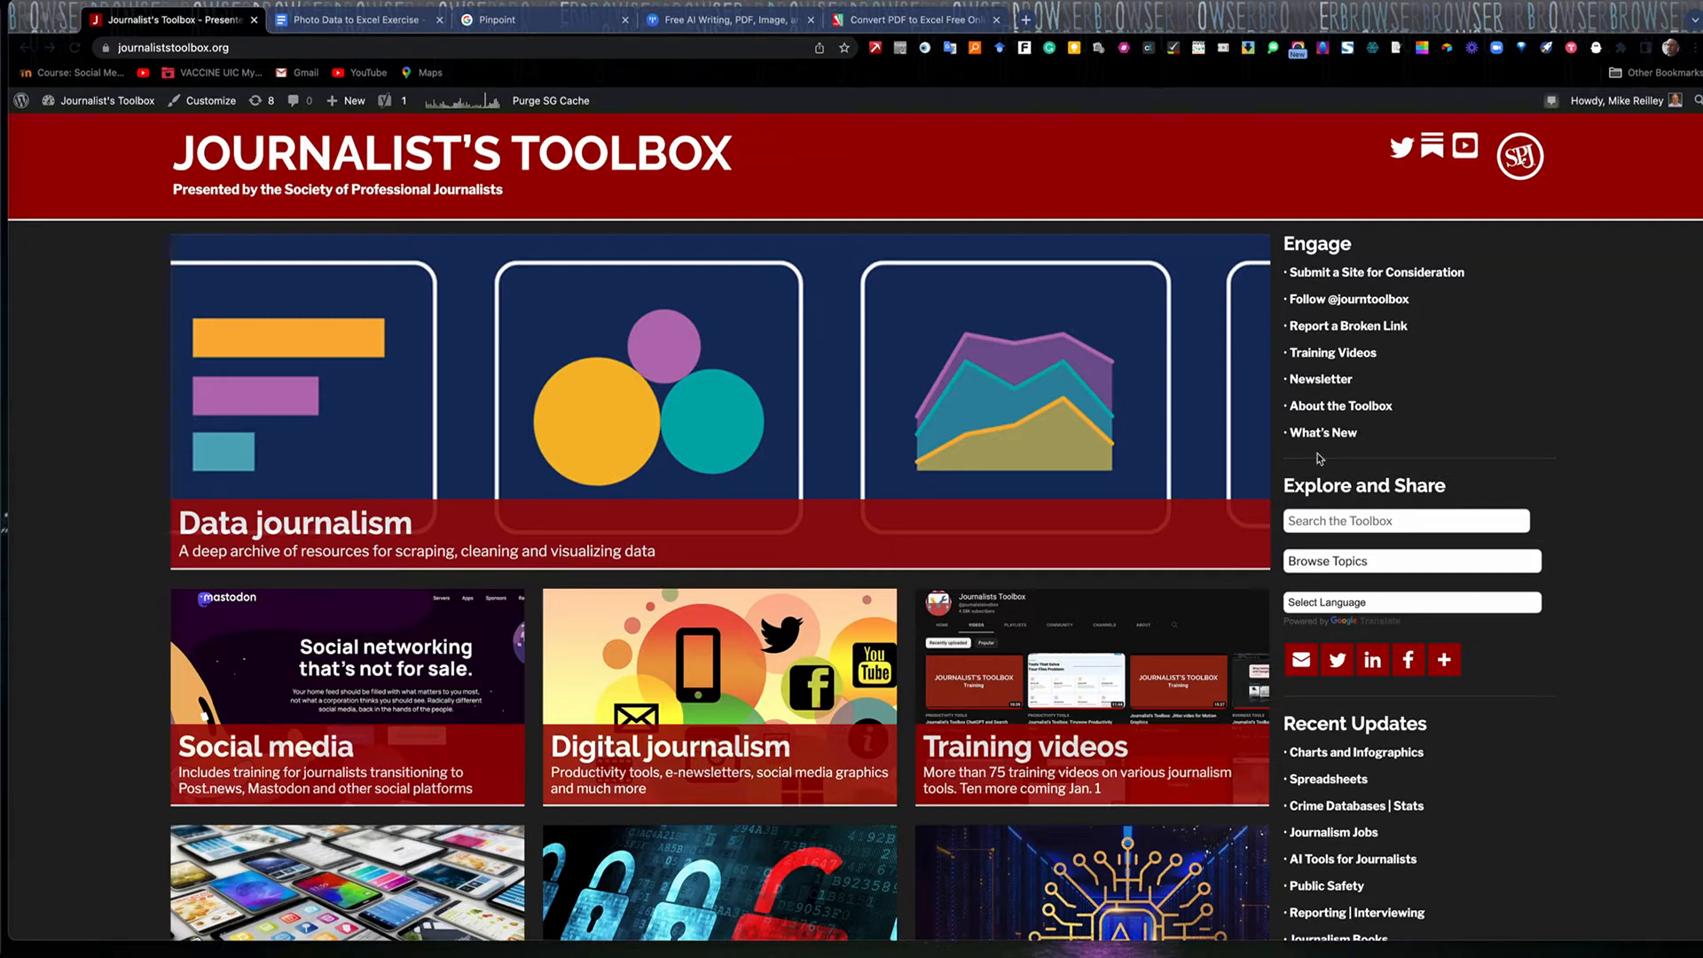
mouse_move(1309, 360)
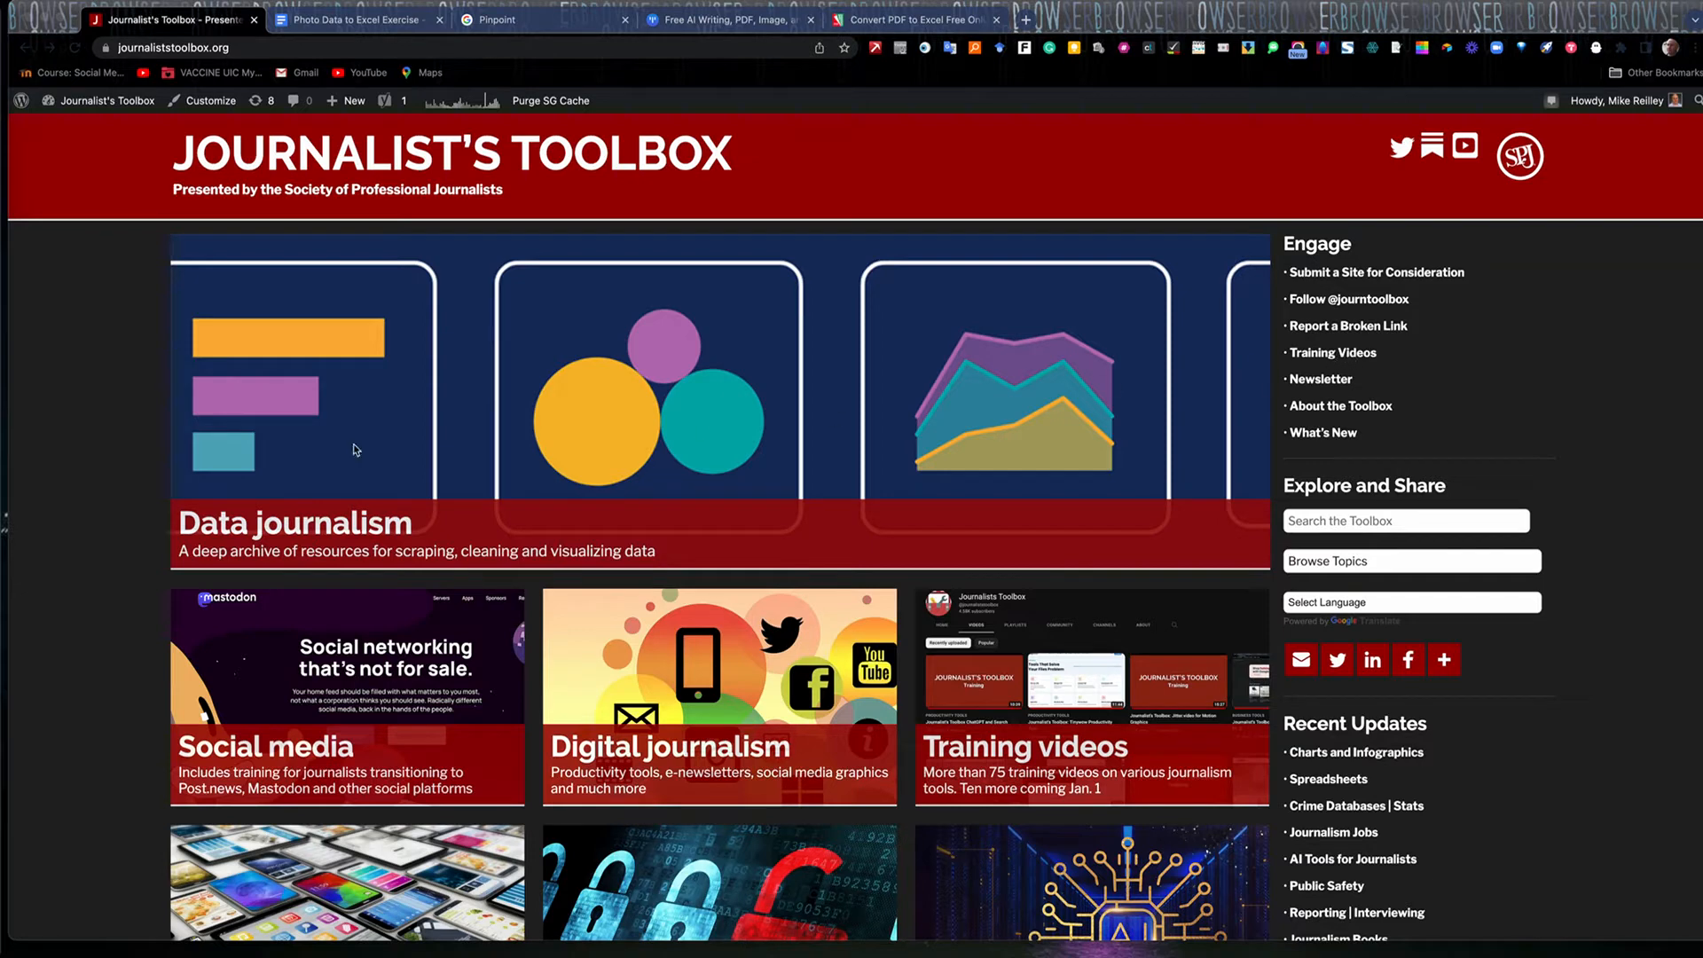
mouse_move(271, 532)
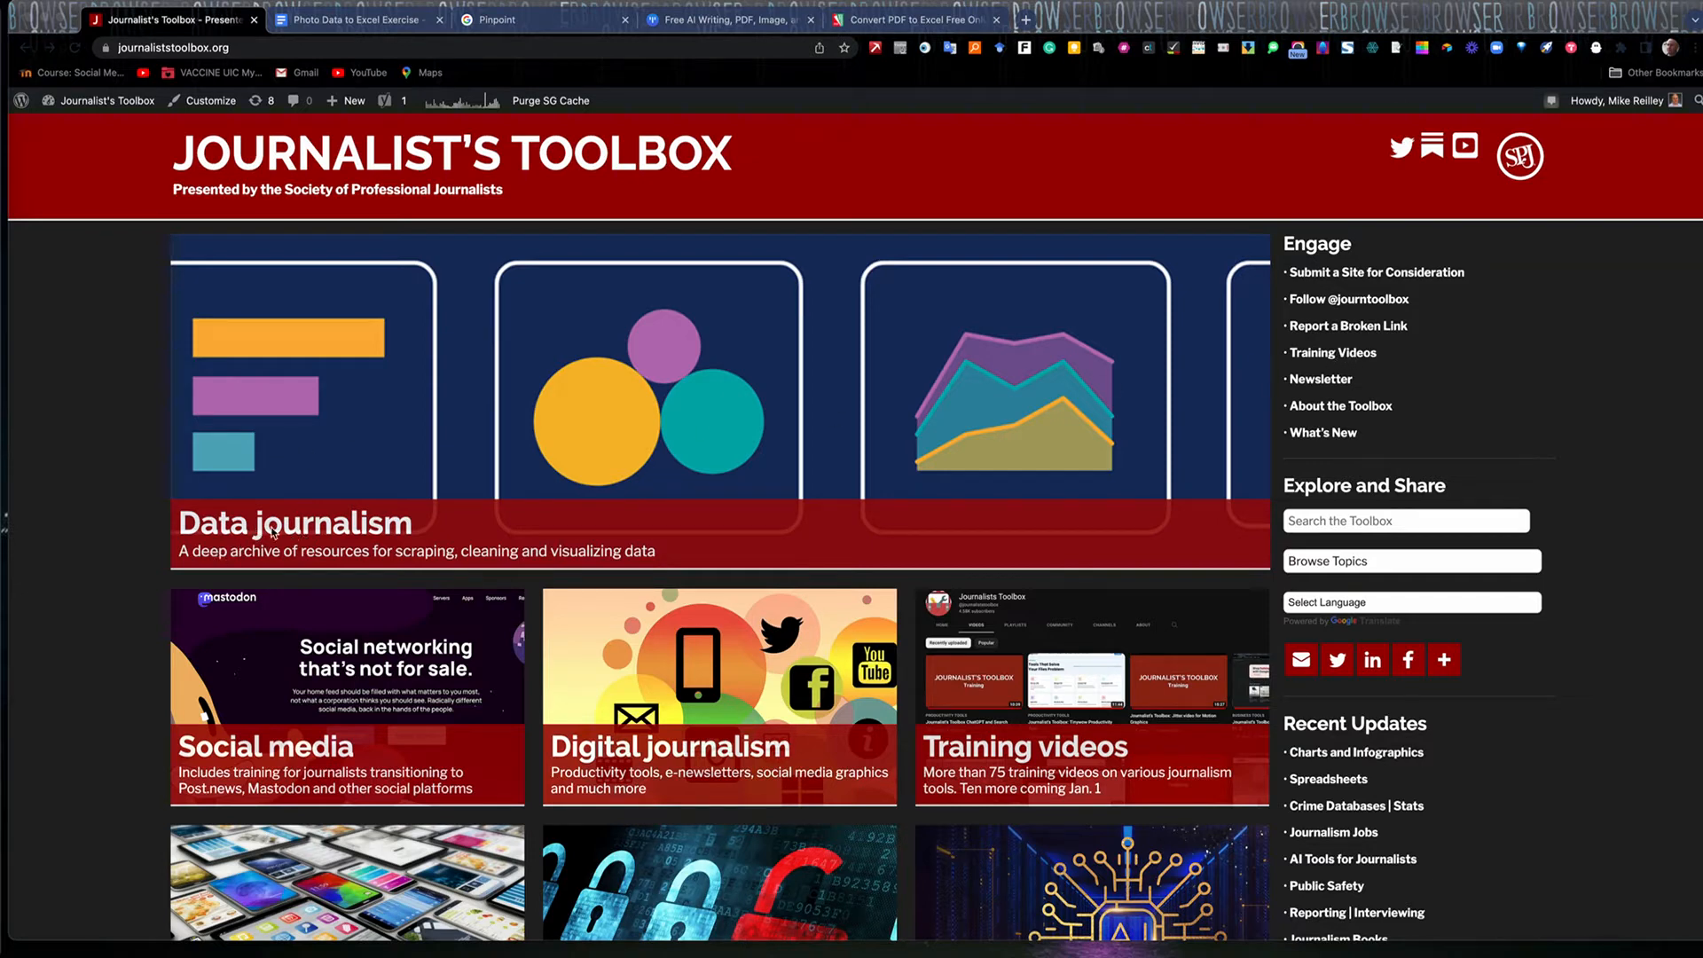
mouse_move(204, 521)
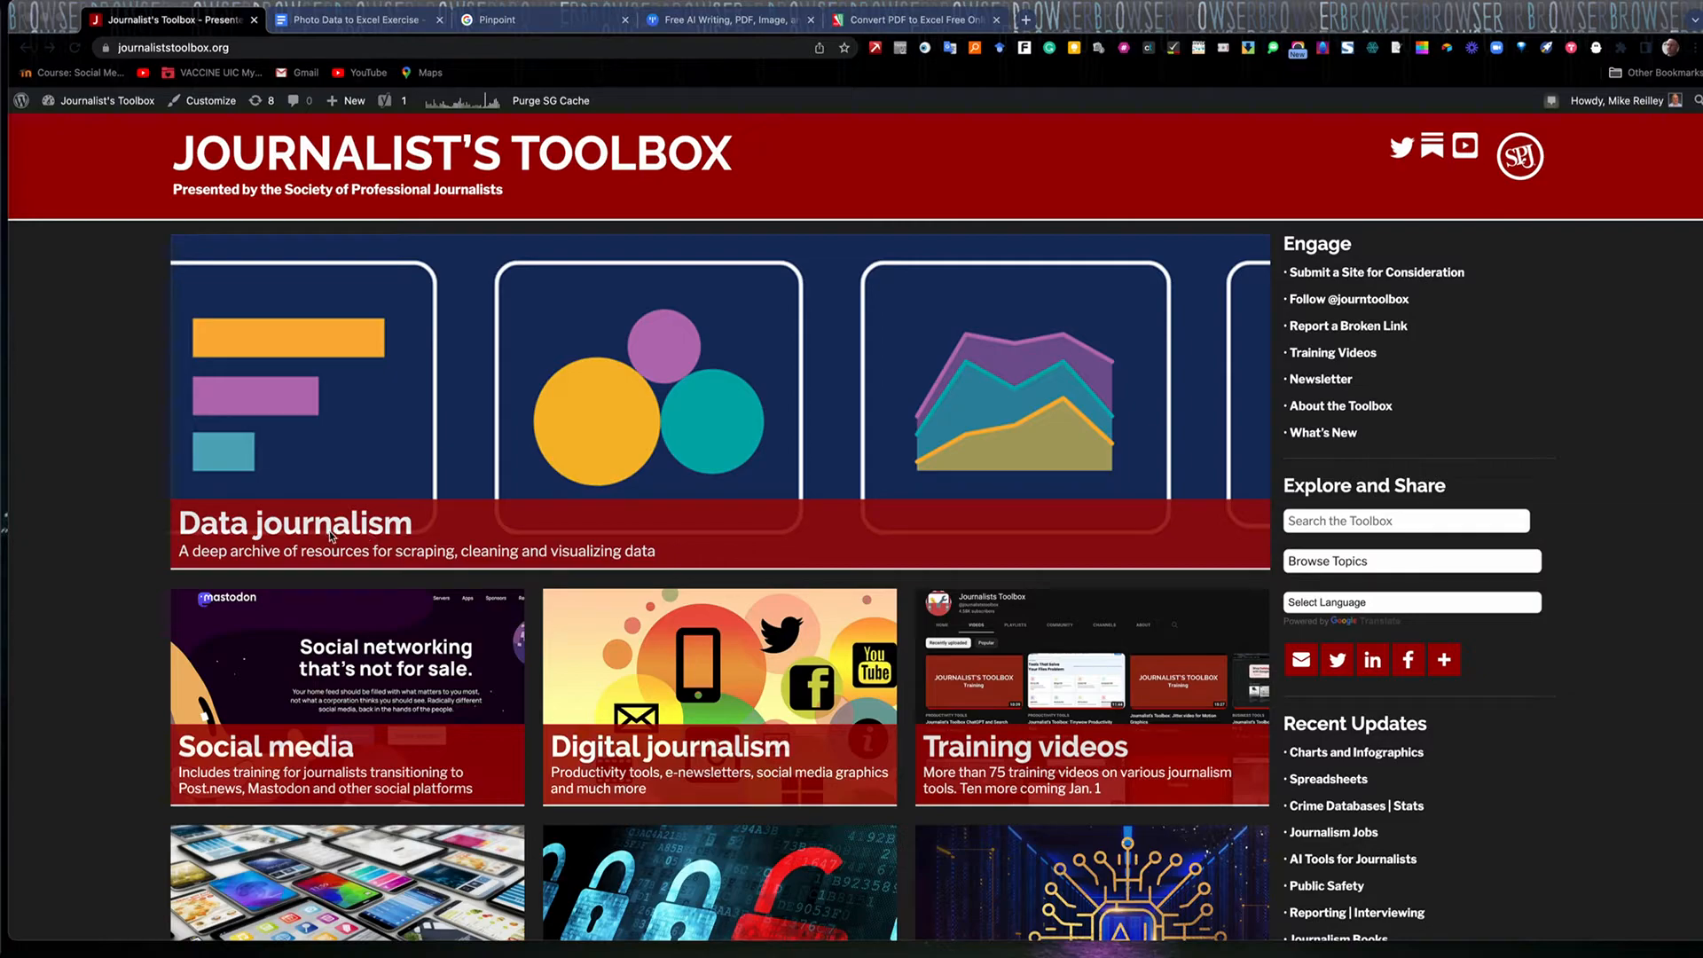
- Scroll the Data journalism page down through its archives from Charts and Infographics to Data Scraping
scroll("down", 3)
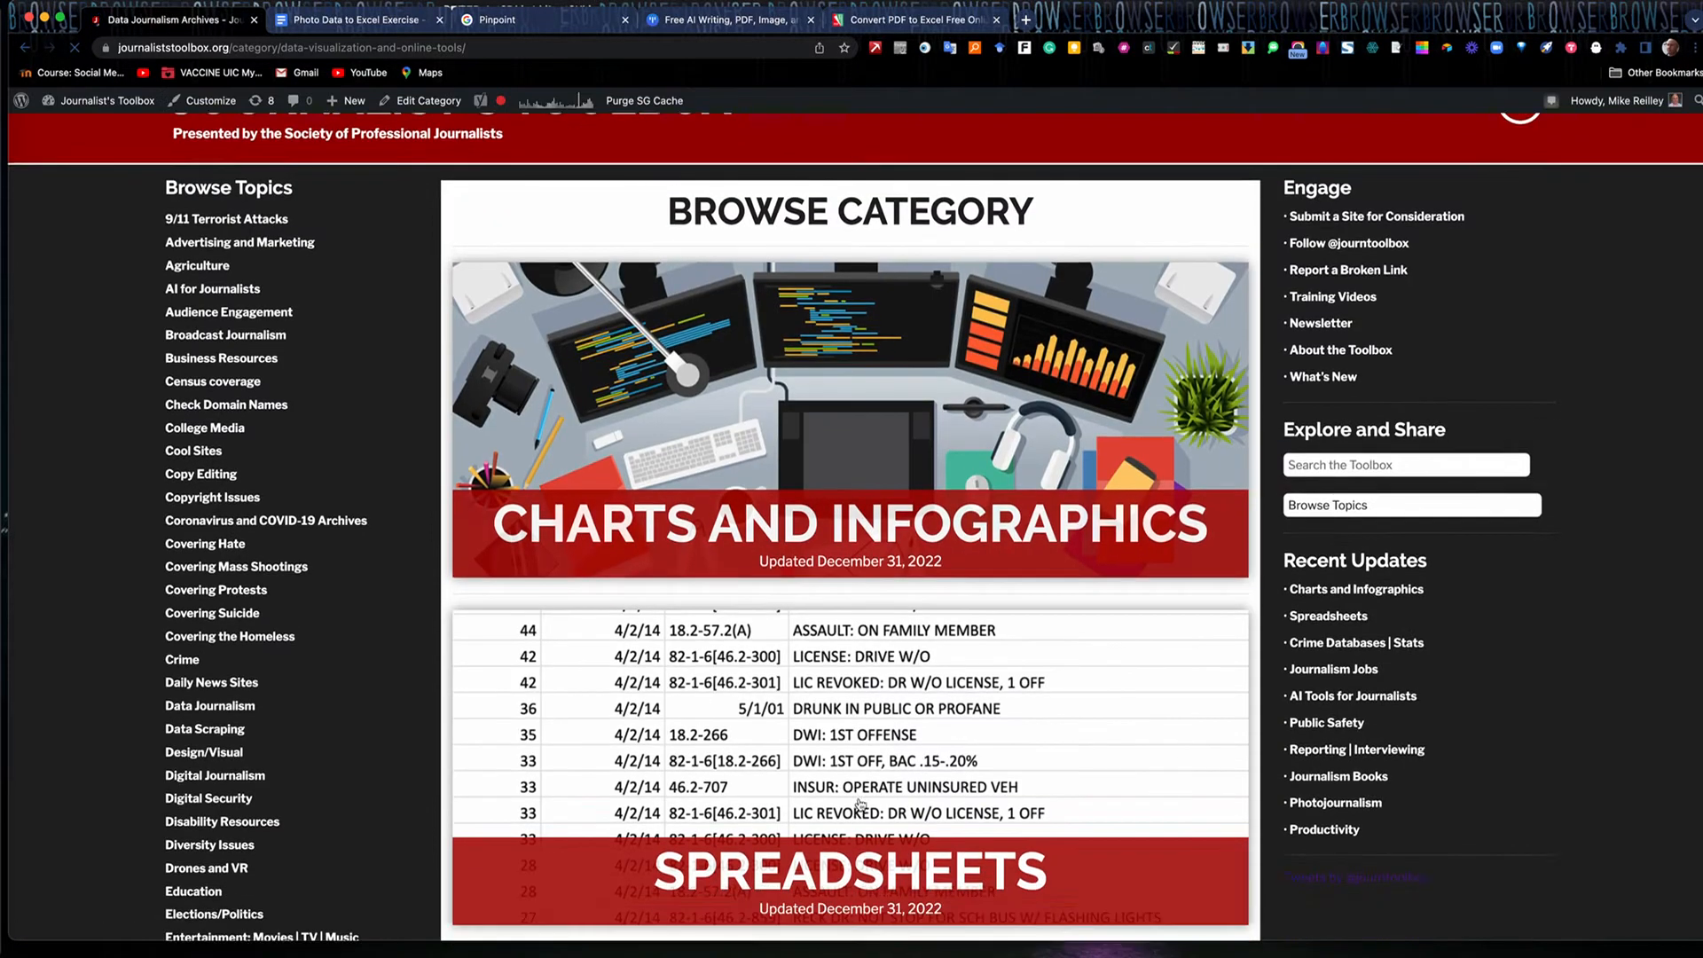
scroll("down", 3)
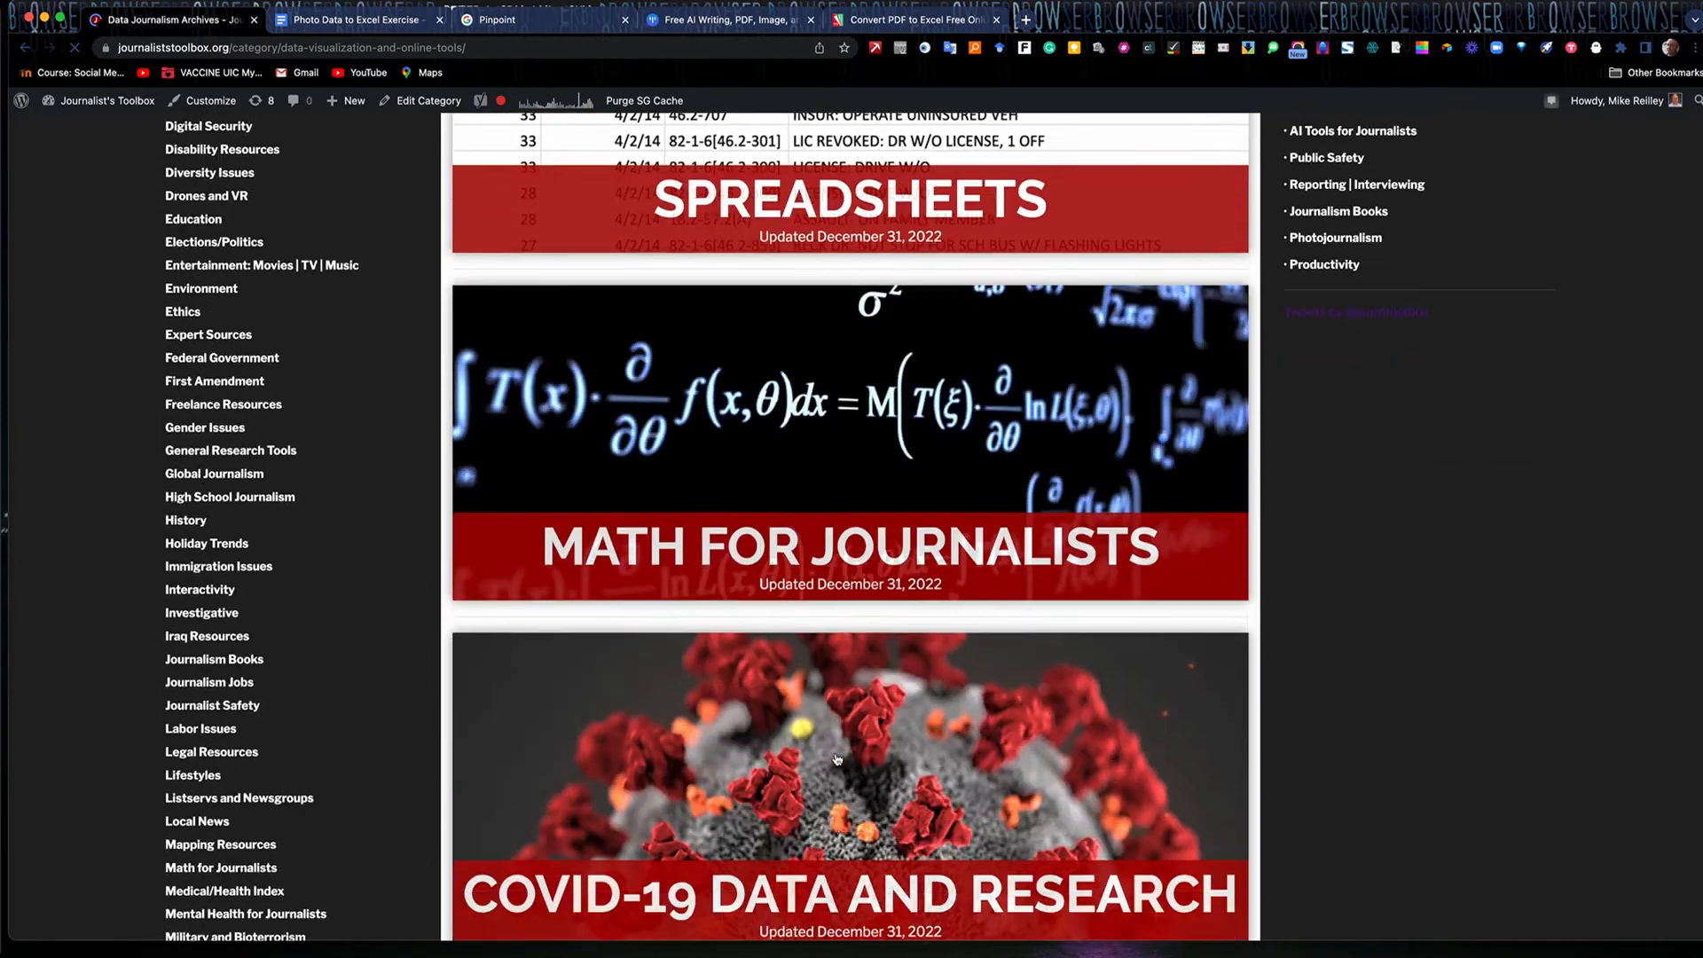
scroll("down", 3)
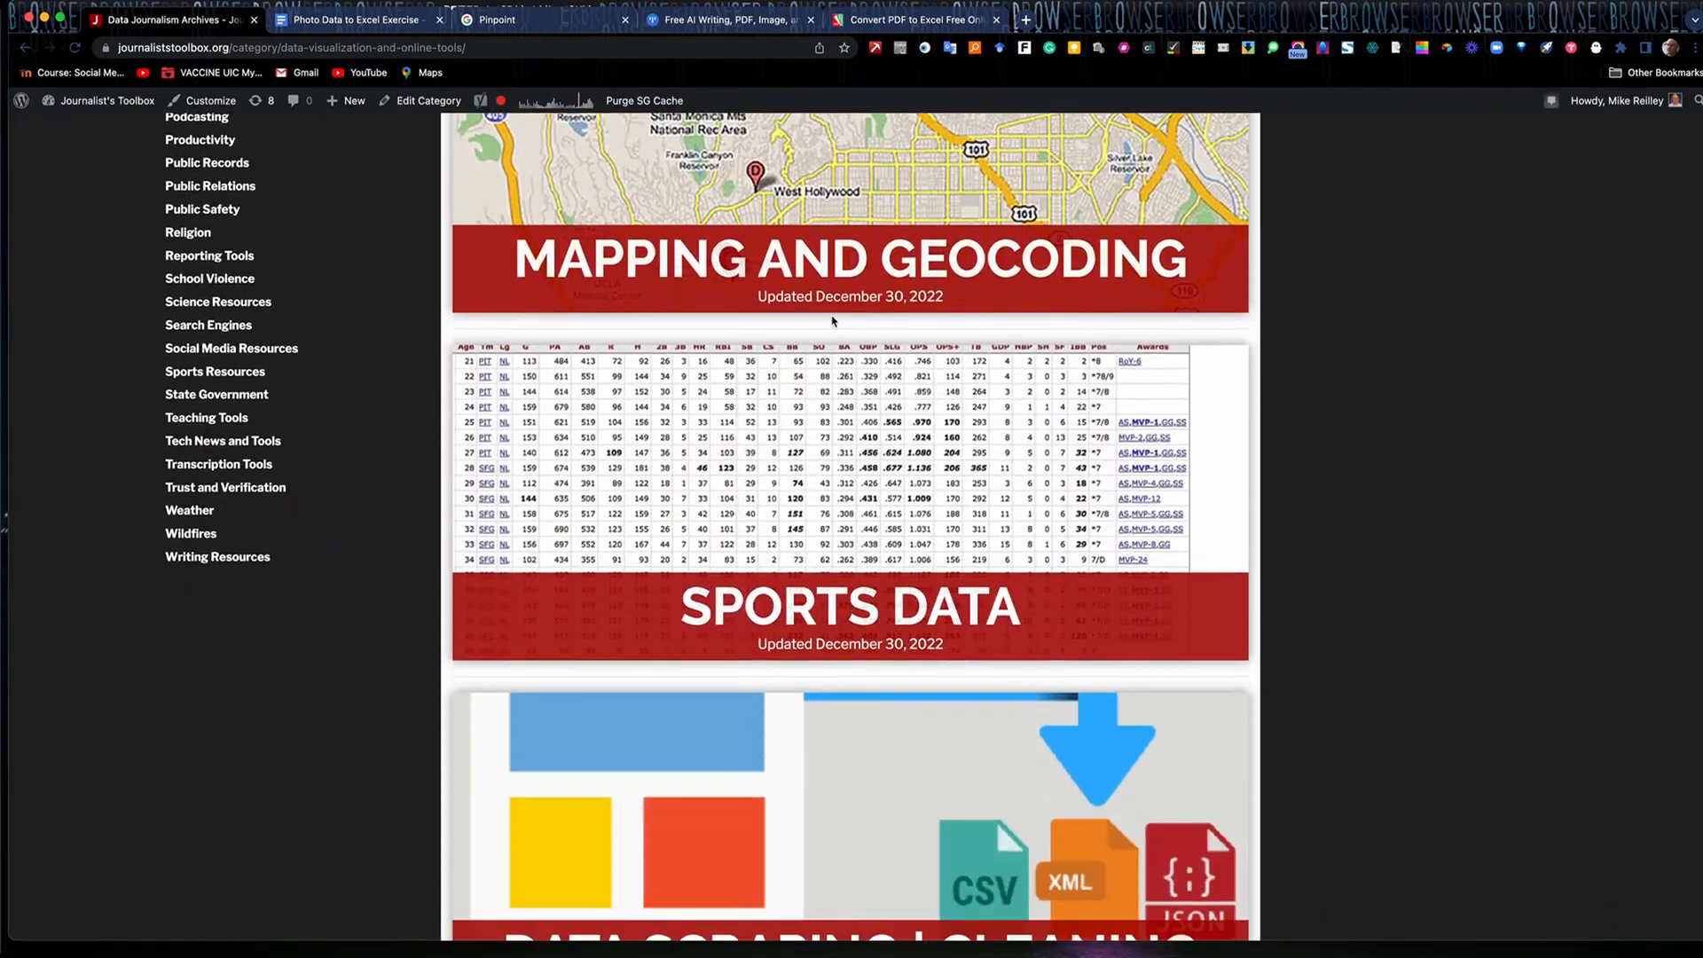
scroll("down", 3)
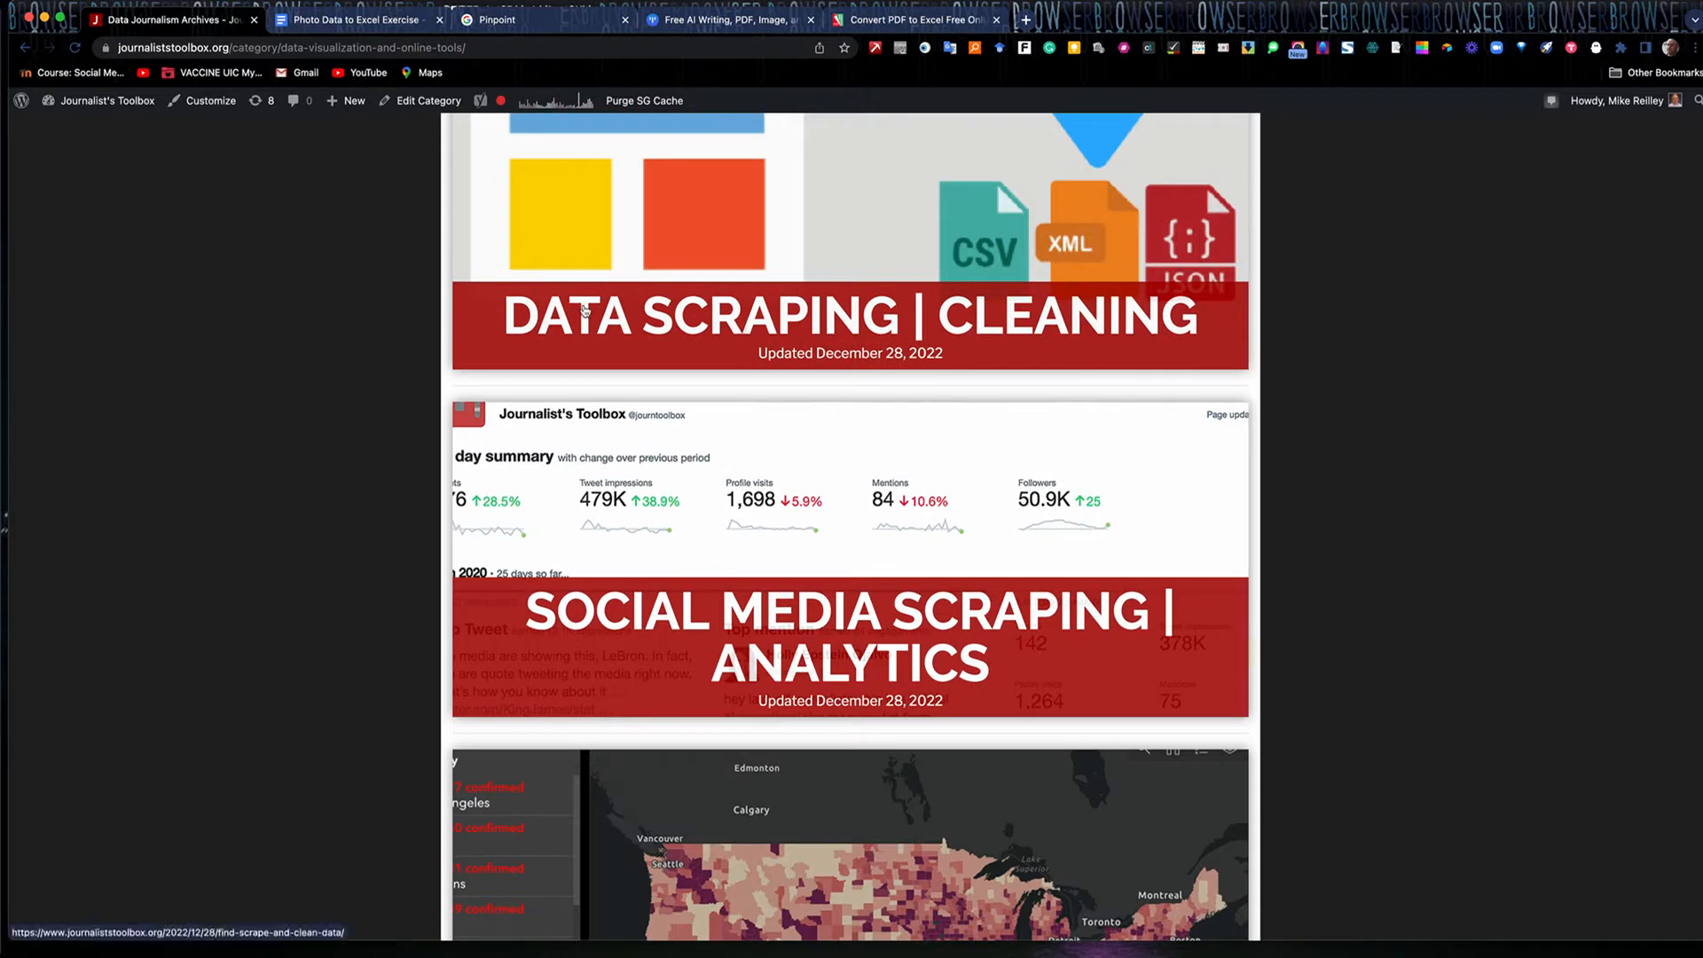
mouse_move(1084, 337)
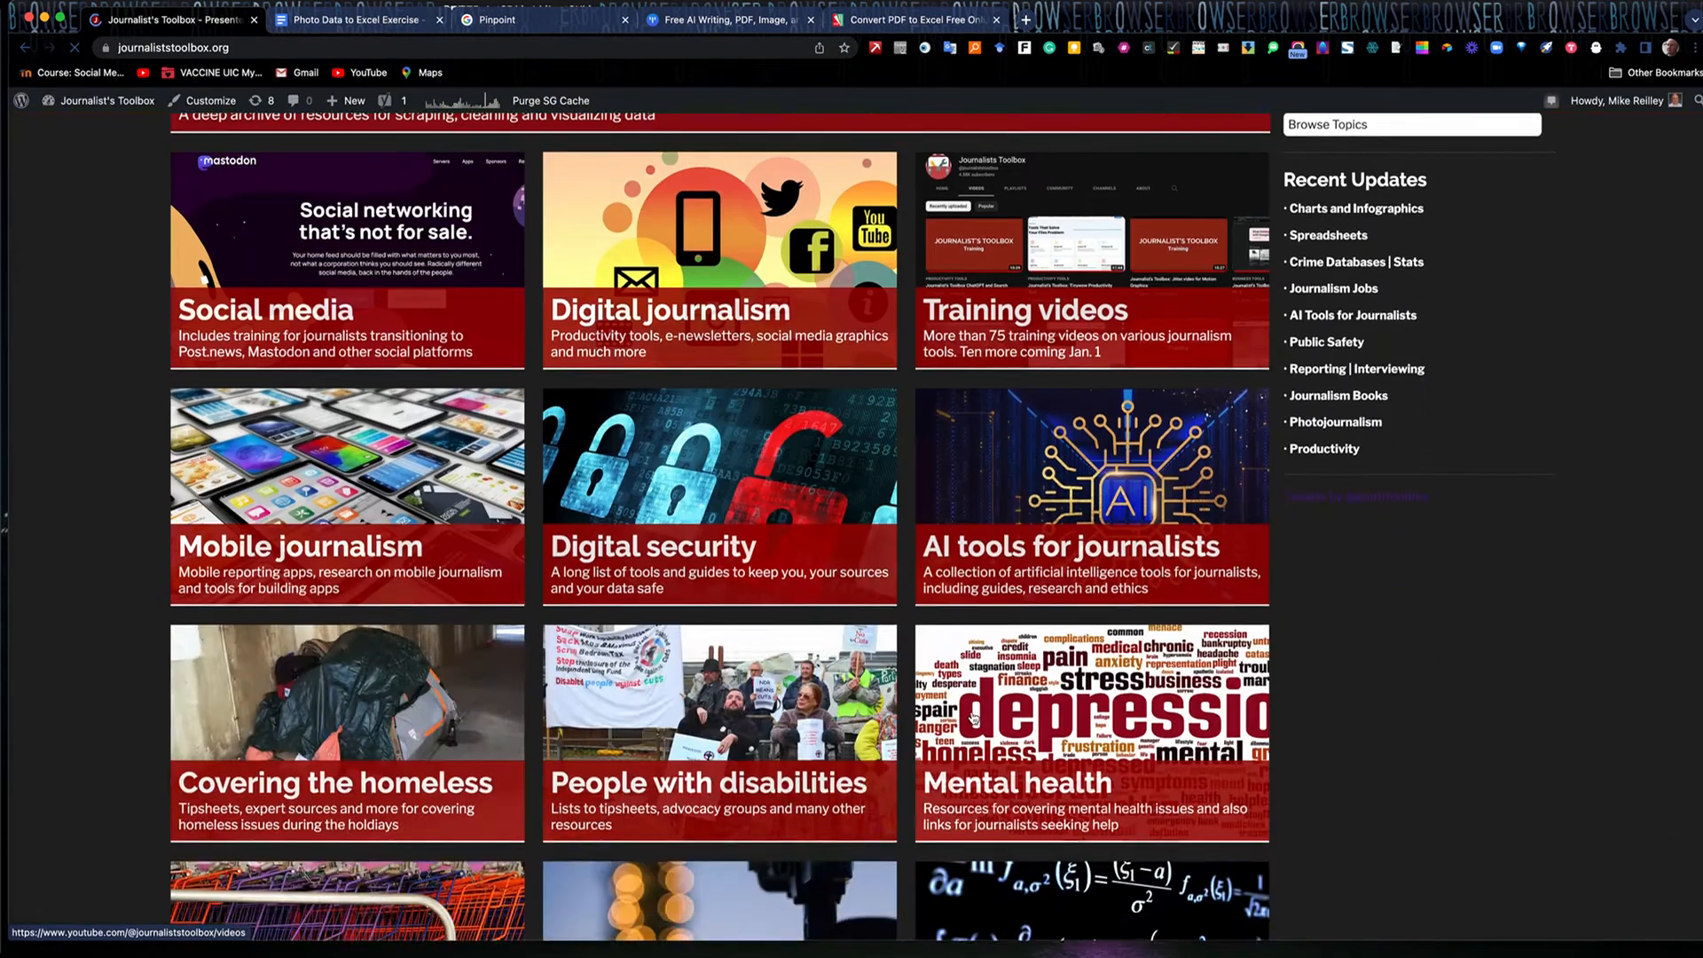
- Scroll the homepage topic grid from Social media to Journalism jobs, then back toward the top
scroll("down", 3)
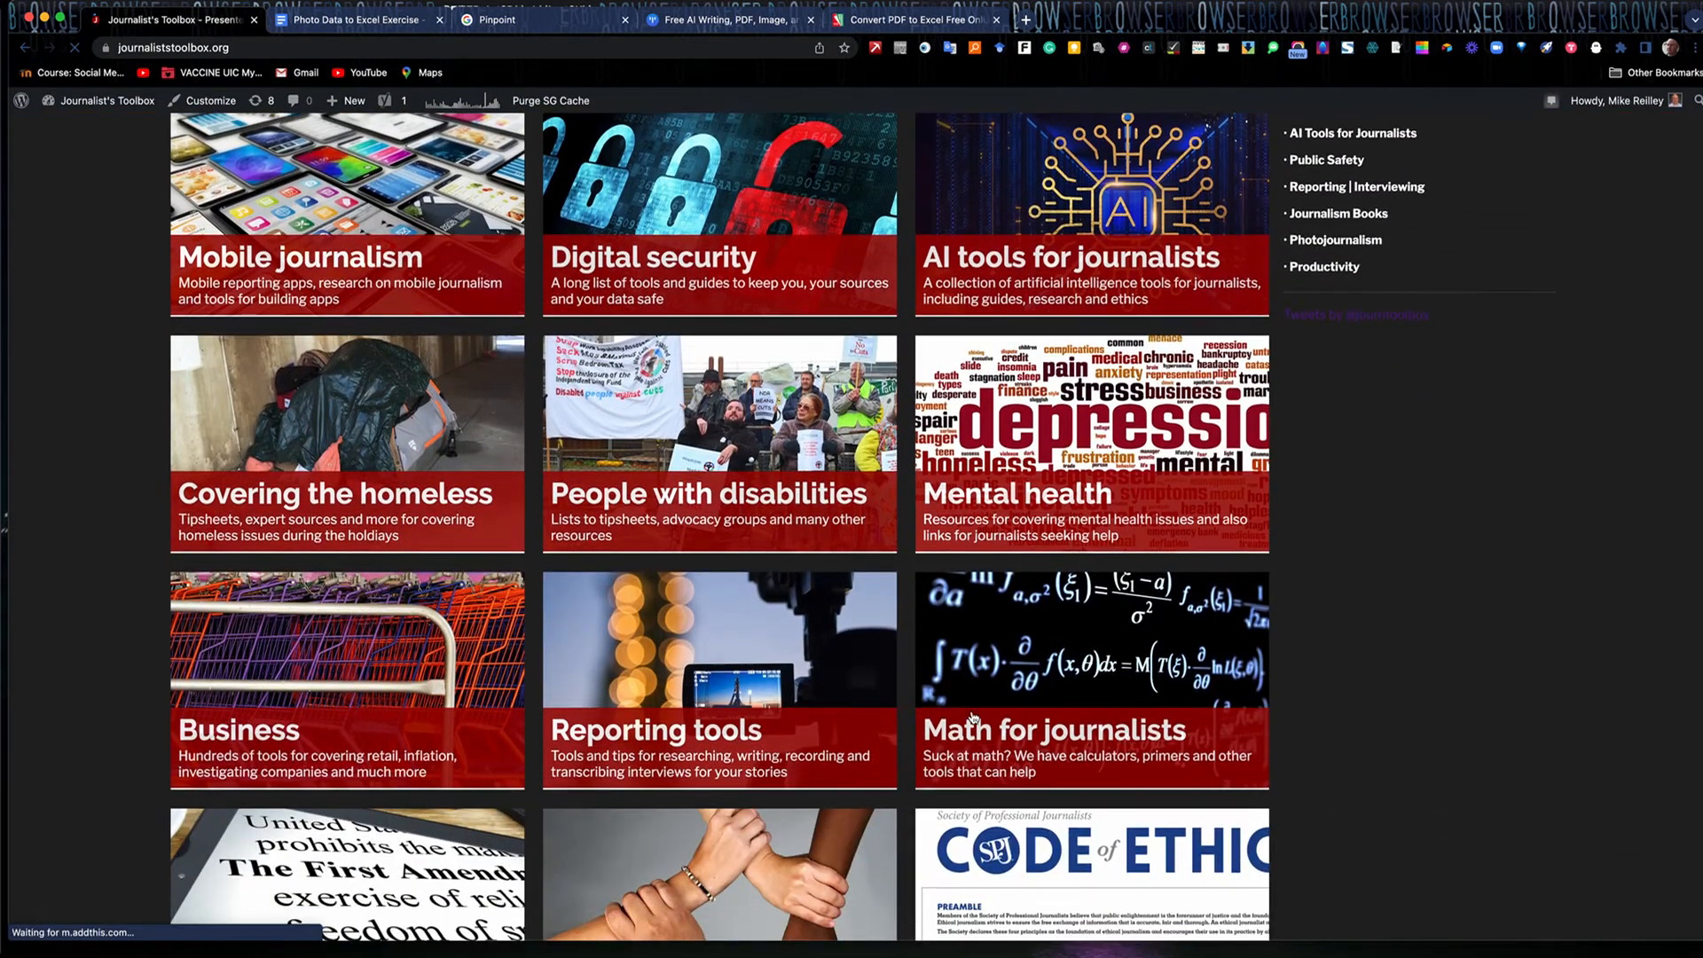
scroll("down", 3)
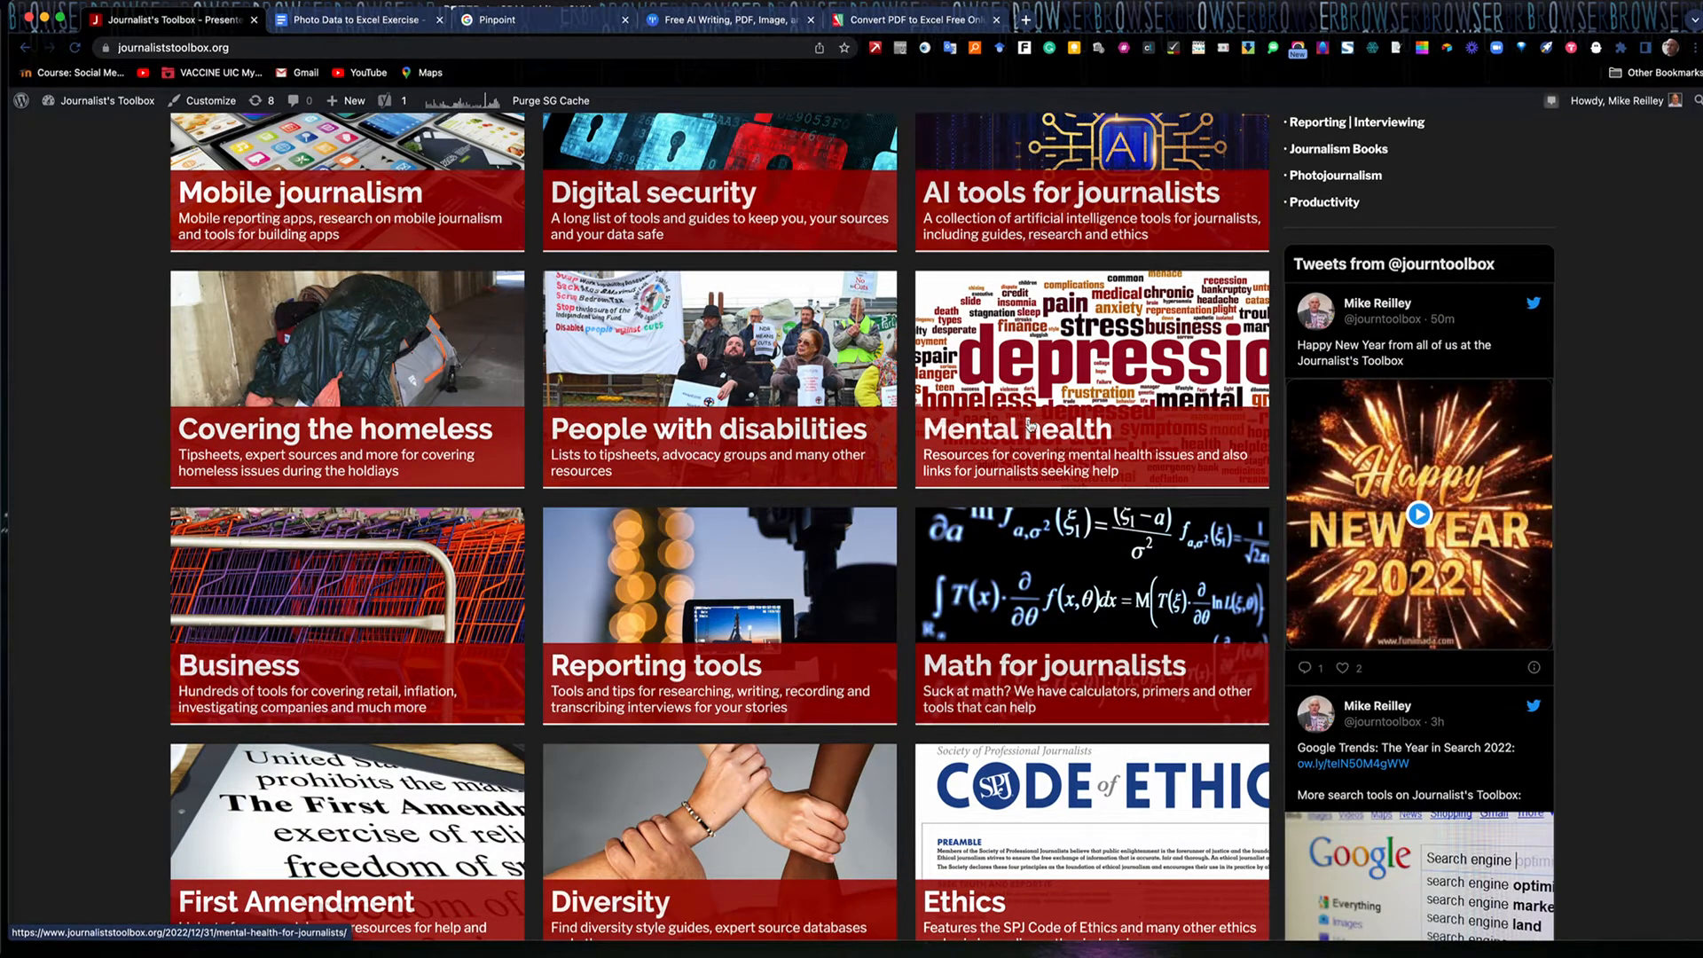
scroll("down", 3)
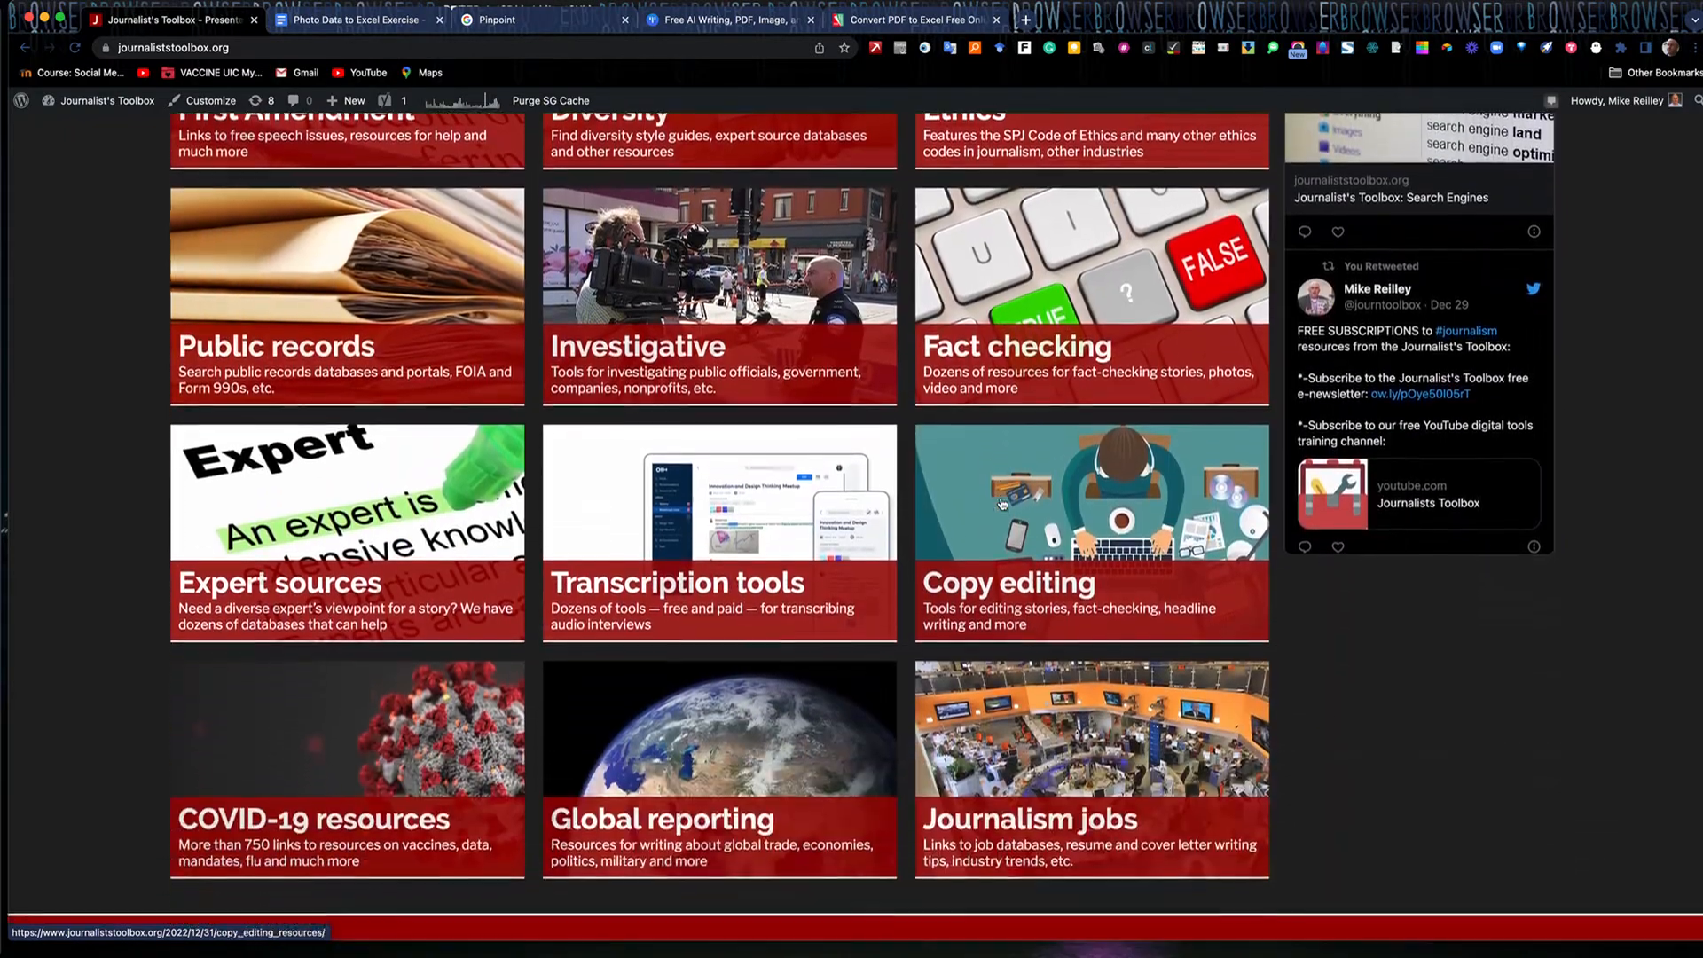
scroll("down", 3)
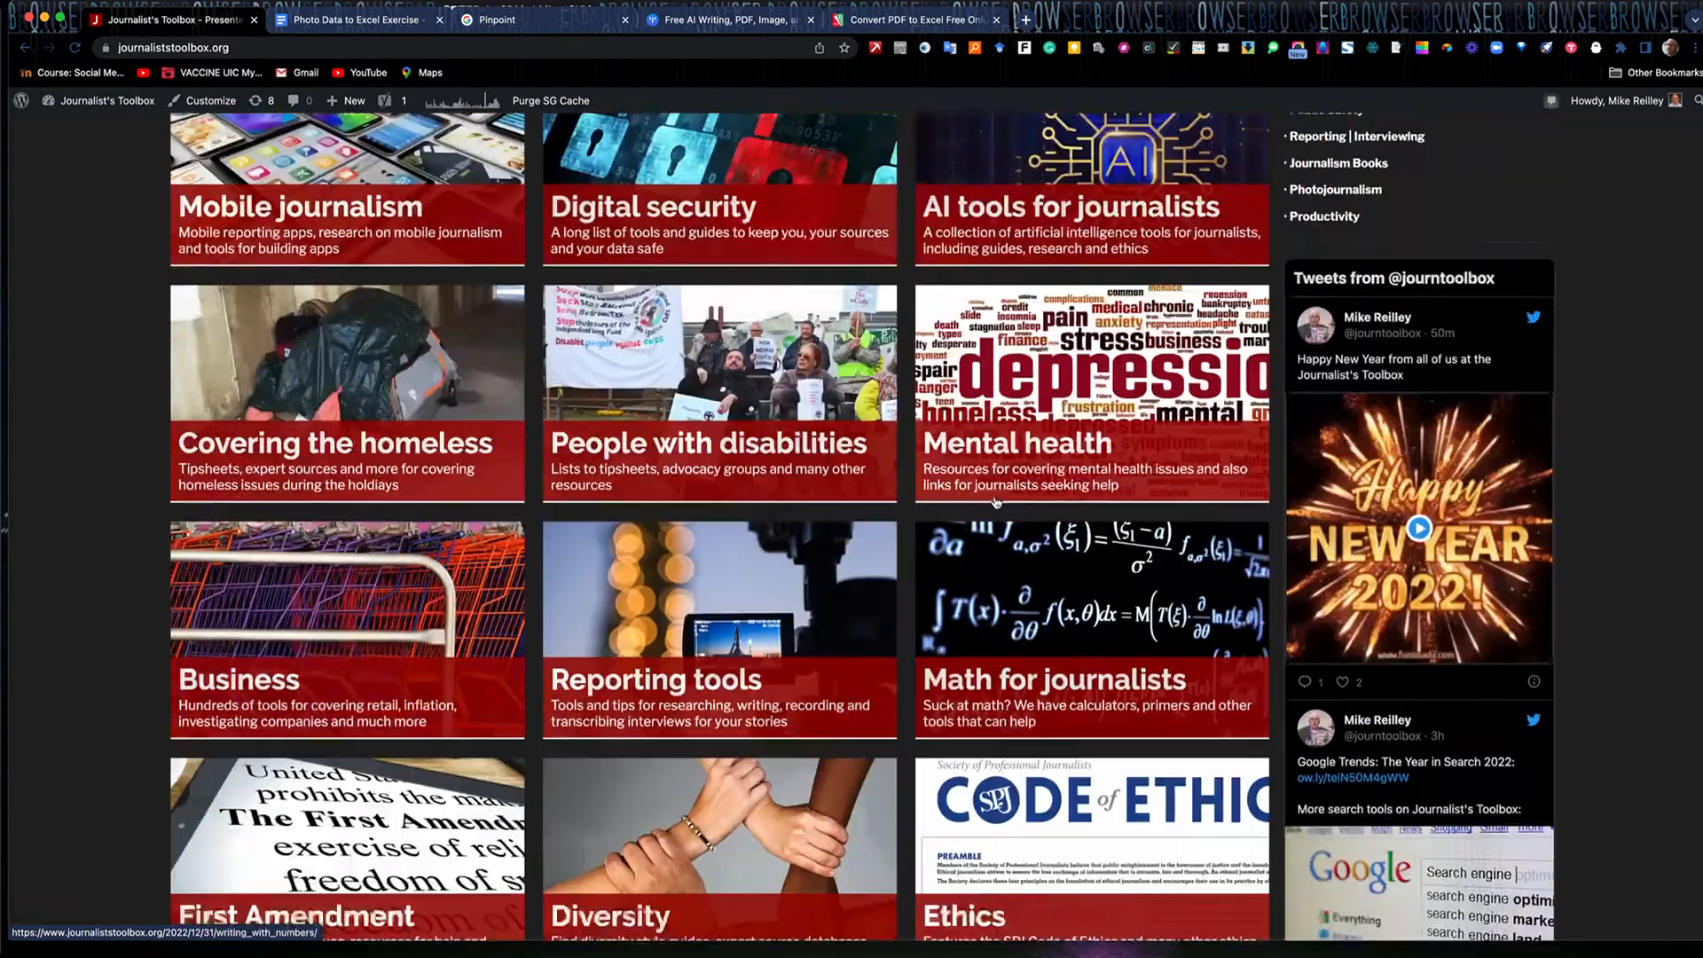
scroll("up", 3)
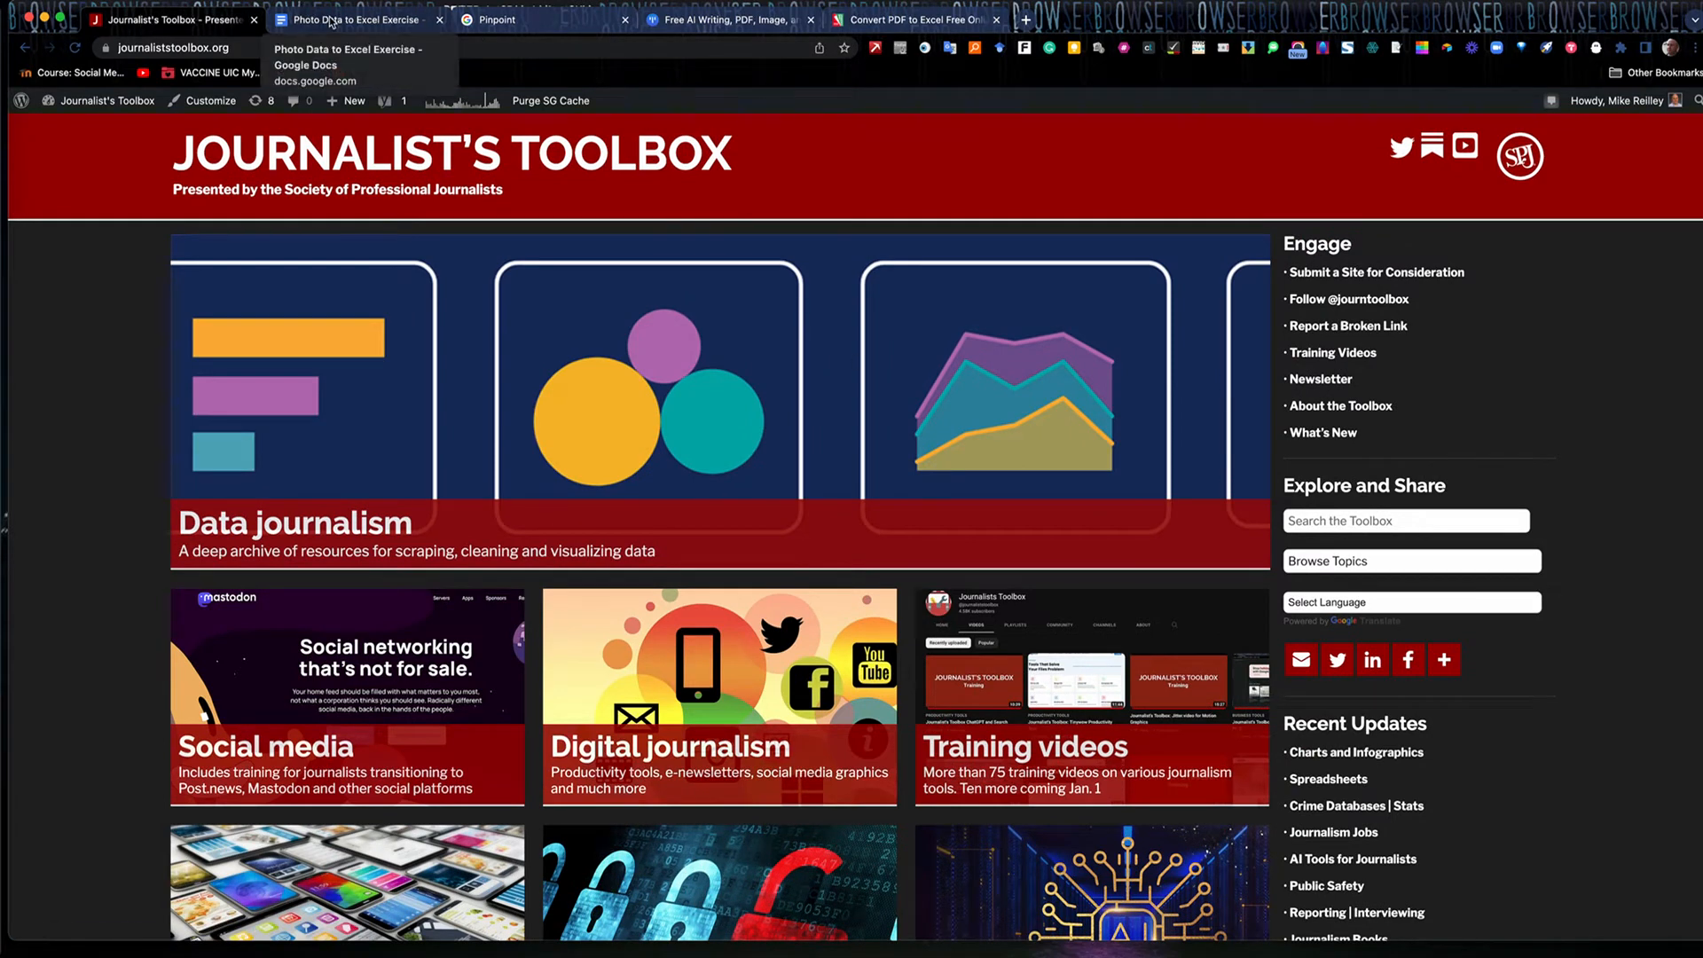
- Switch to the Drive scraping examples folder and open the datafromaphoto2.png voter registration image
left_click(359, 19)
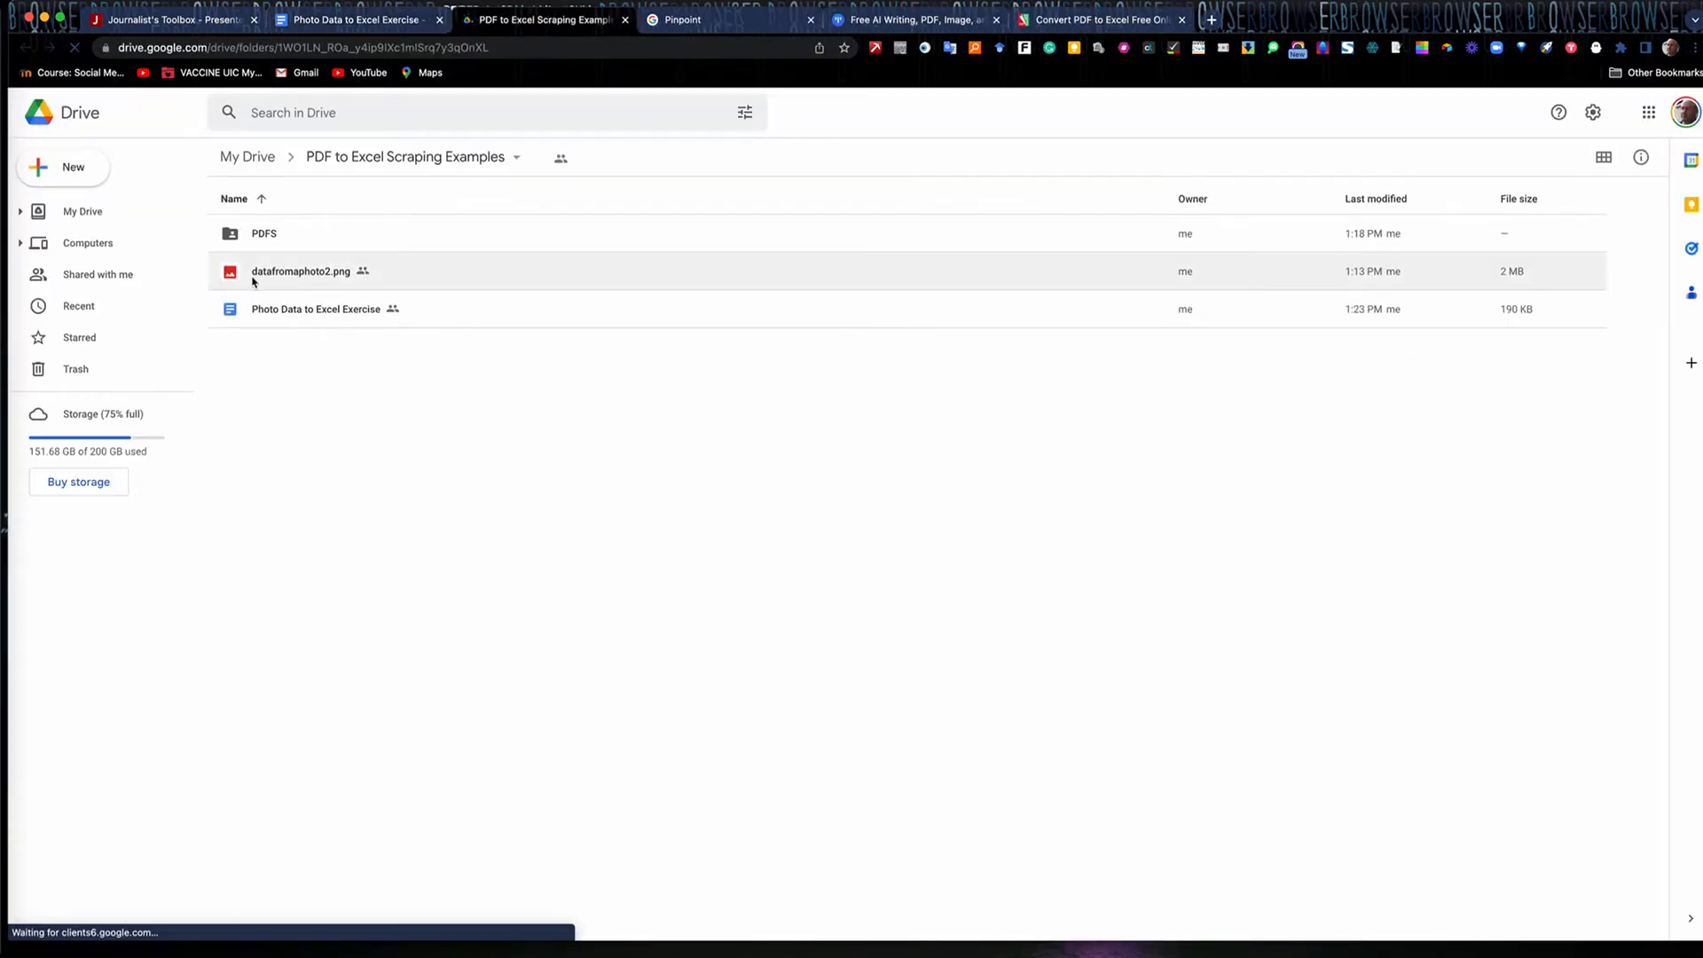
mouse_move(302, 269)
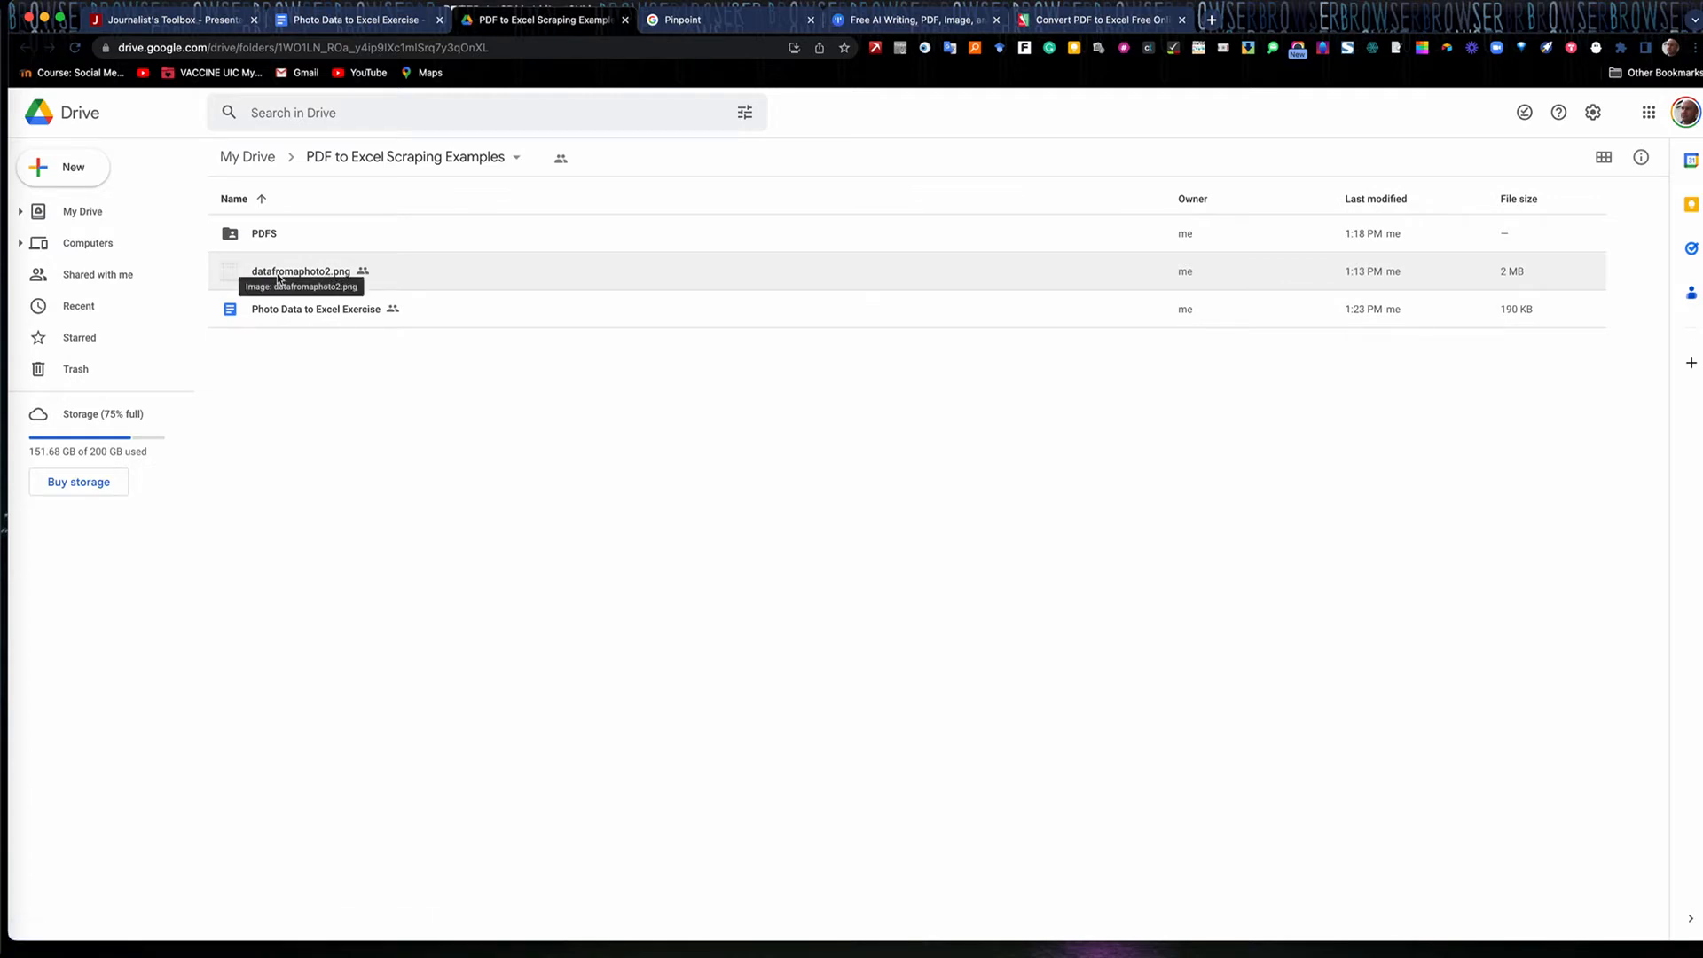
left_click(302, 270)
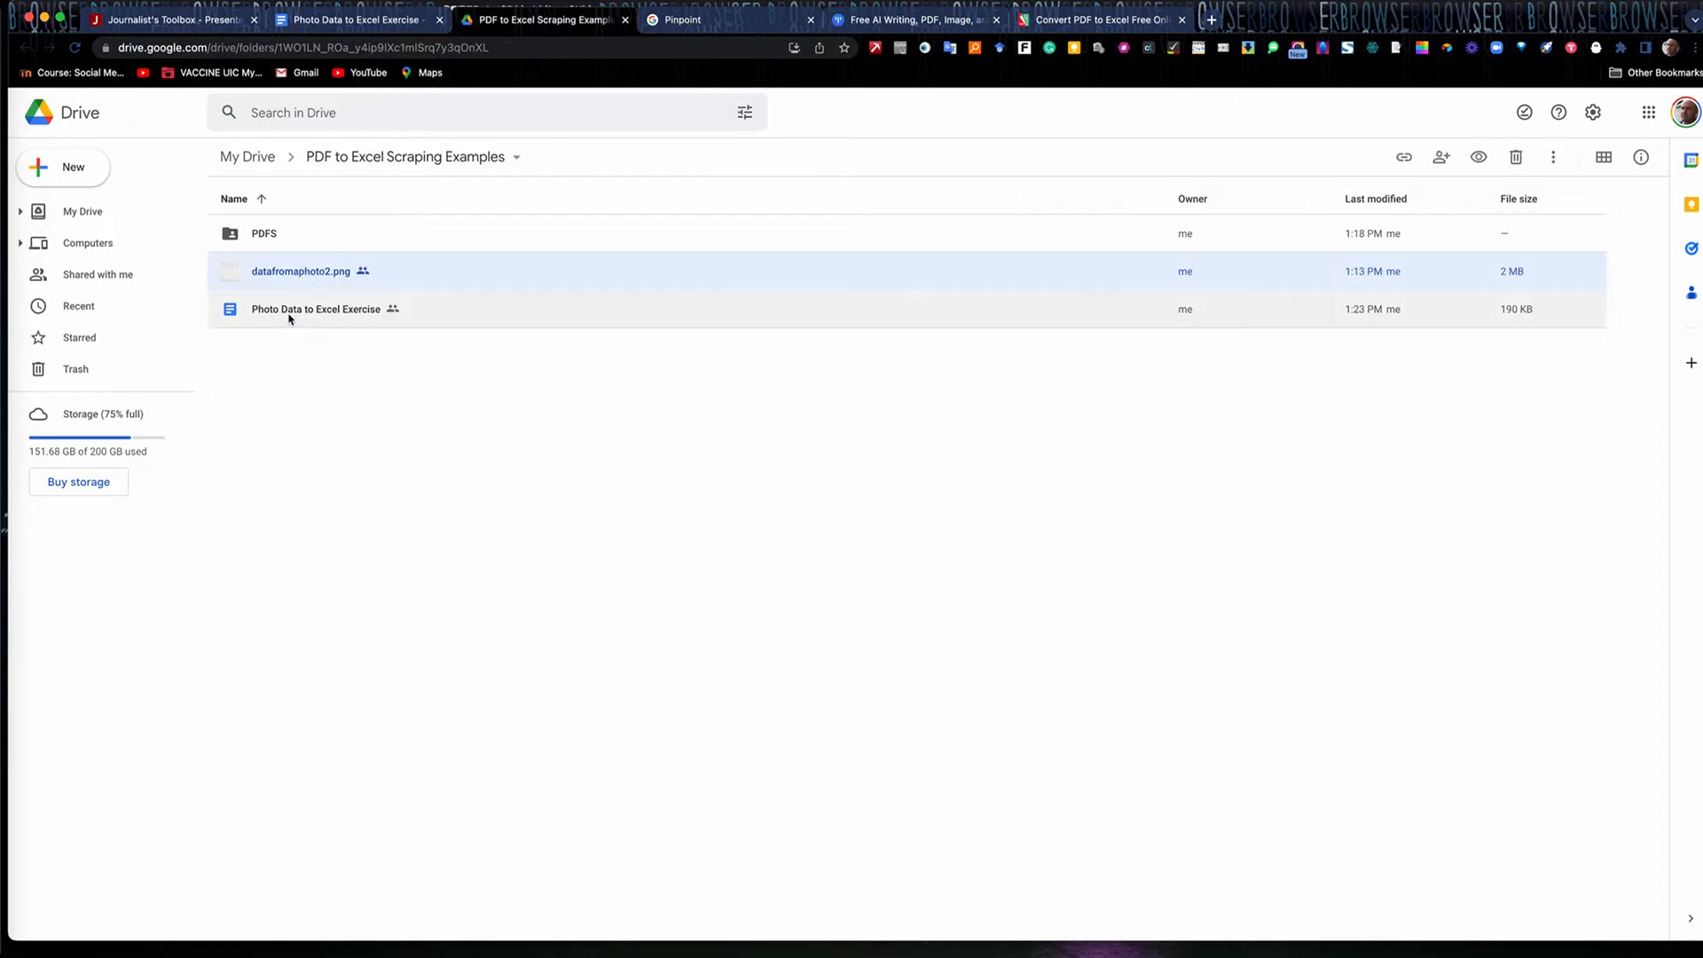
mouse_move(301, 270)
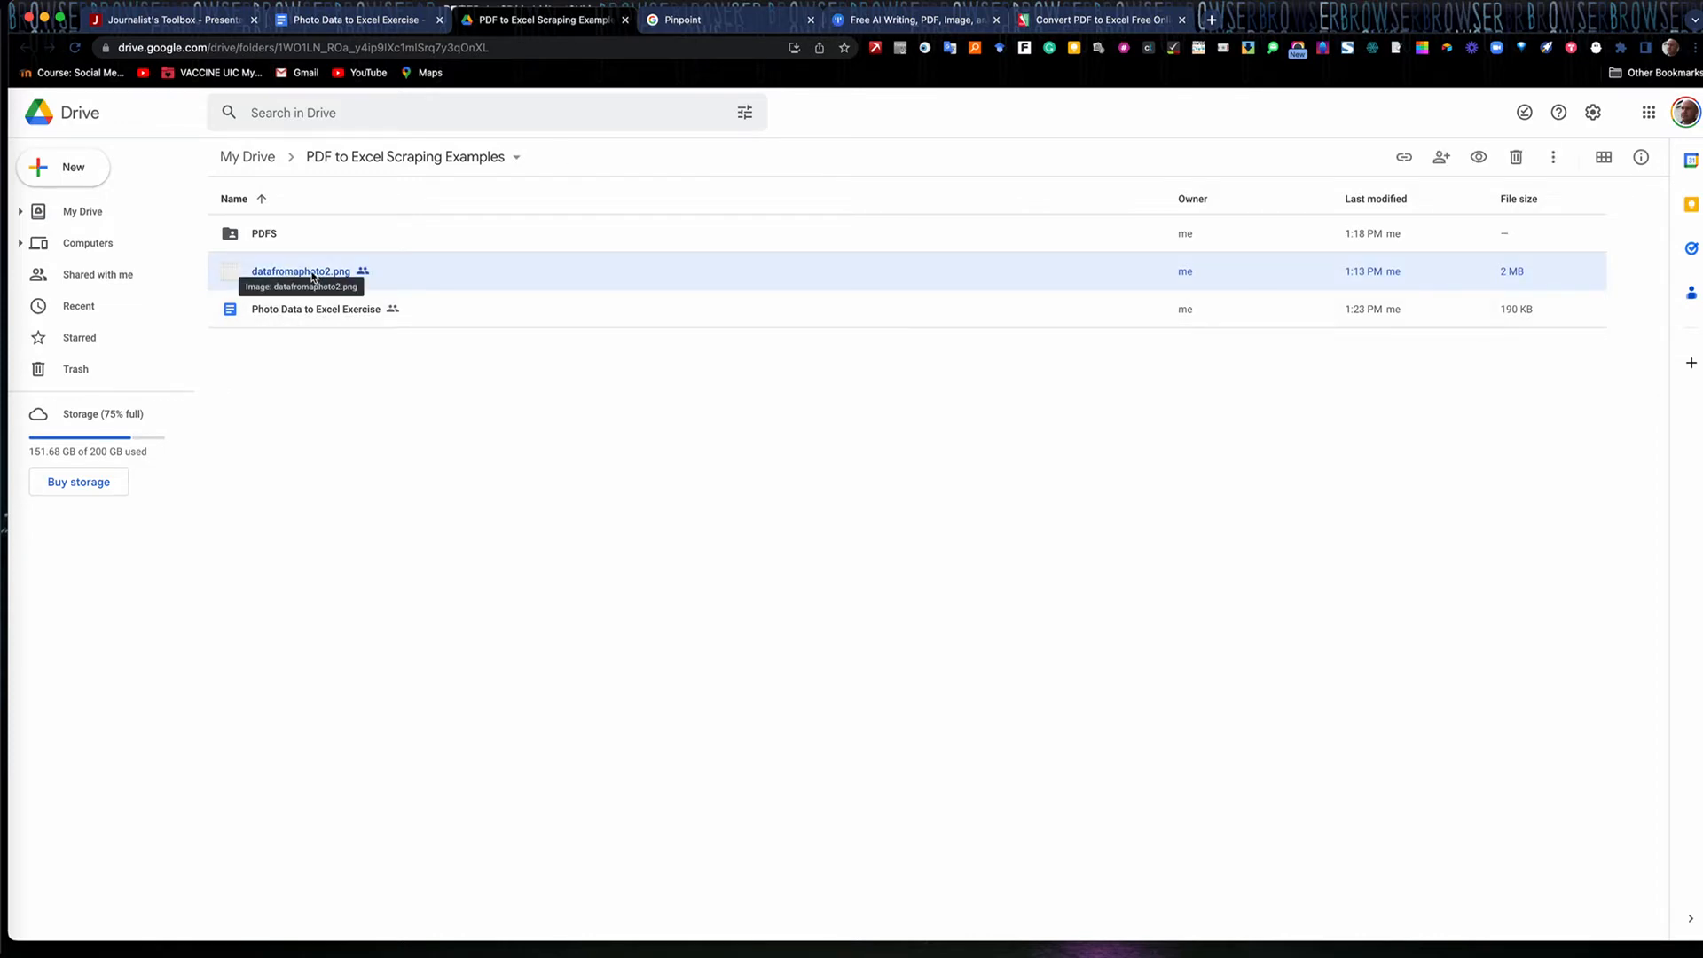
left_click(1556, 156)
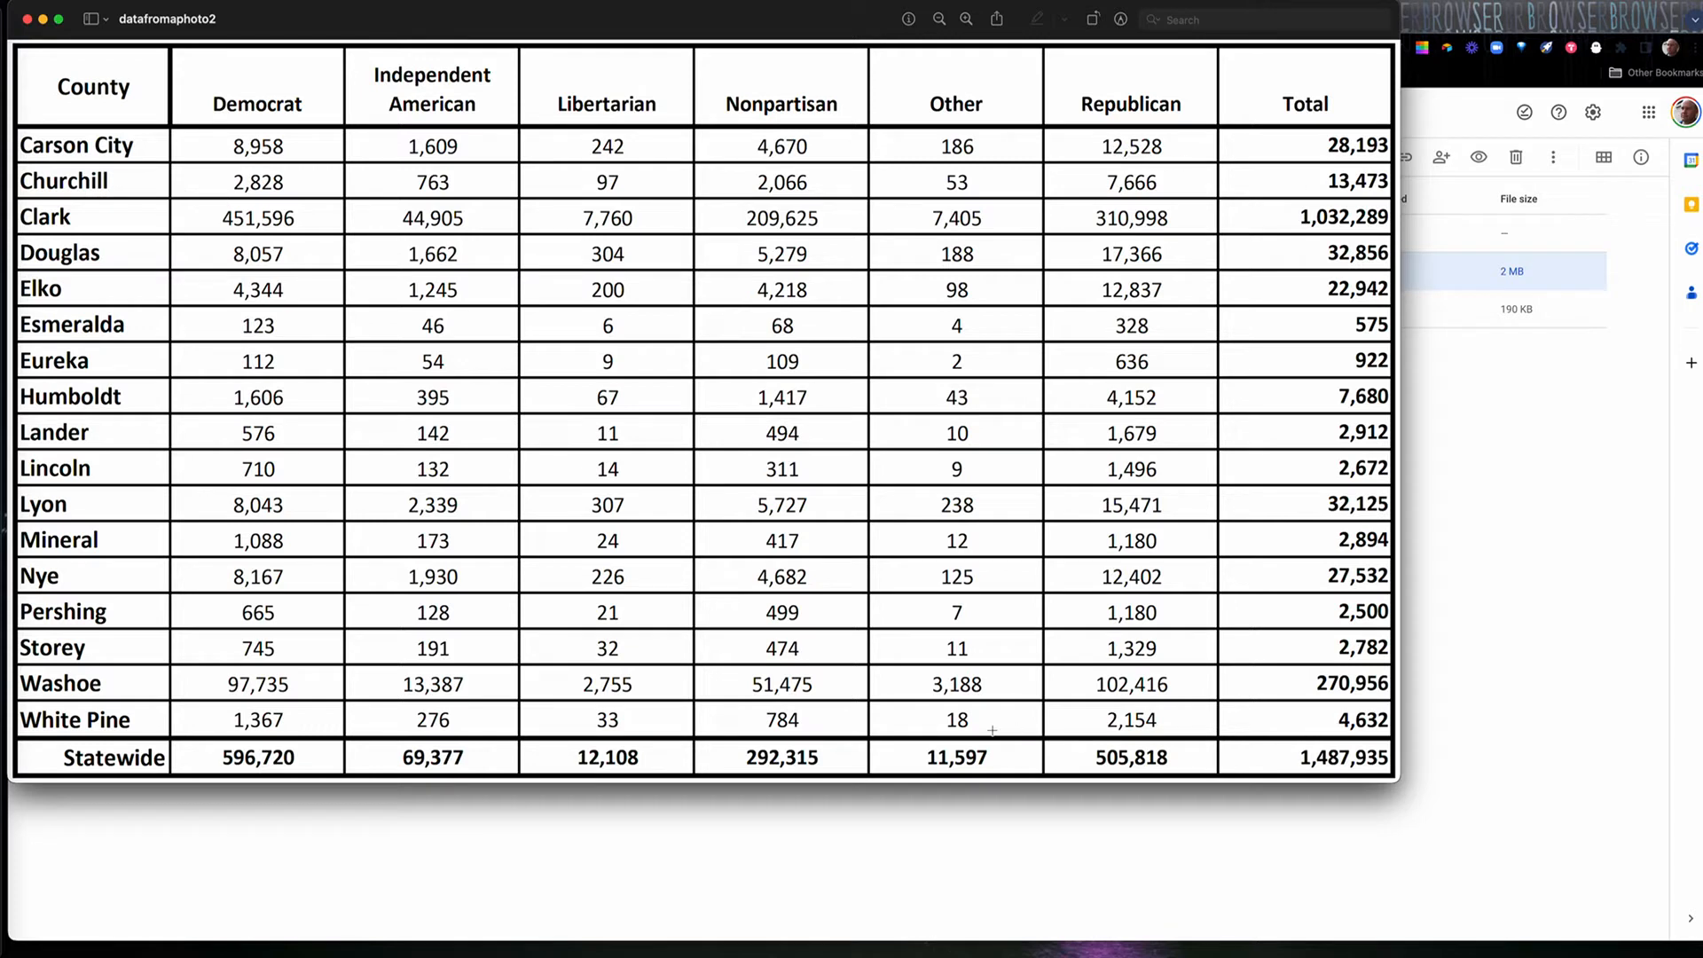
mouse_move(404, 286)
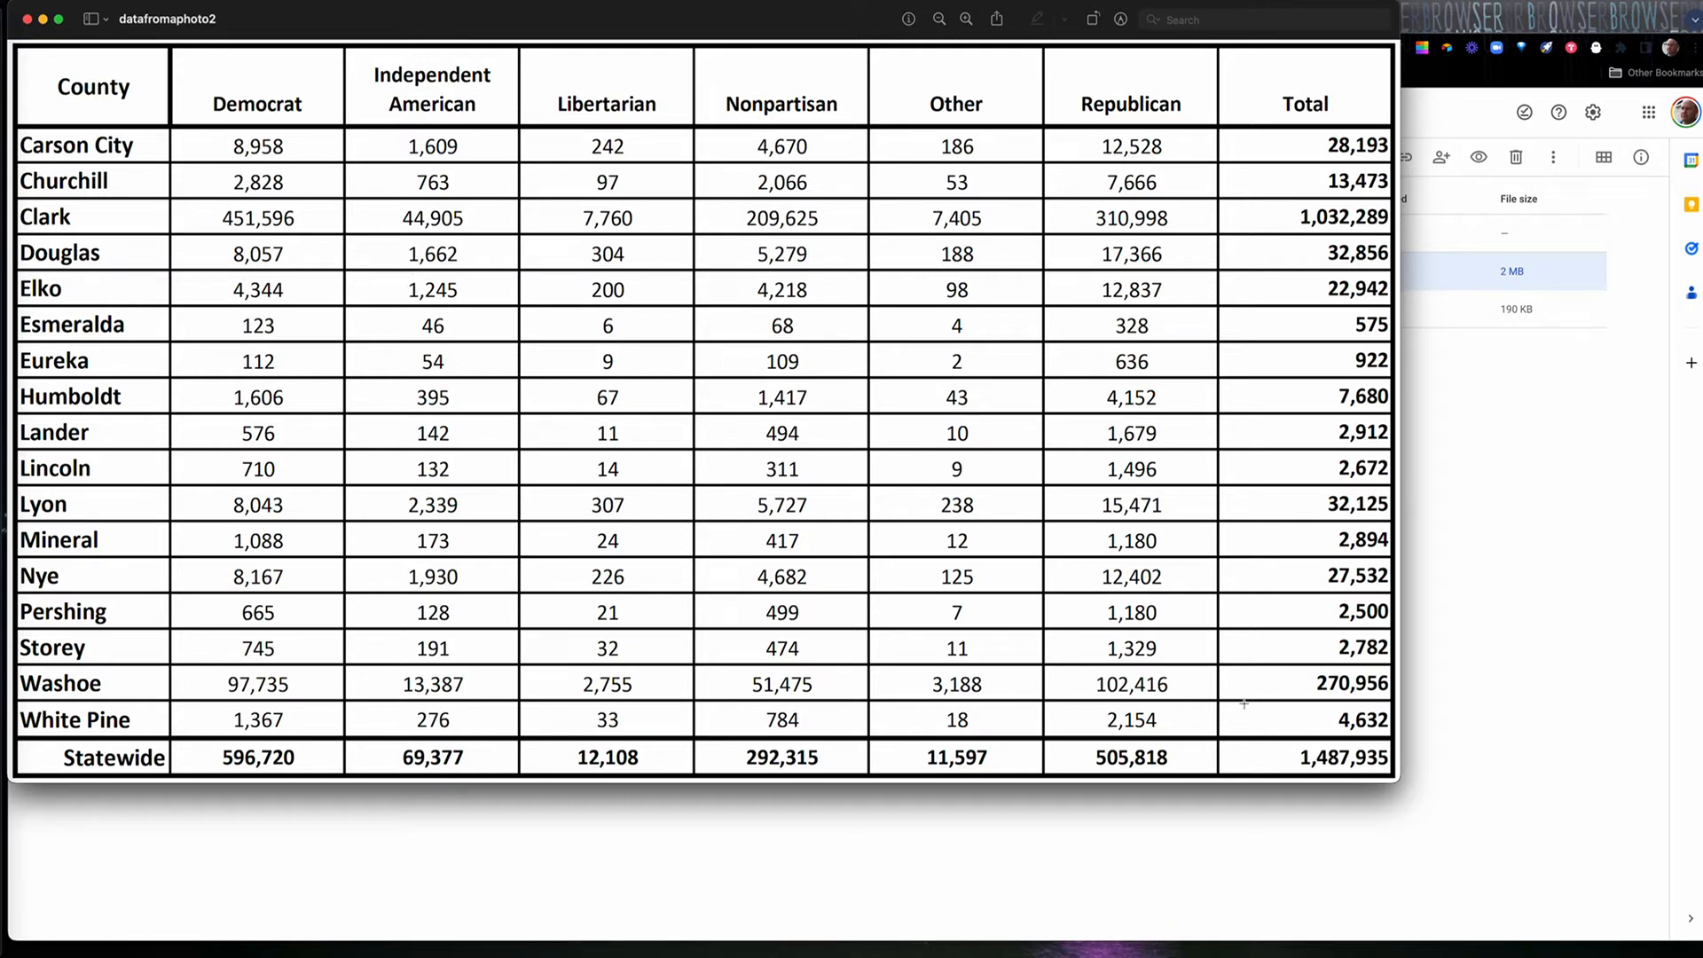
mouse_move(1323, 649)
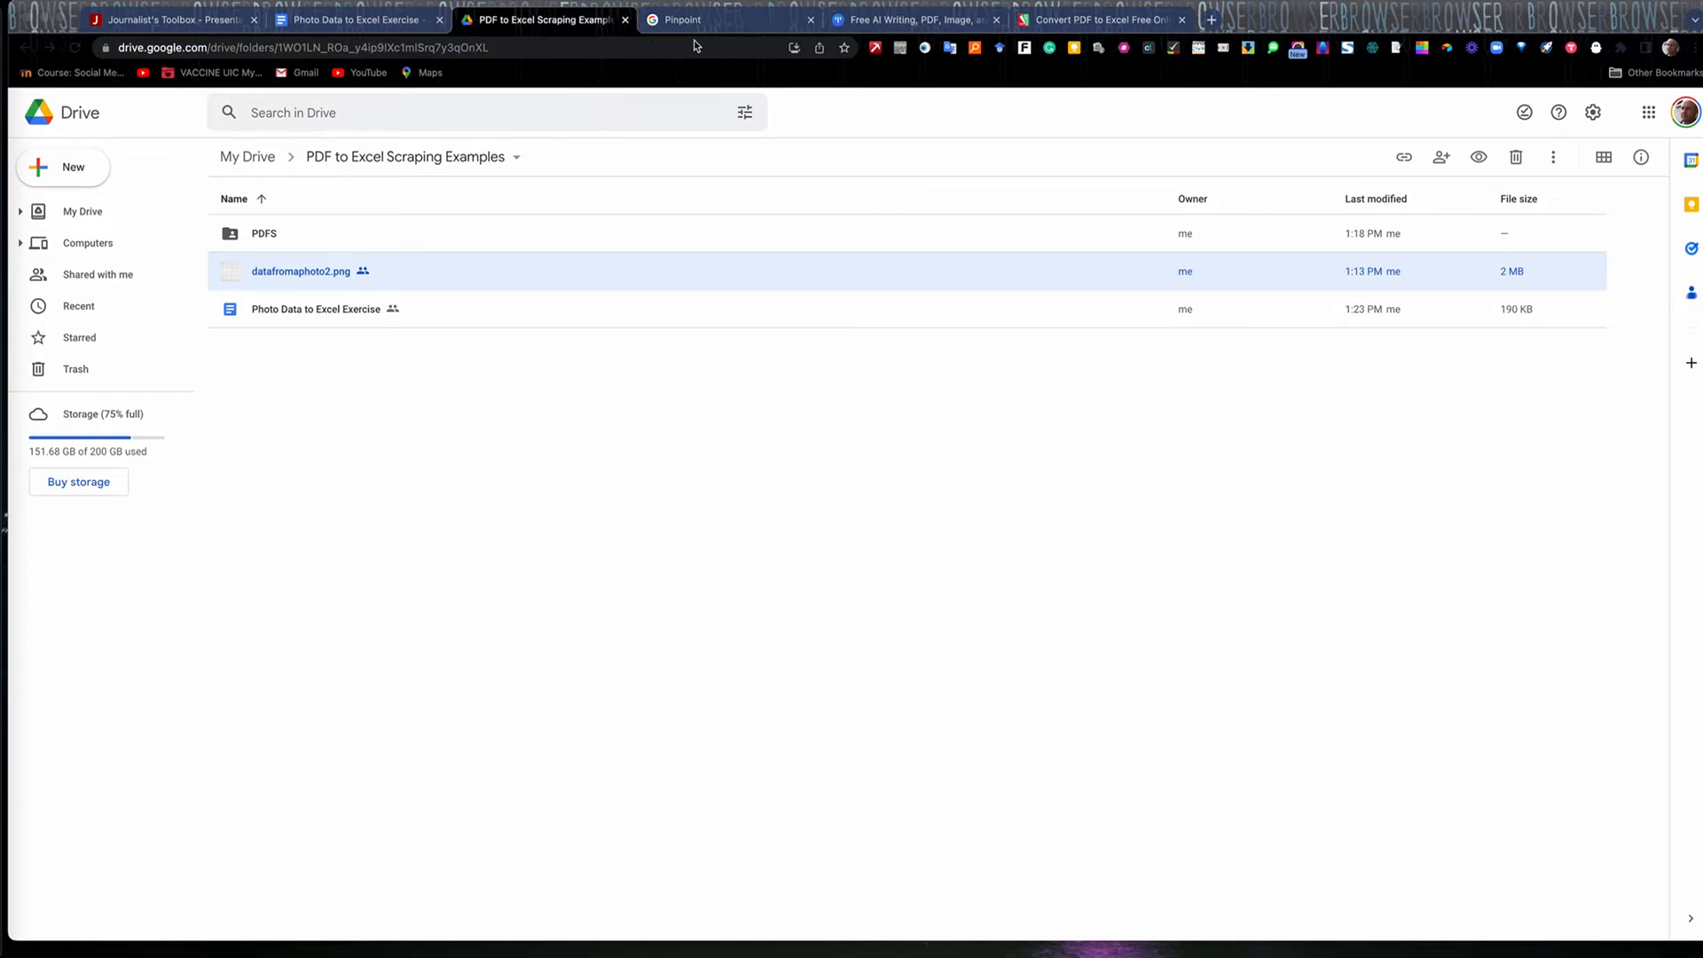
mouse_move(700, 23)
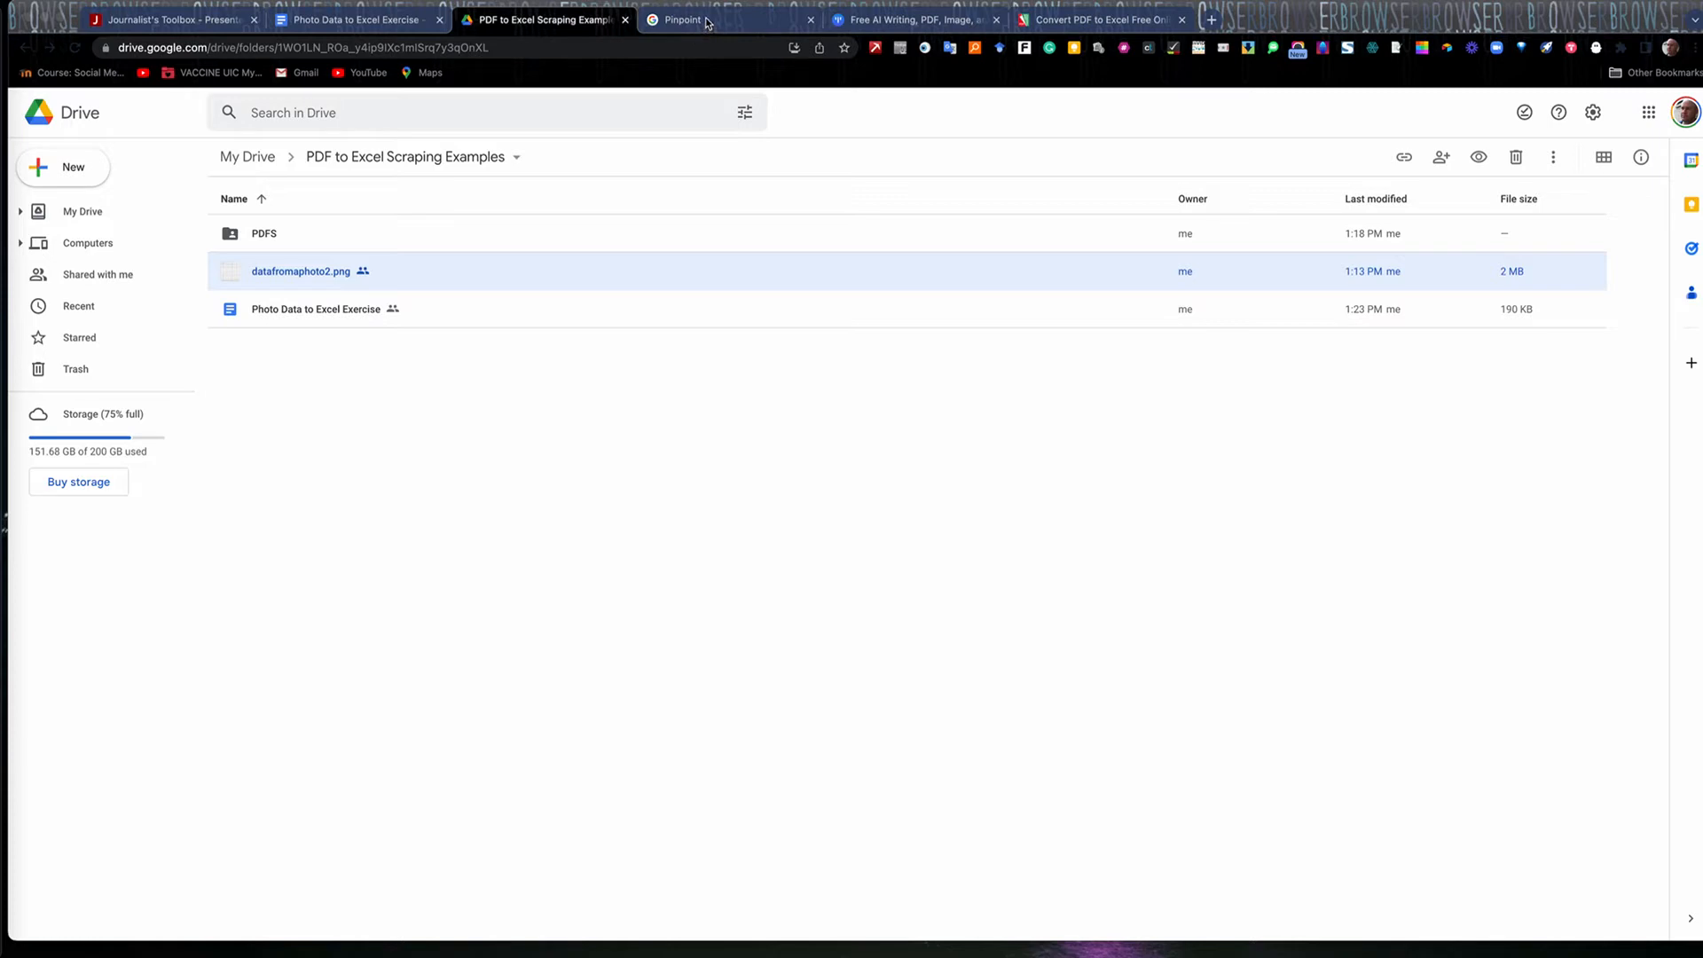
- Switch to the Pinpoint Image Scrape collection holding datafromaphoto2.png.pdf
left_click(681, 20)
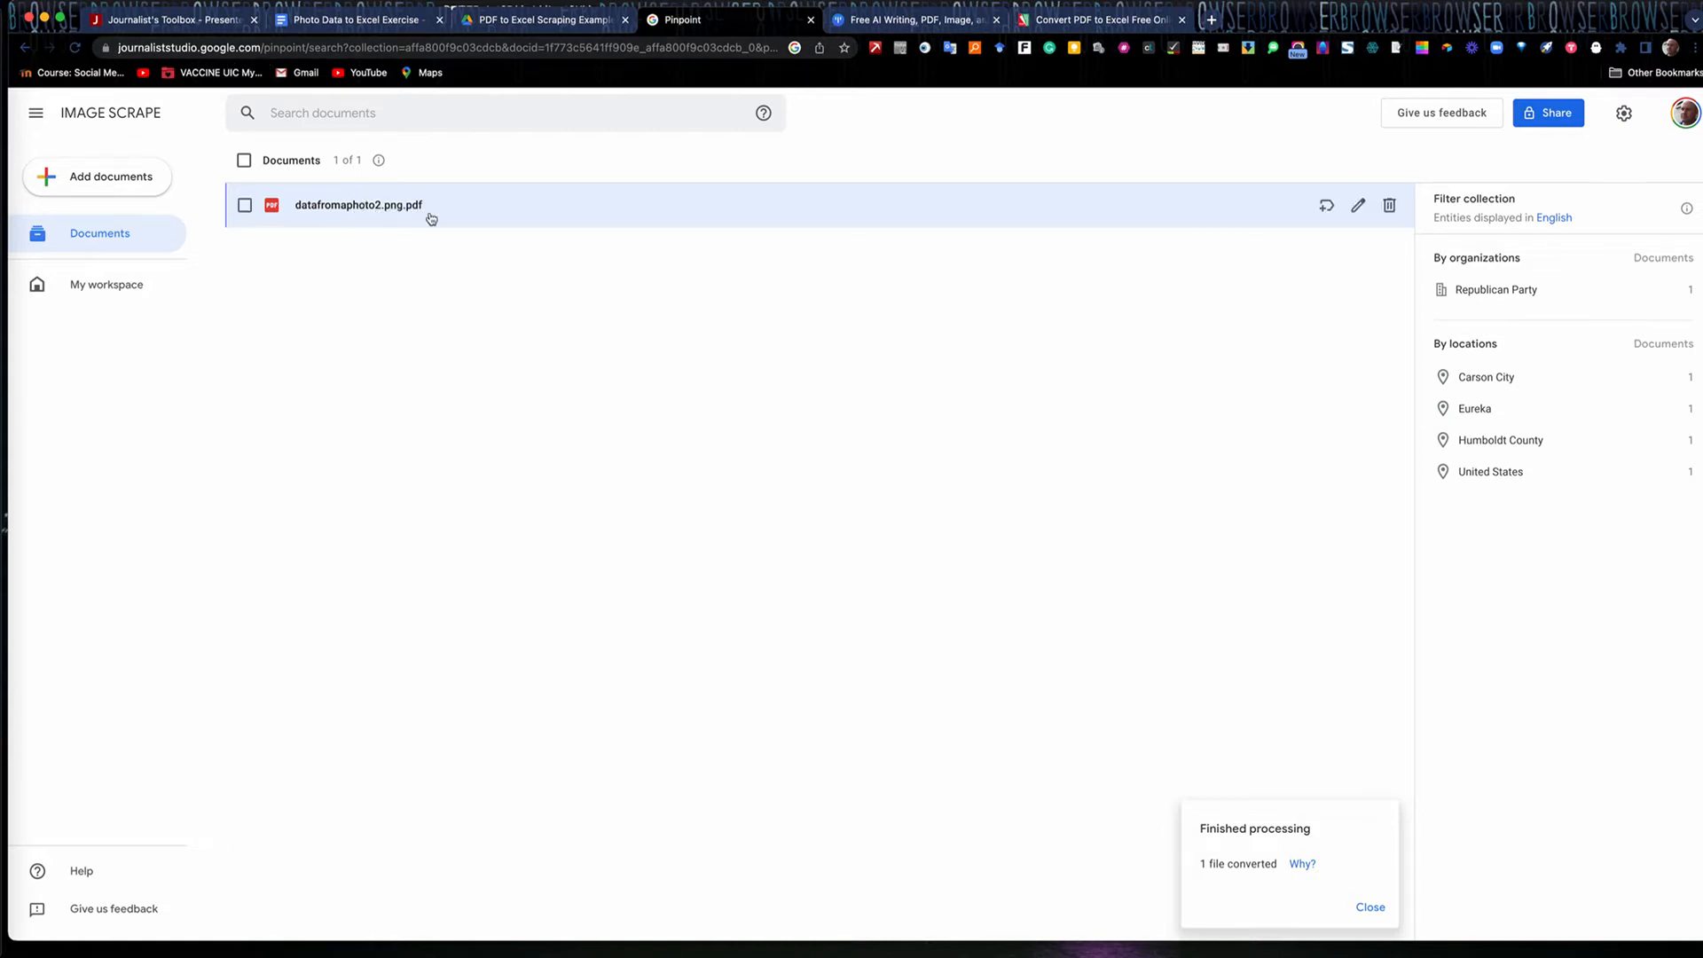
mouse_move(452, 211)
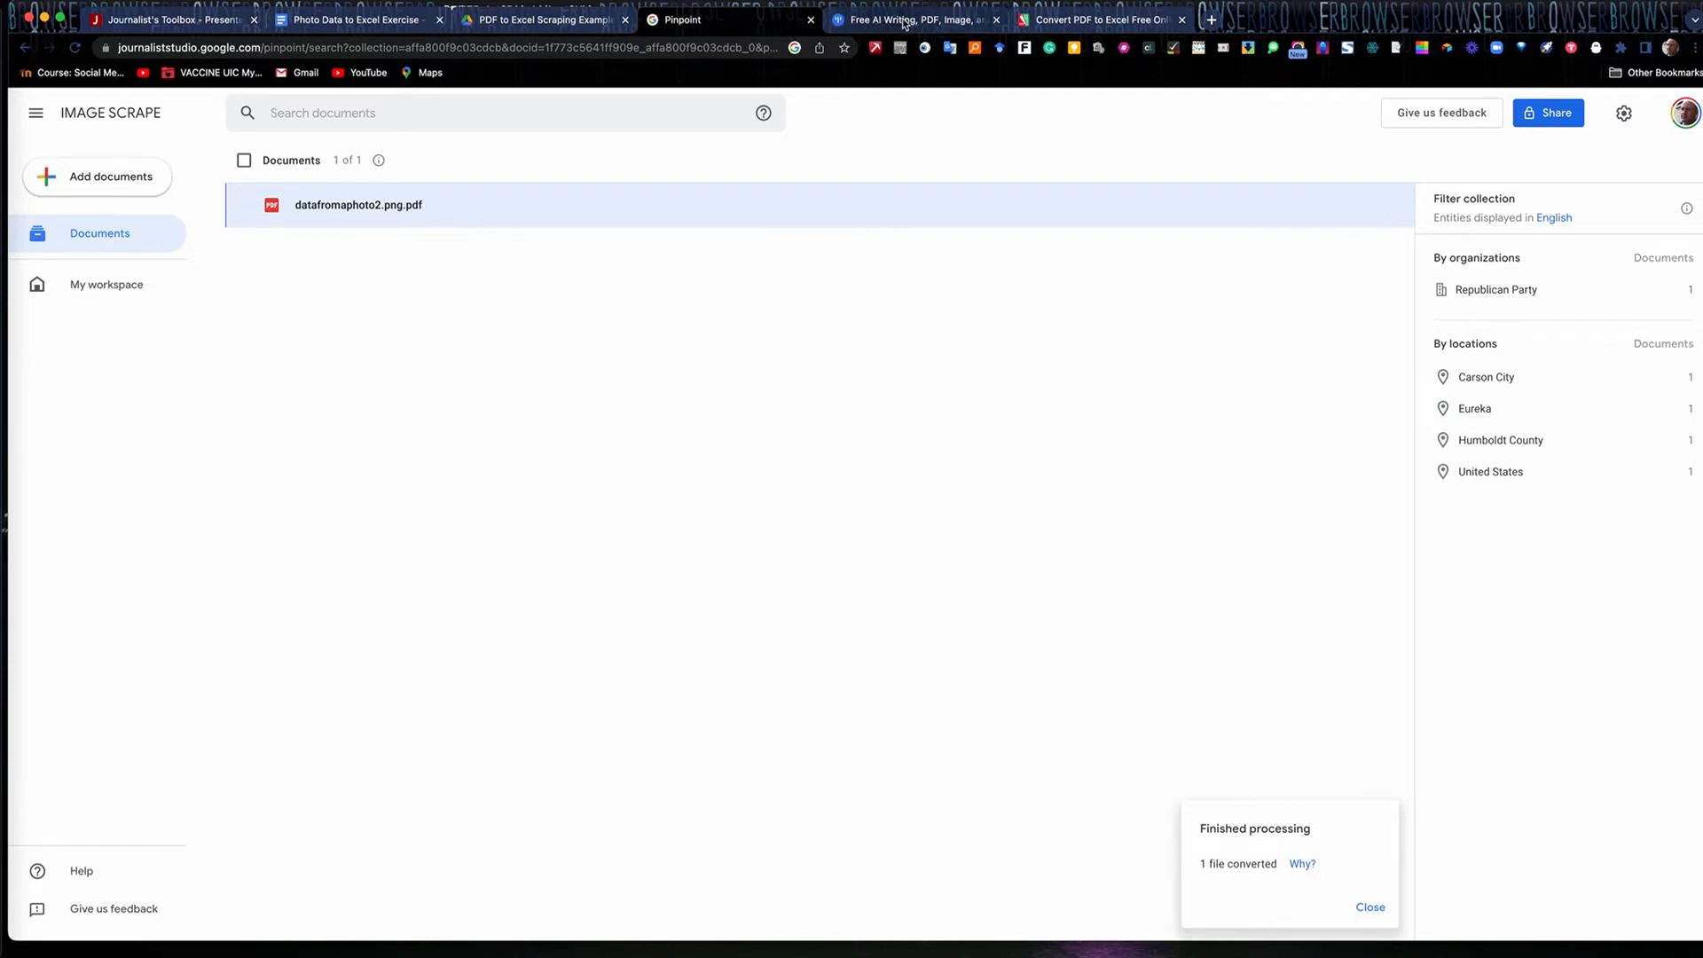
- Visit the PDFtoExcel.com converter, then return to the Drive scraping examples folder
left_click(1100, 20)
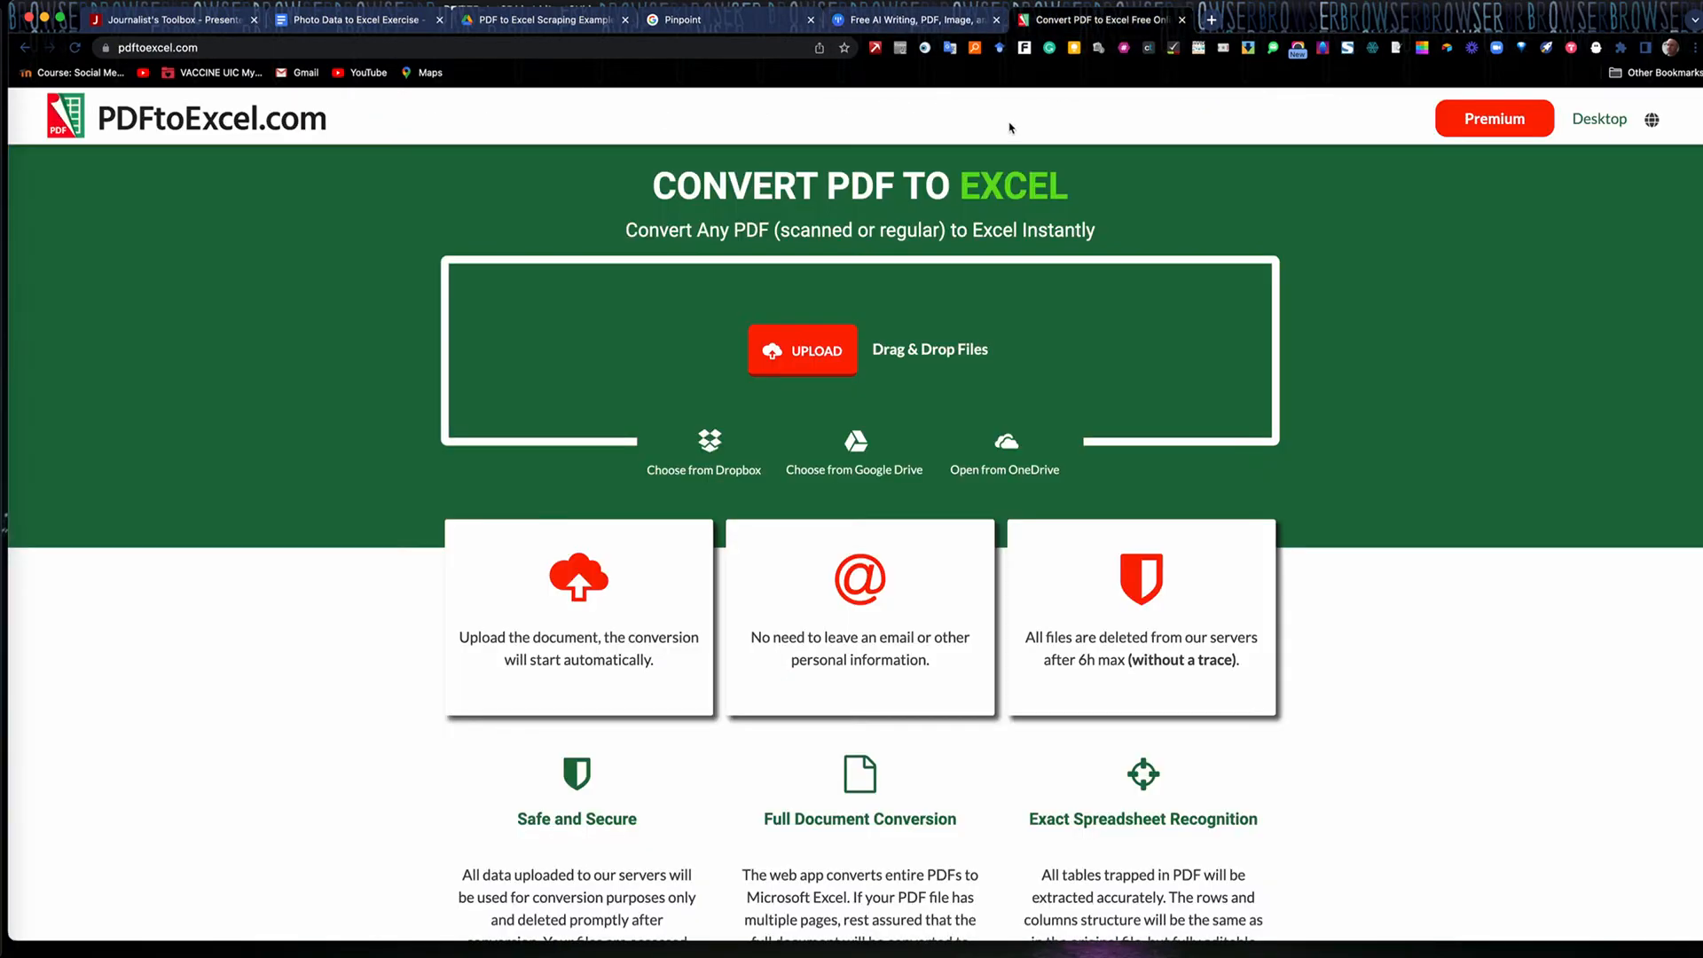
mouse_move(942, 71)
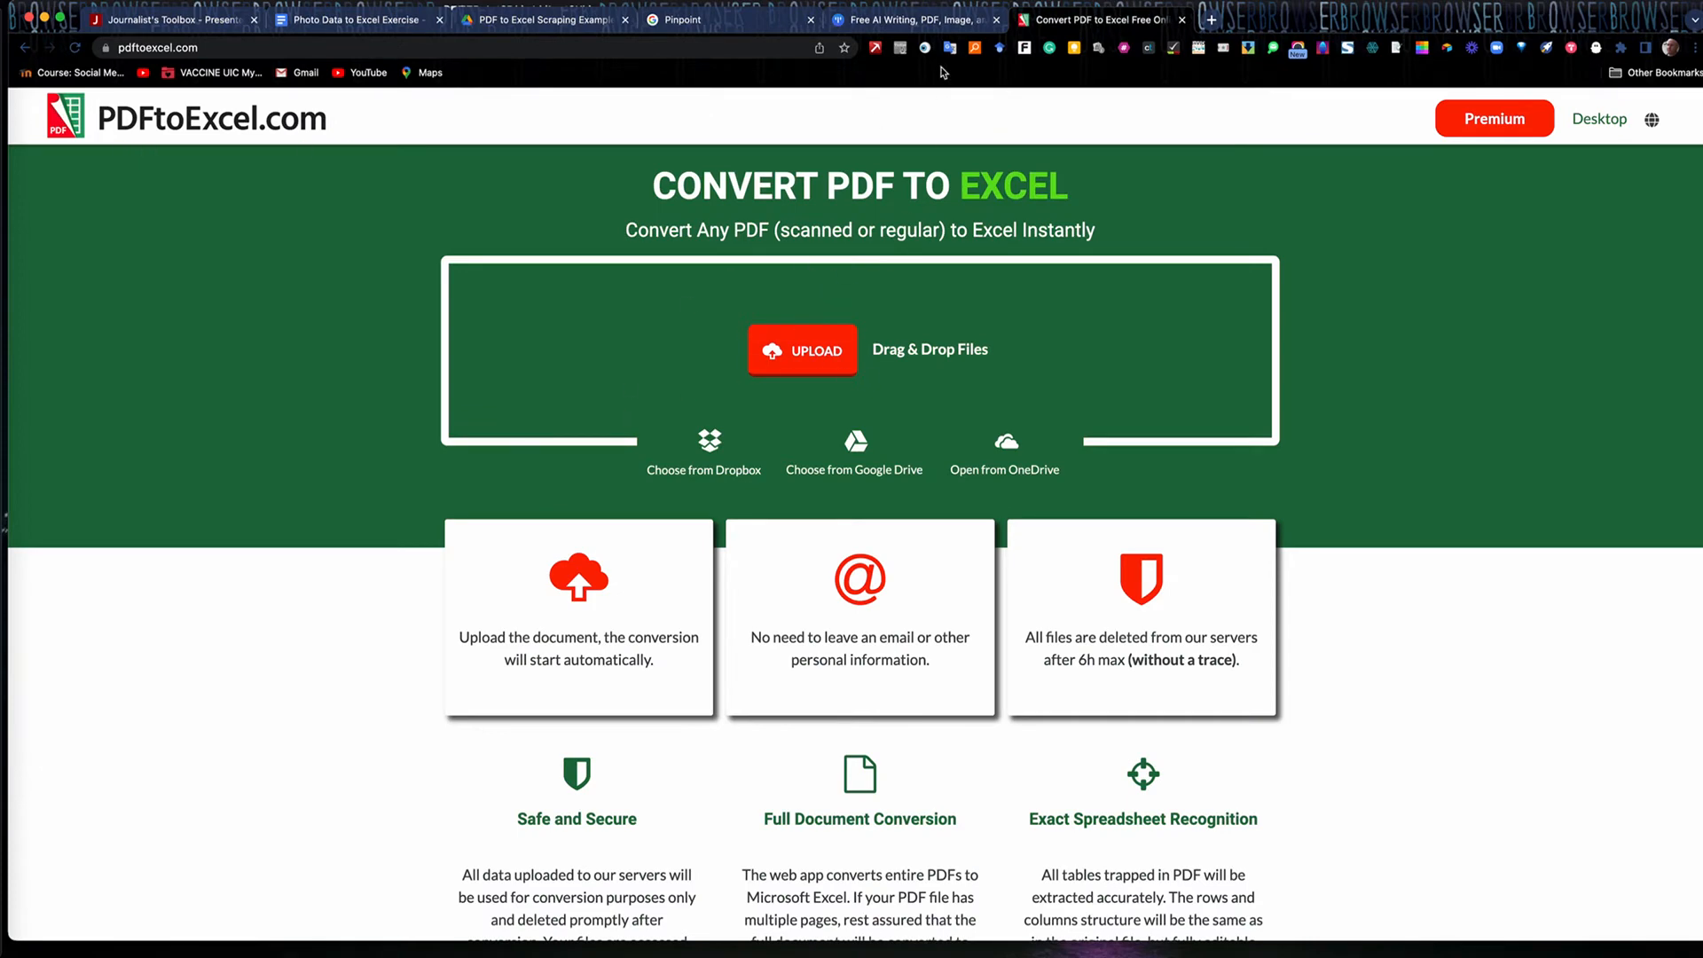
left_click(543, 20)
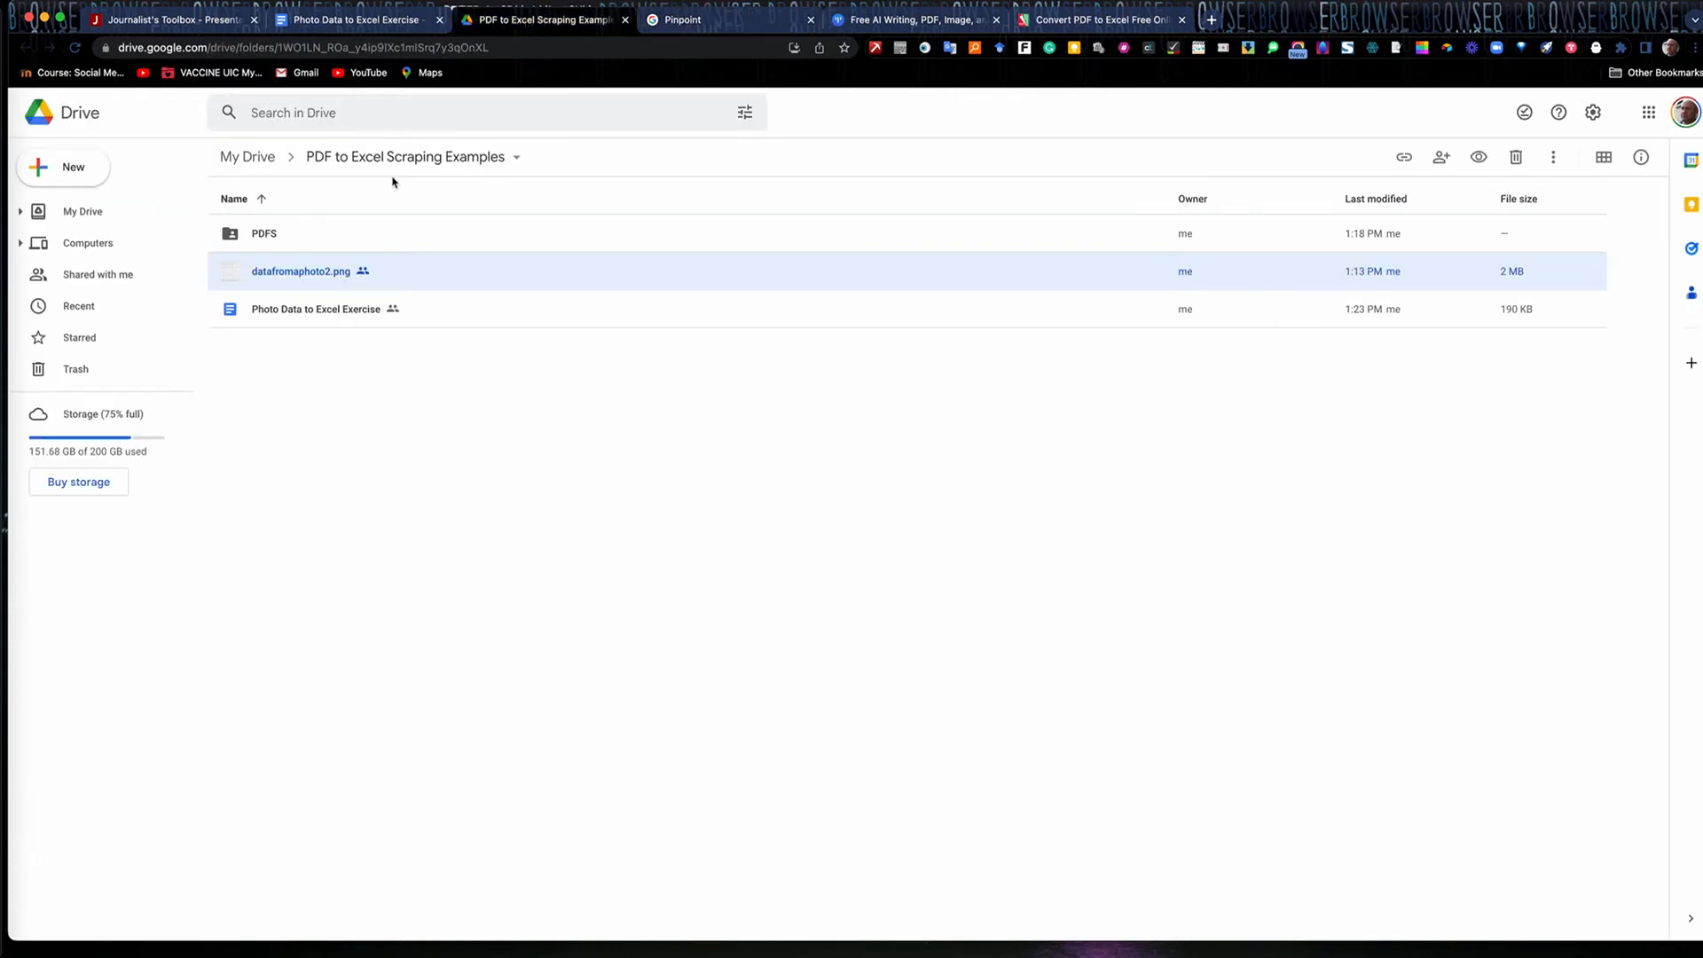
mouse_move(10, 323)
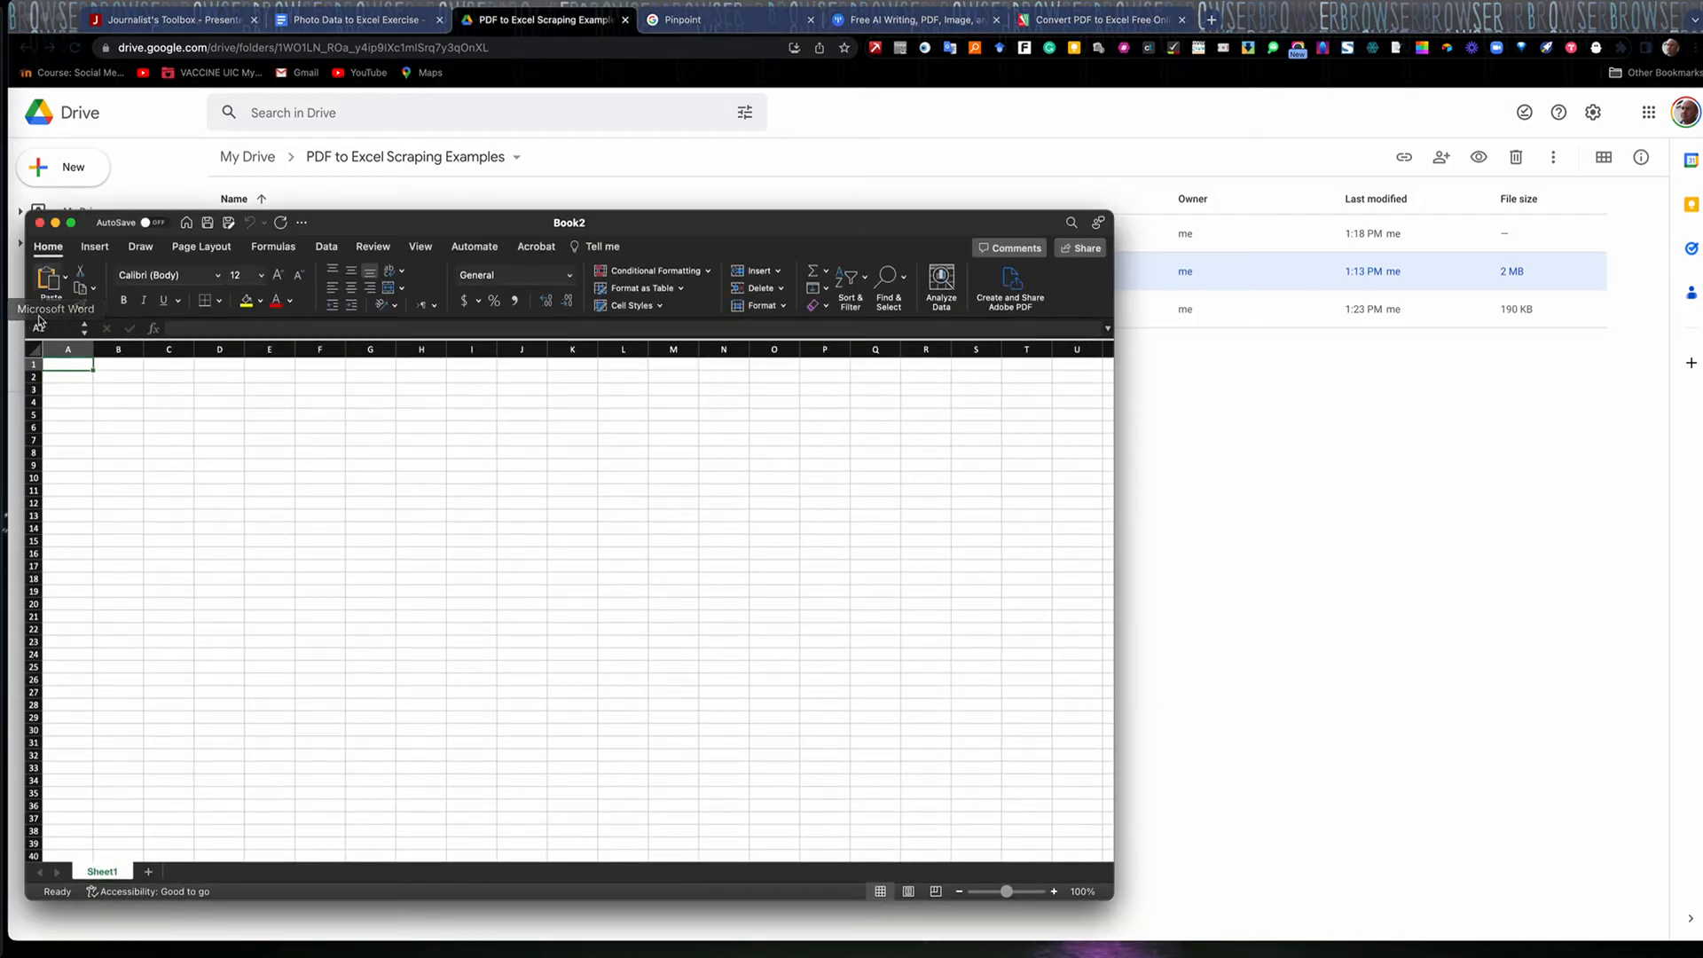
- Enlarge the blank Book2 window and show the Data ribbon with Data from Picture
left_click_drag(568, 224, 743, 97)
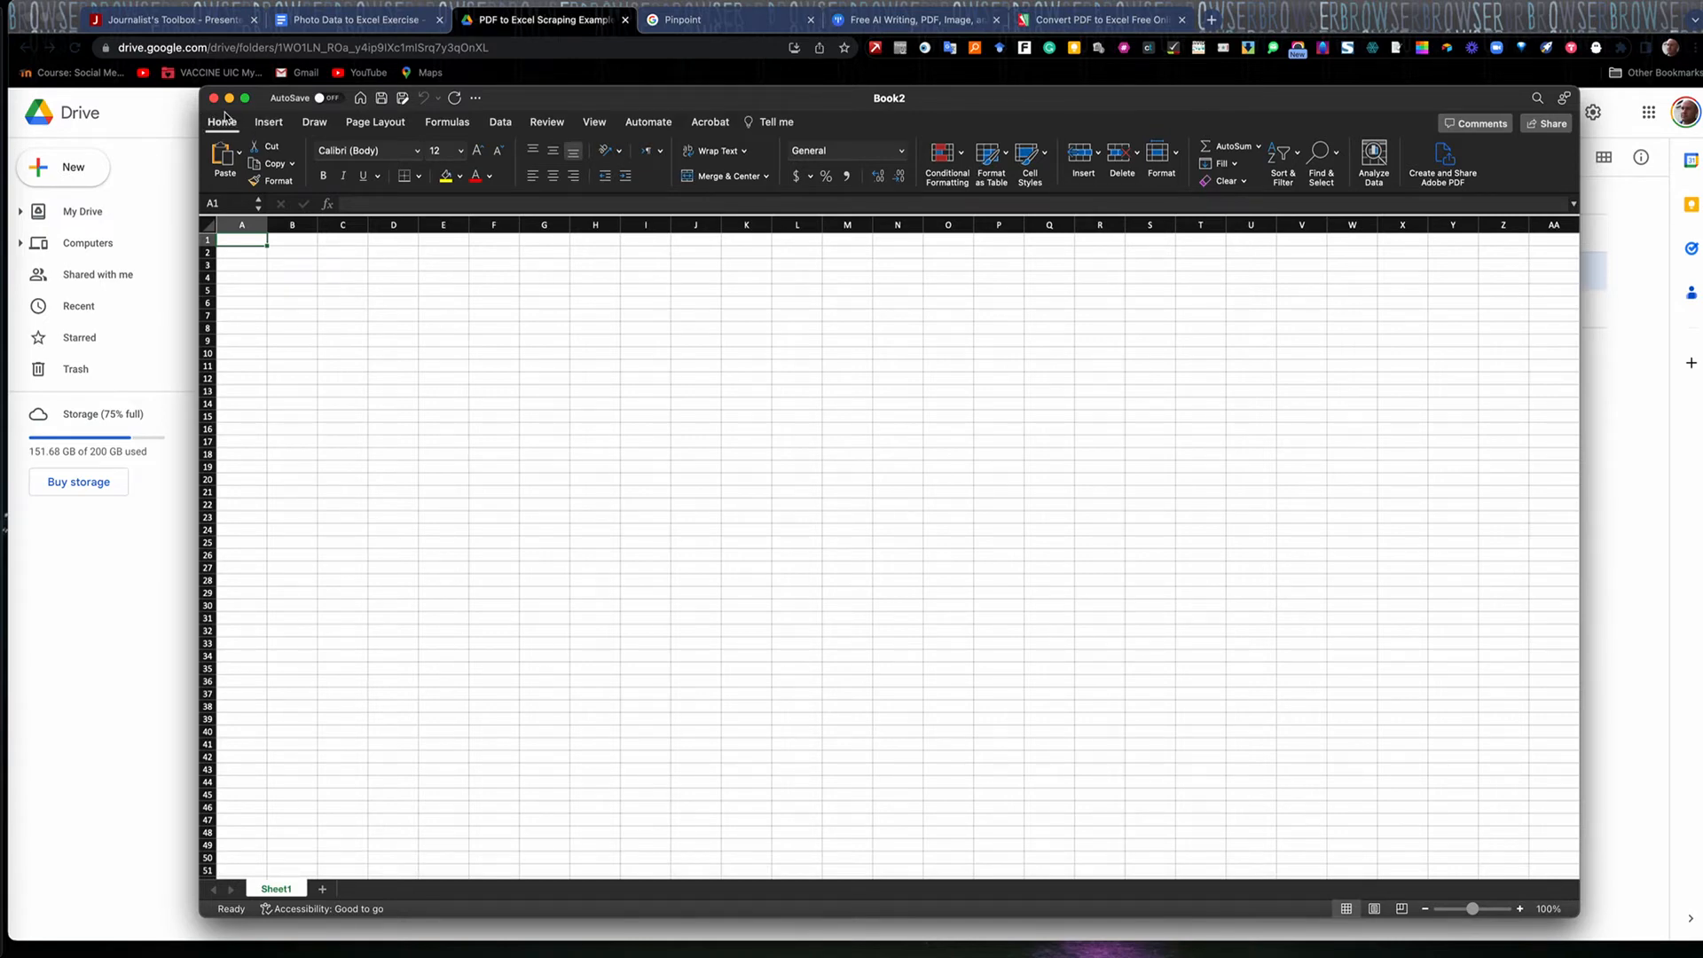
mouse_move(289, 128)
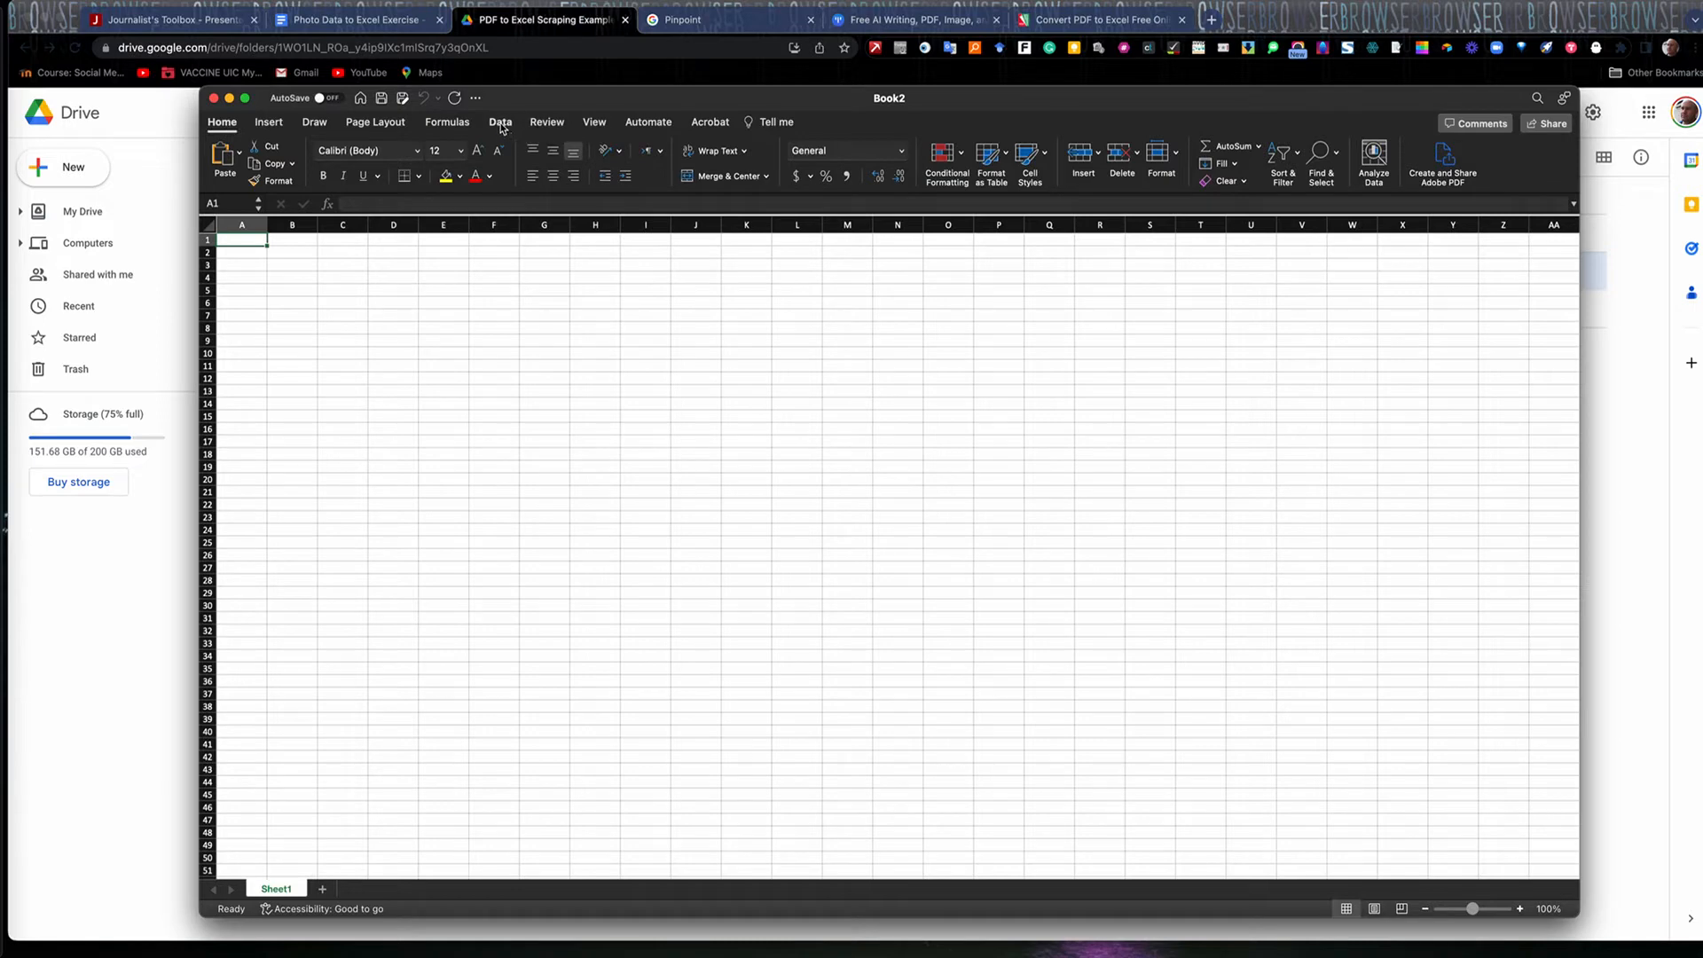
left_click(500, 123)
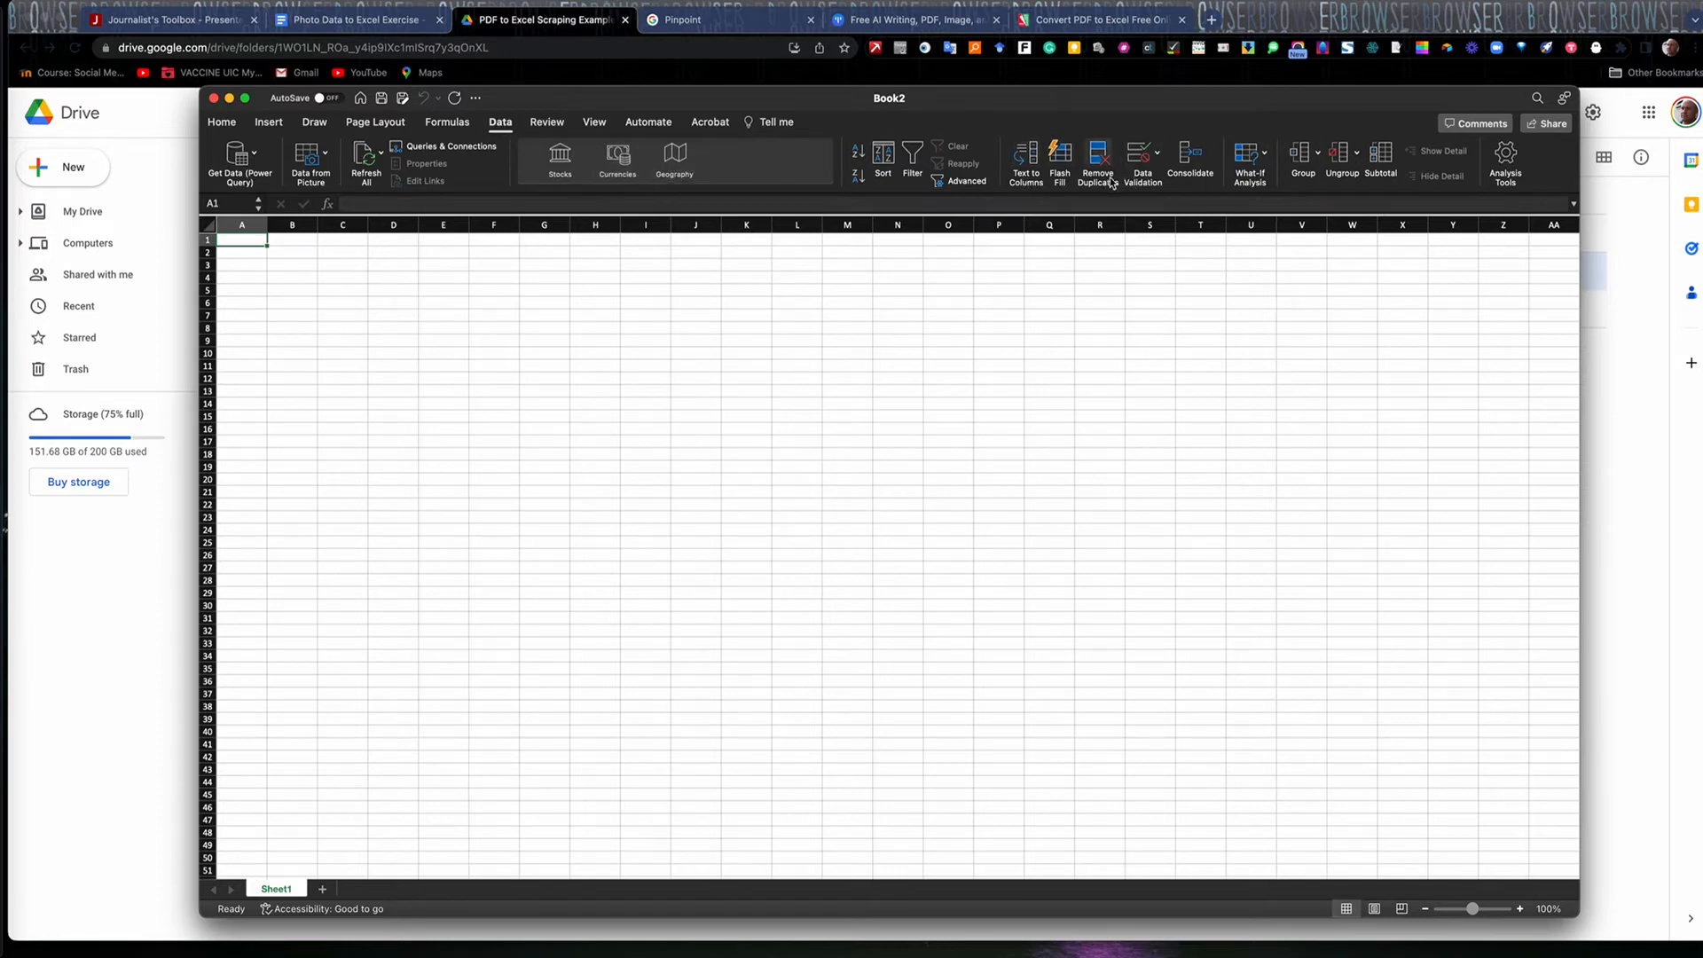
mouse_move(1023, 164)
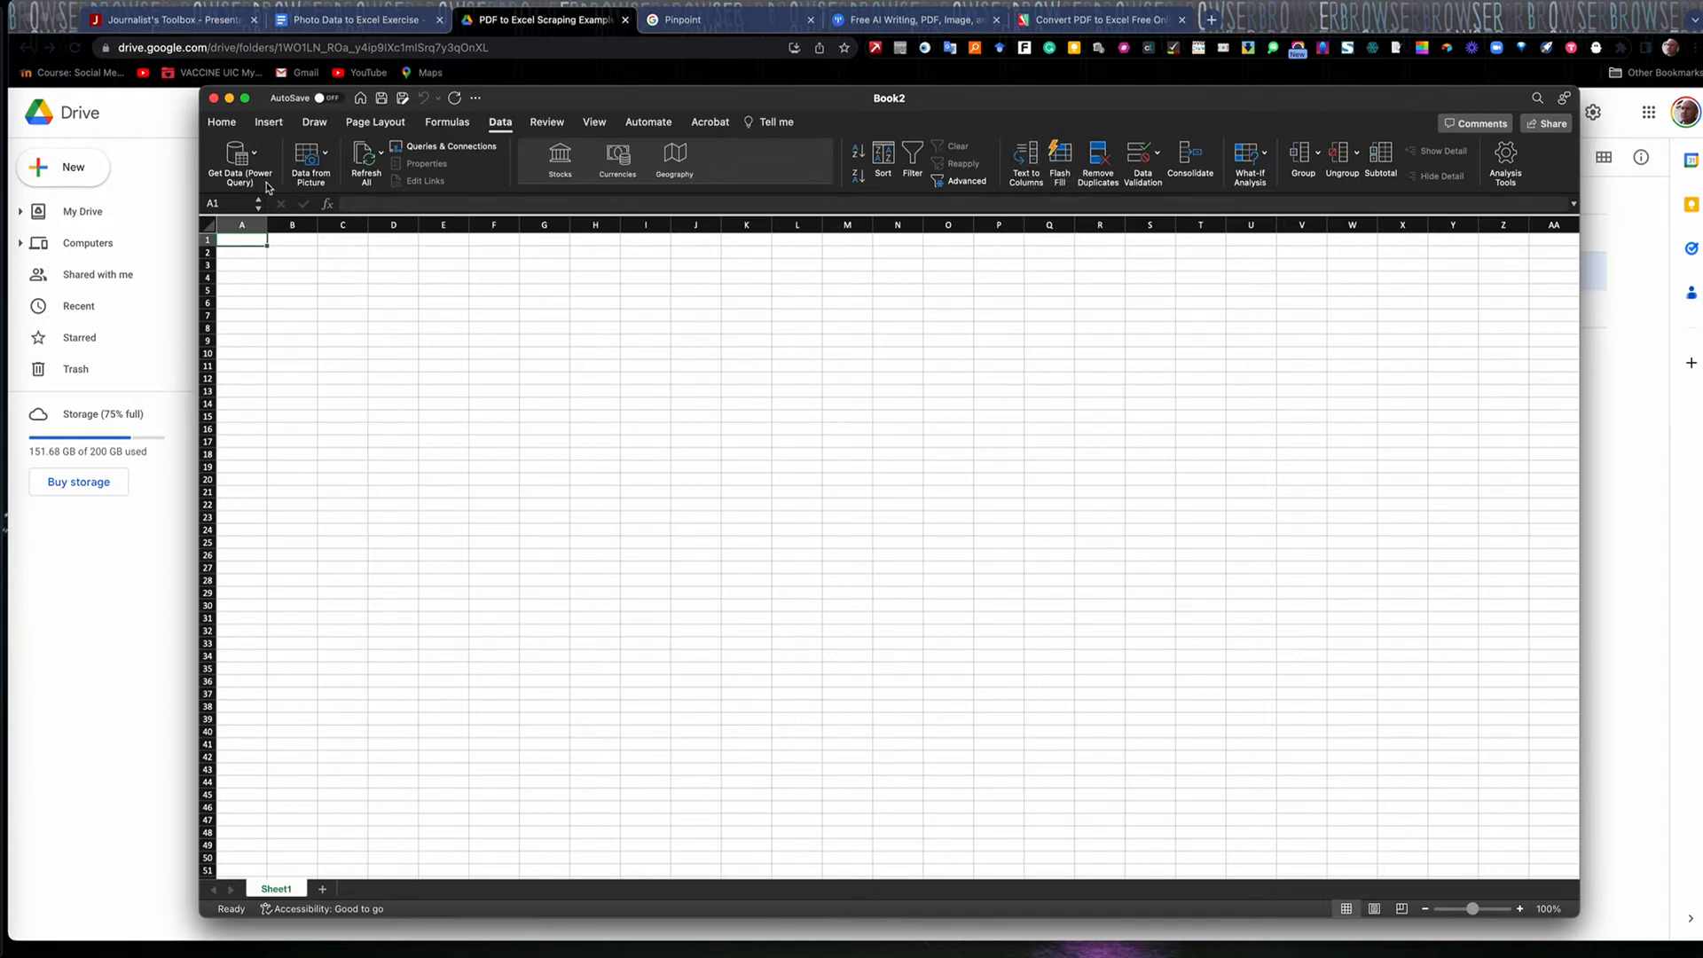
- Show the Get Data menu of import sources such as From HTML and From Text
left_click(237, 155)
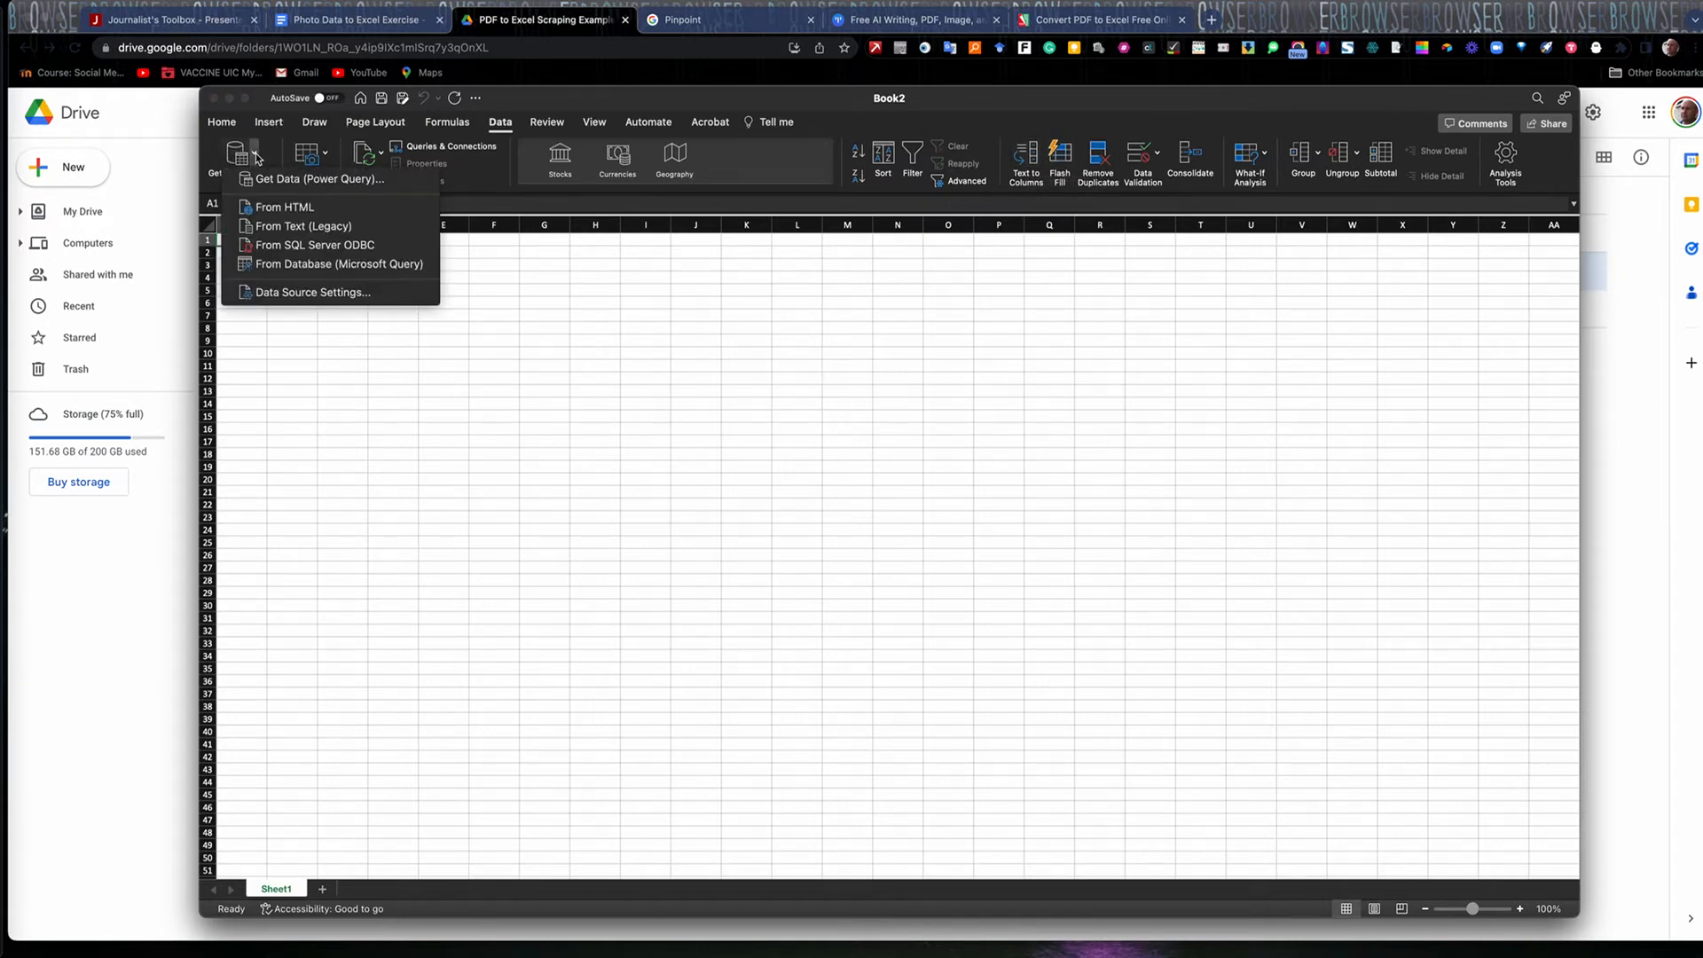
mouse_move(303, 225)
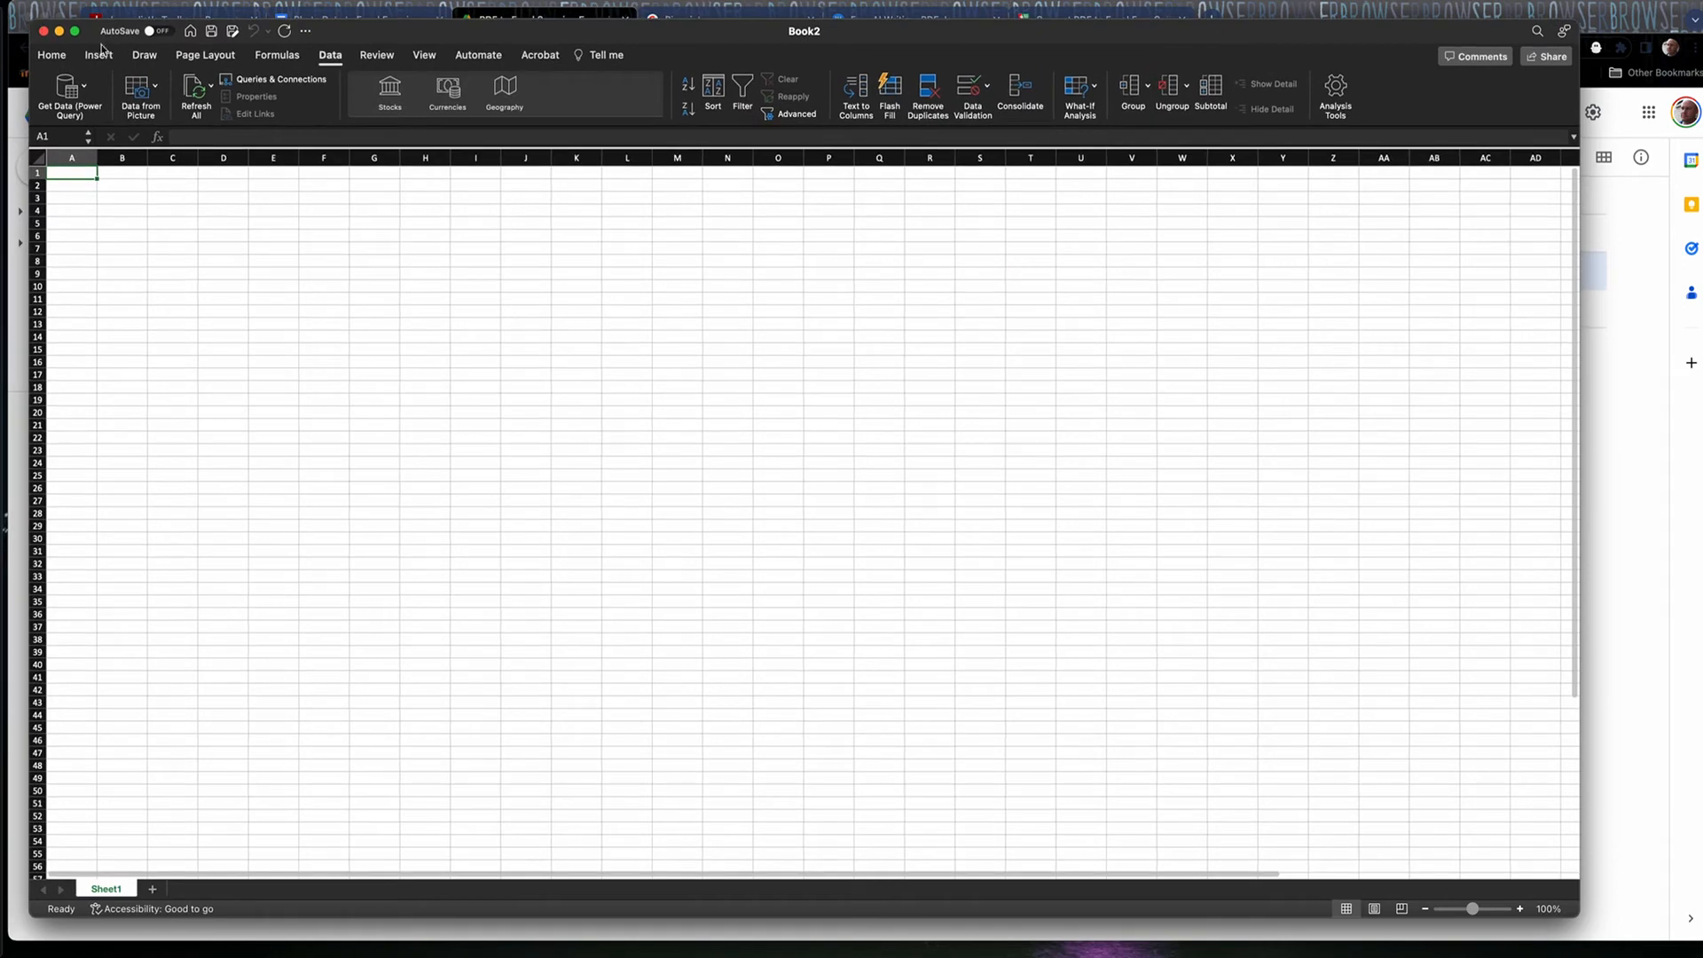
mouse_move(140, 92)
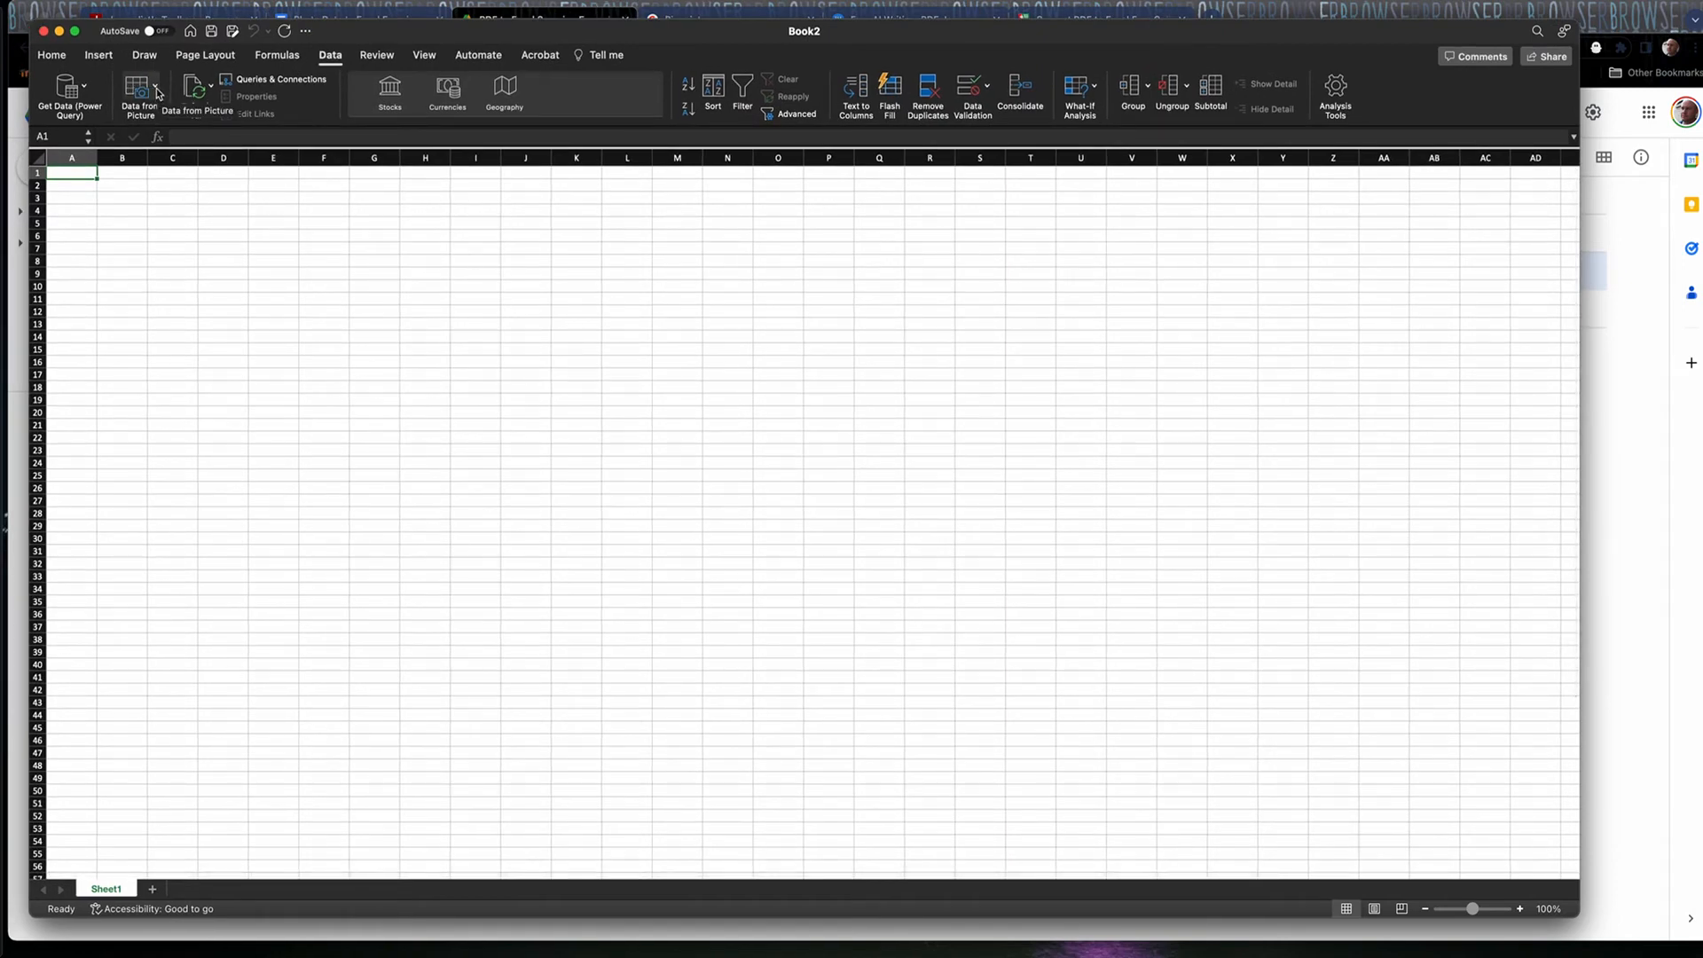
- Start Data from Picture from a file and select the datafromaphoto2 image on the Desktop
left_click(139, 92)
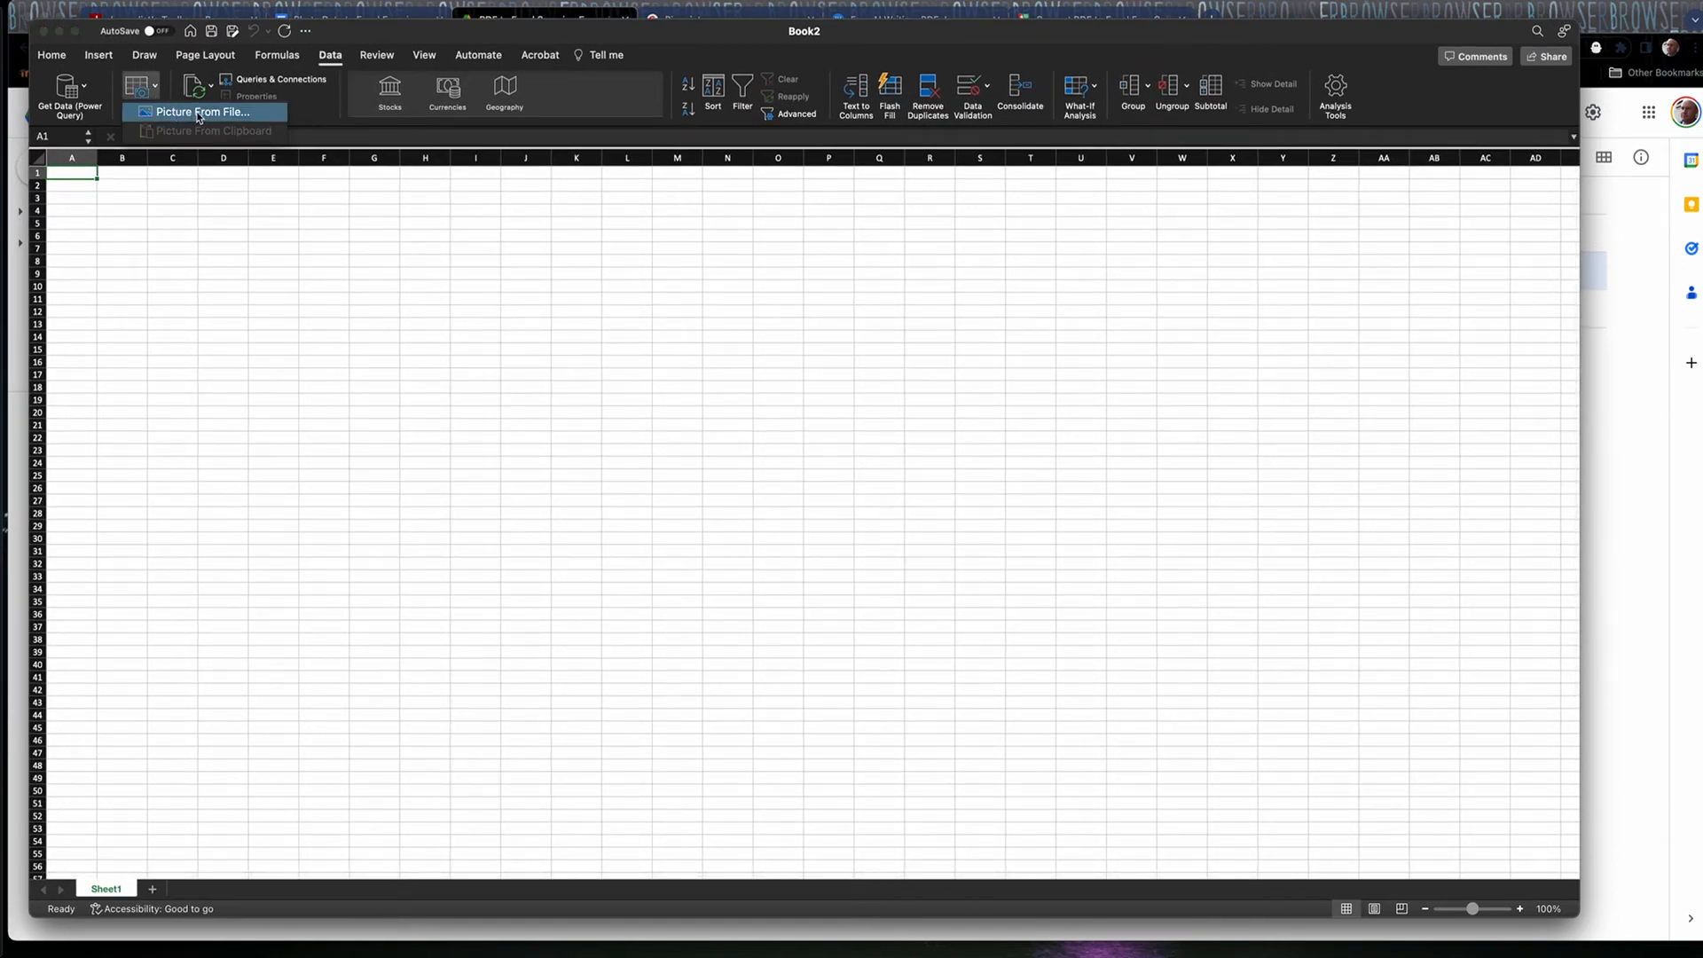
left_click(138, 92)
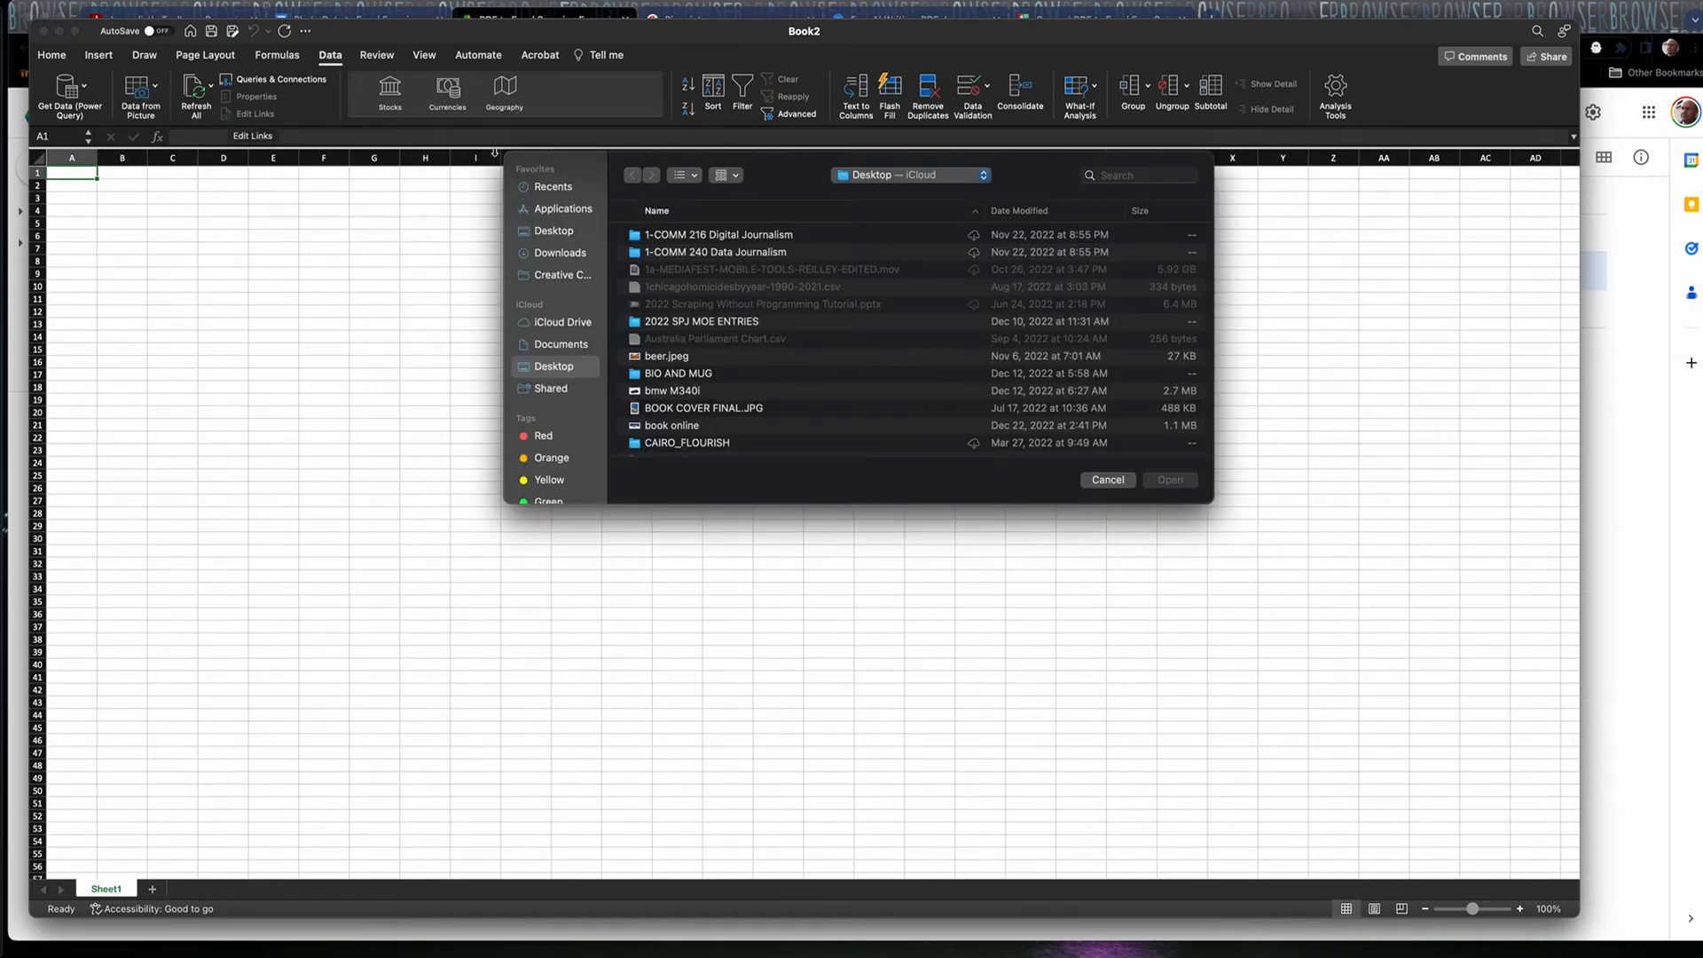
scroll("down", 3)
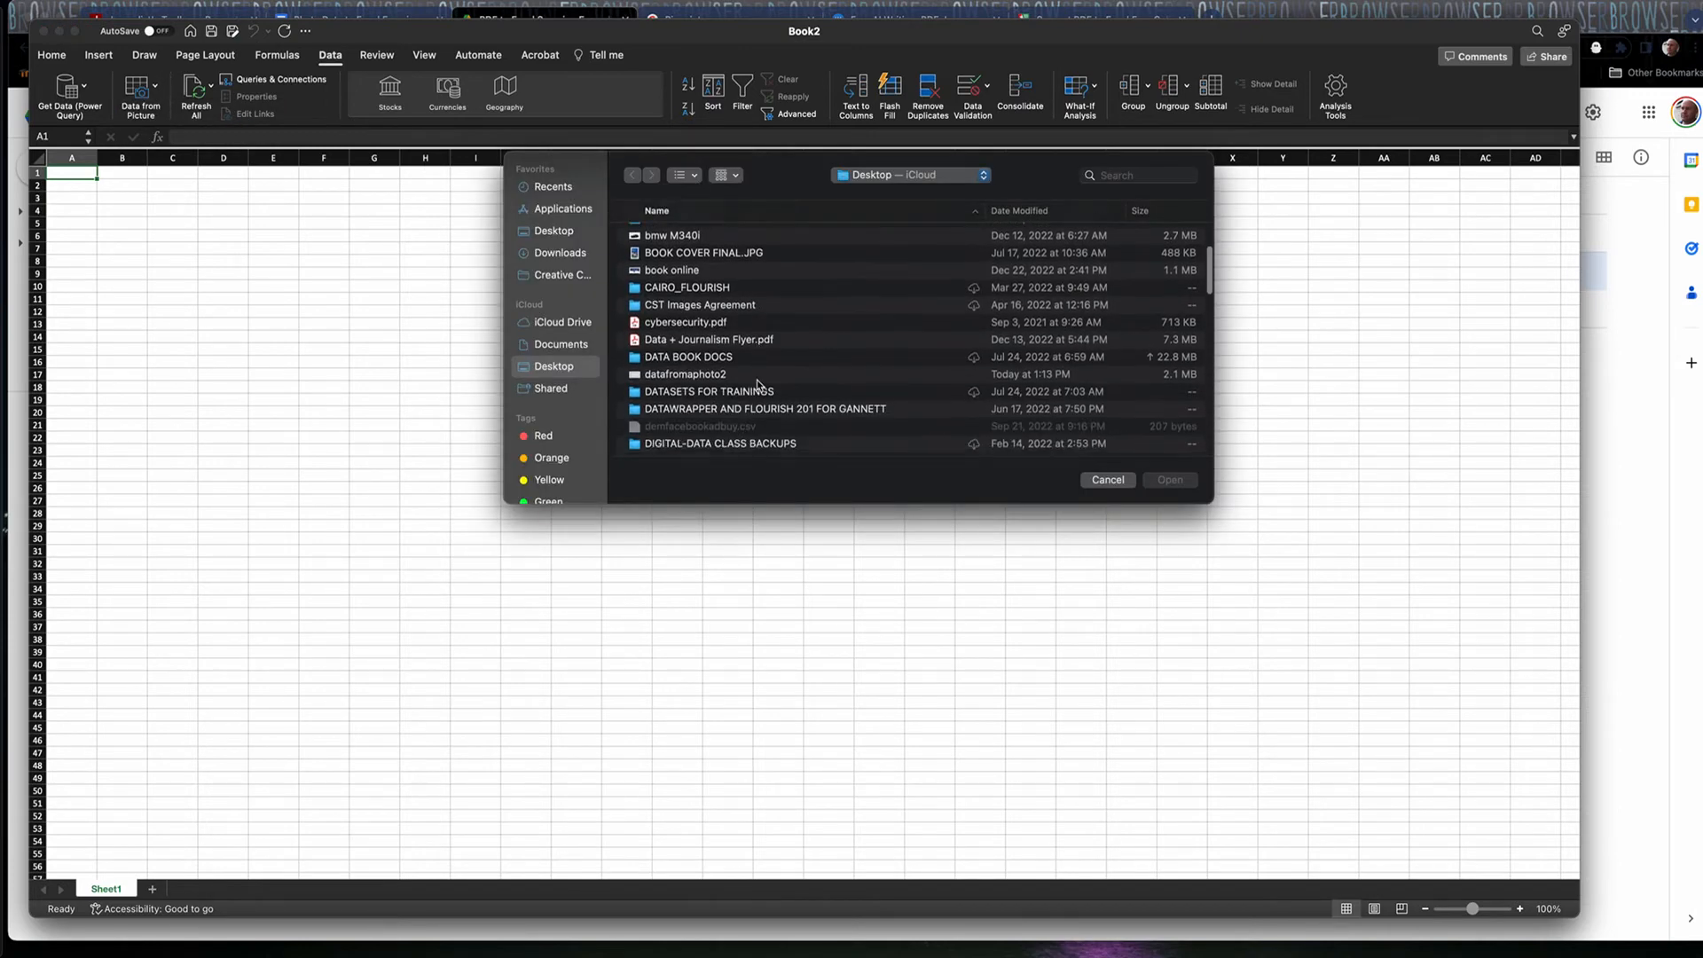
left_click(684, 375)
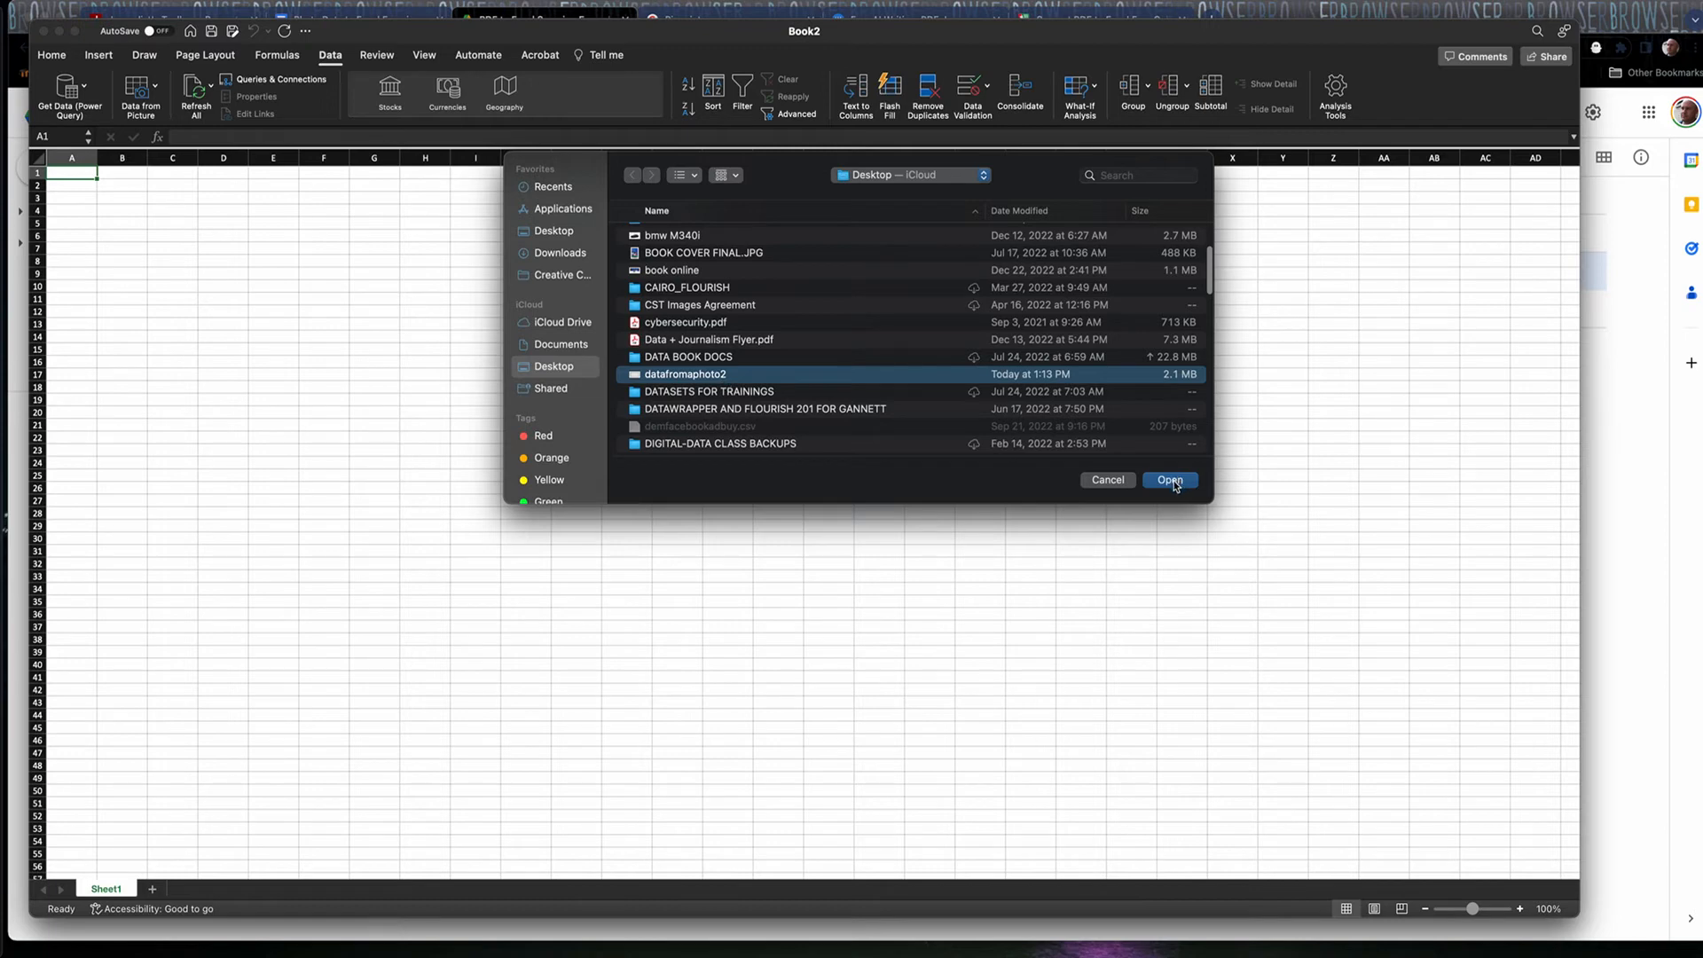
- Load datafromaphoto2 so its county registration table is recognised in the preview pane
left_click(1169, 480)
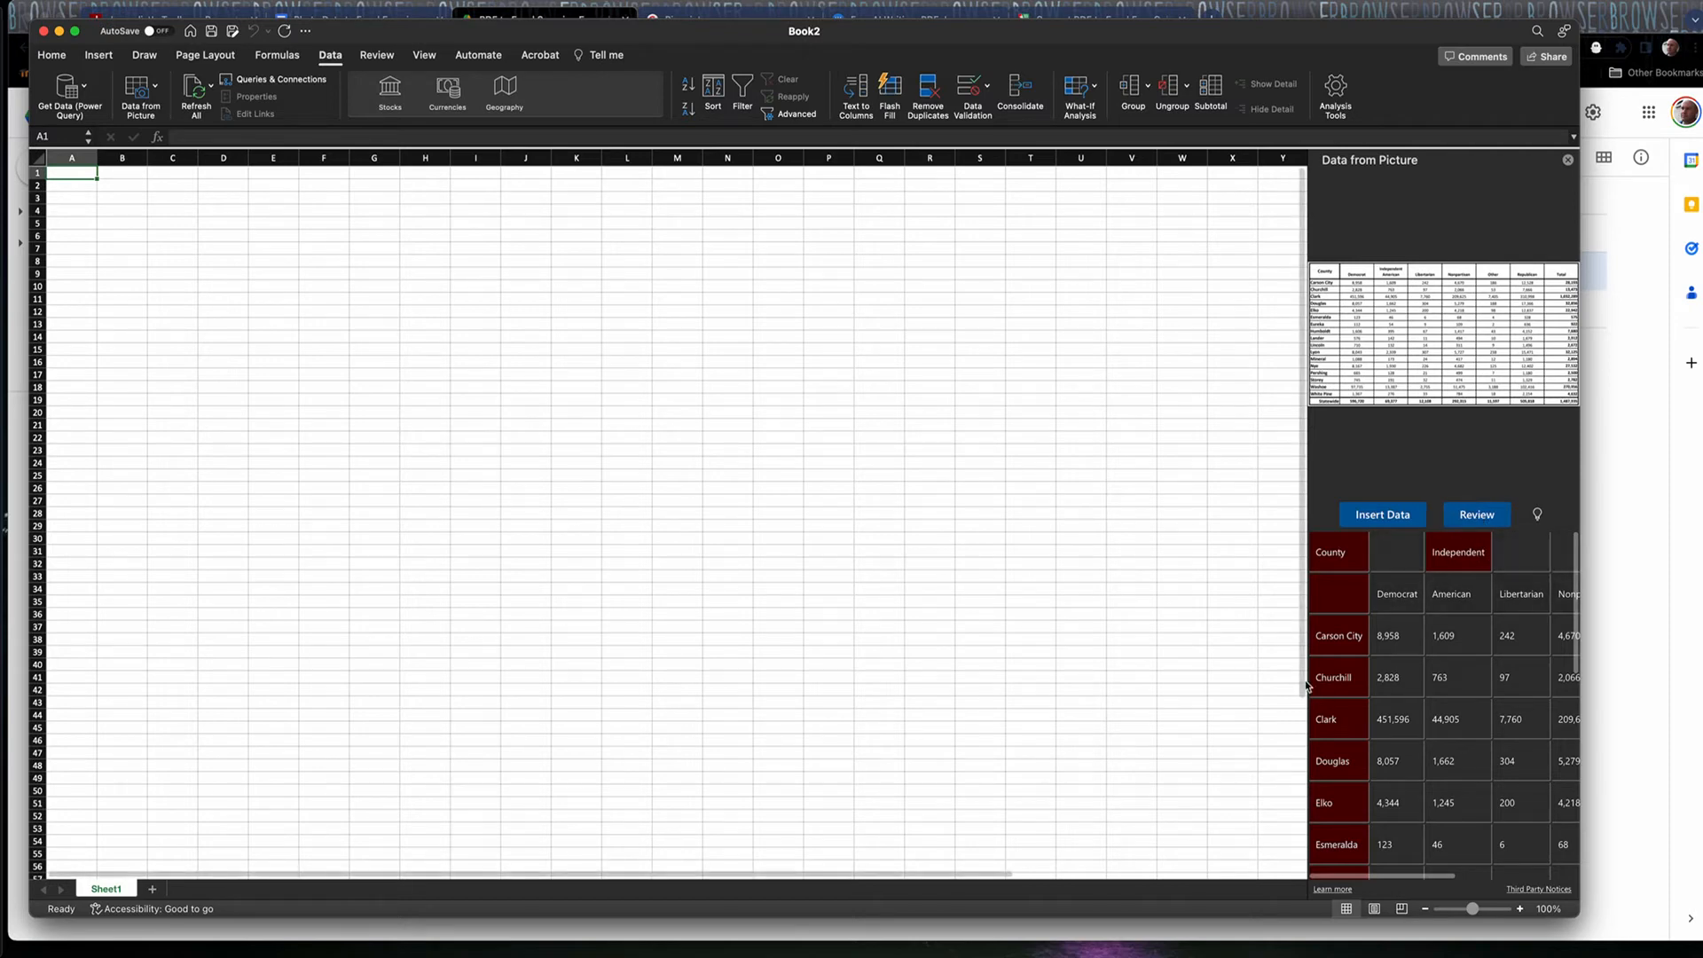
mouse_move(1353, 635)
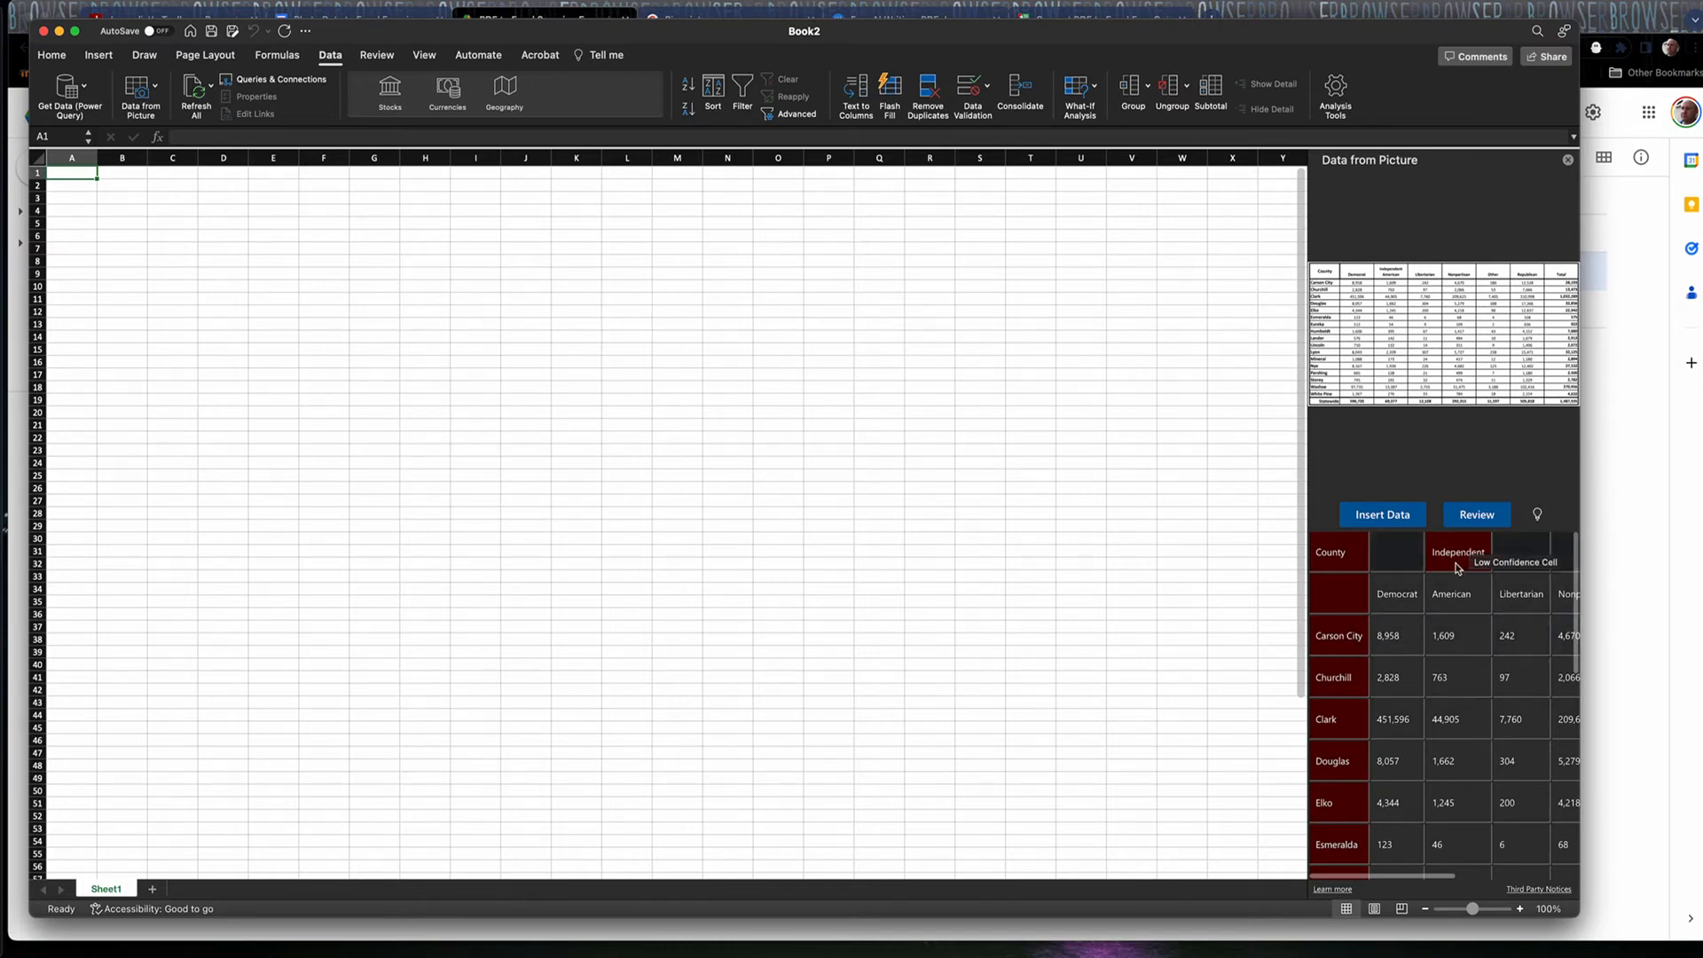
mouse_move(497, 559)
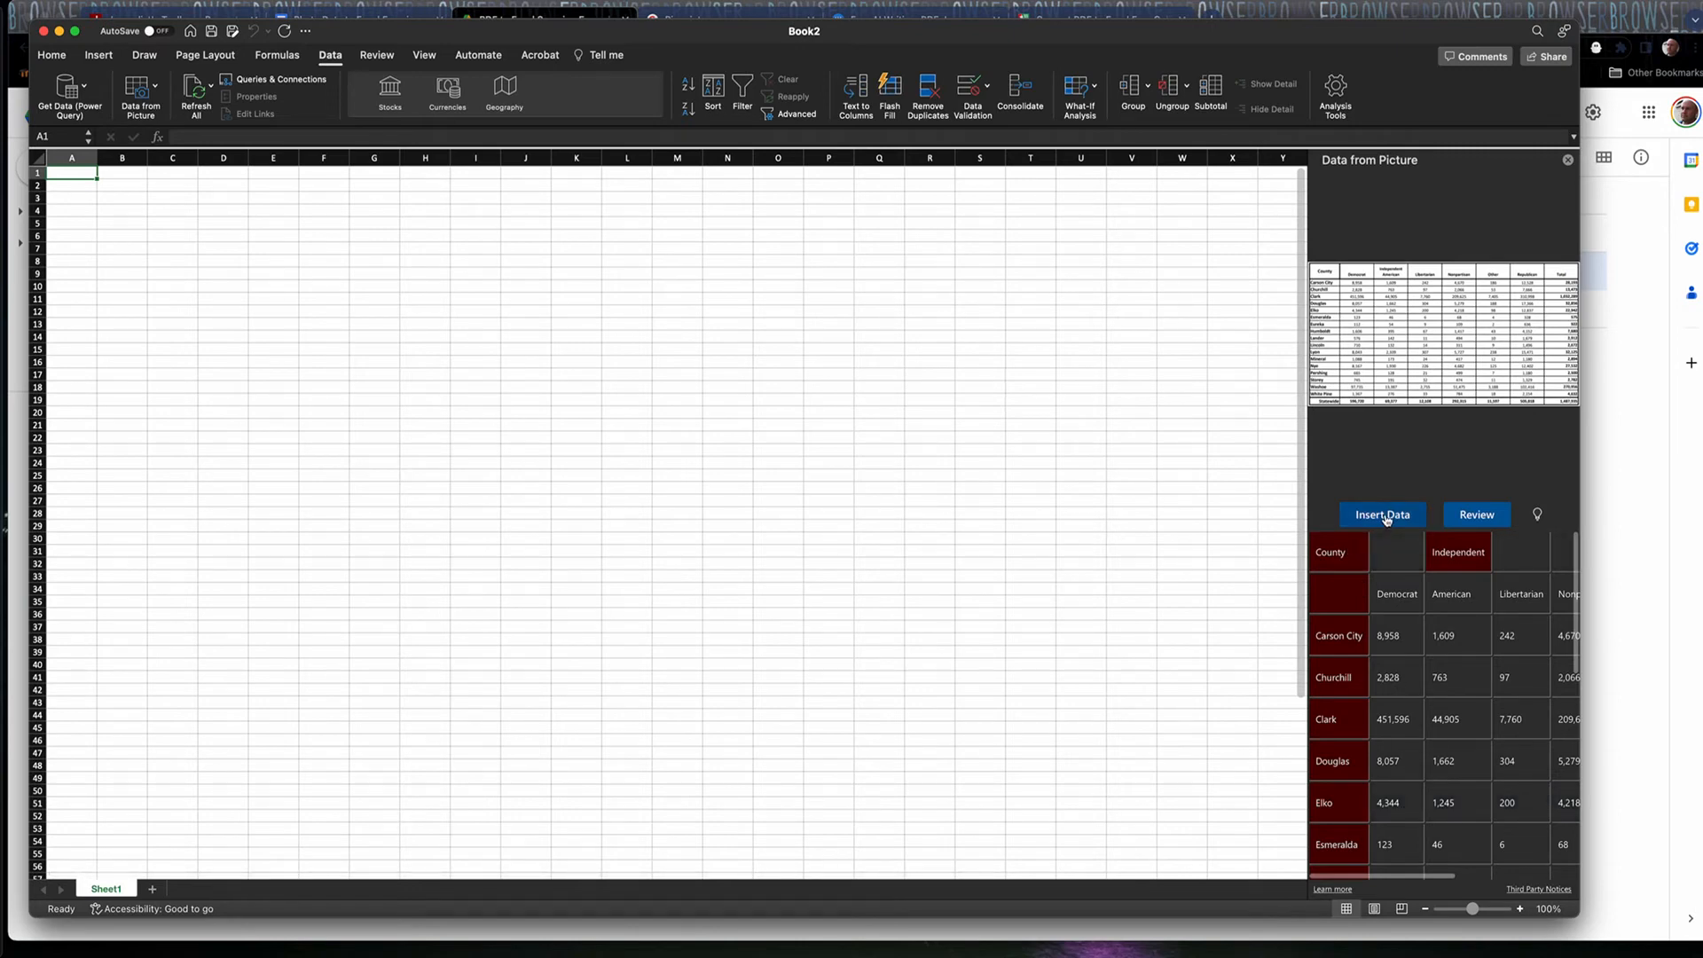
- Insert the recognised table into rows 1–20 anyway, skipping the 21 flagged review items
left_click(1381, 514)
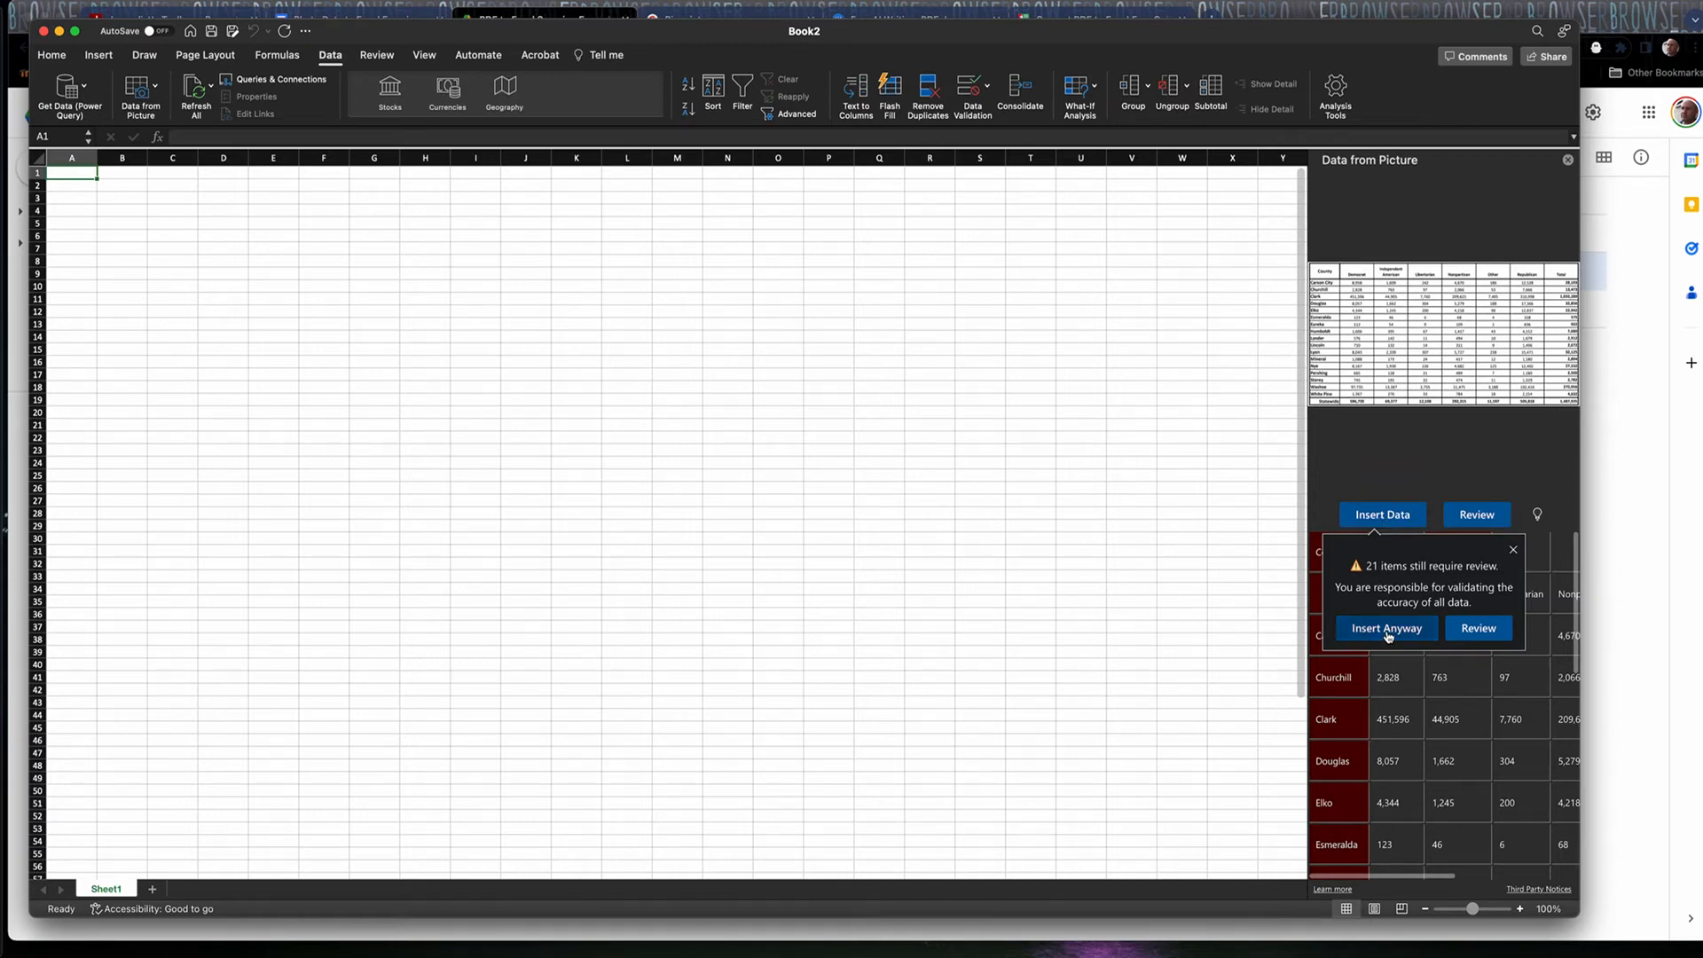
left_click(1387, 628)
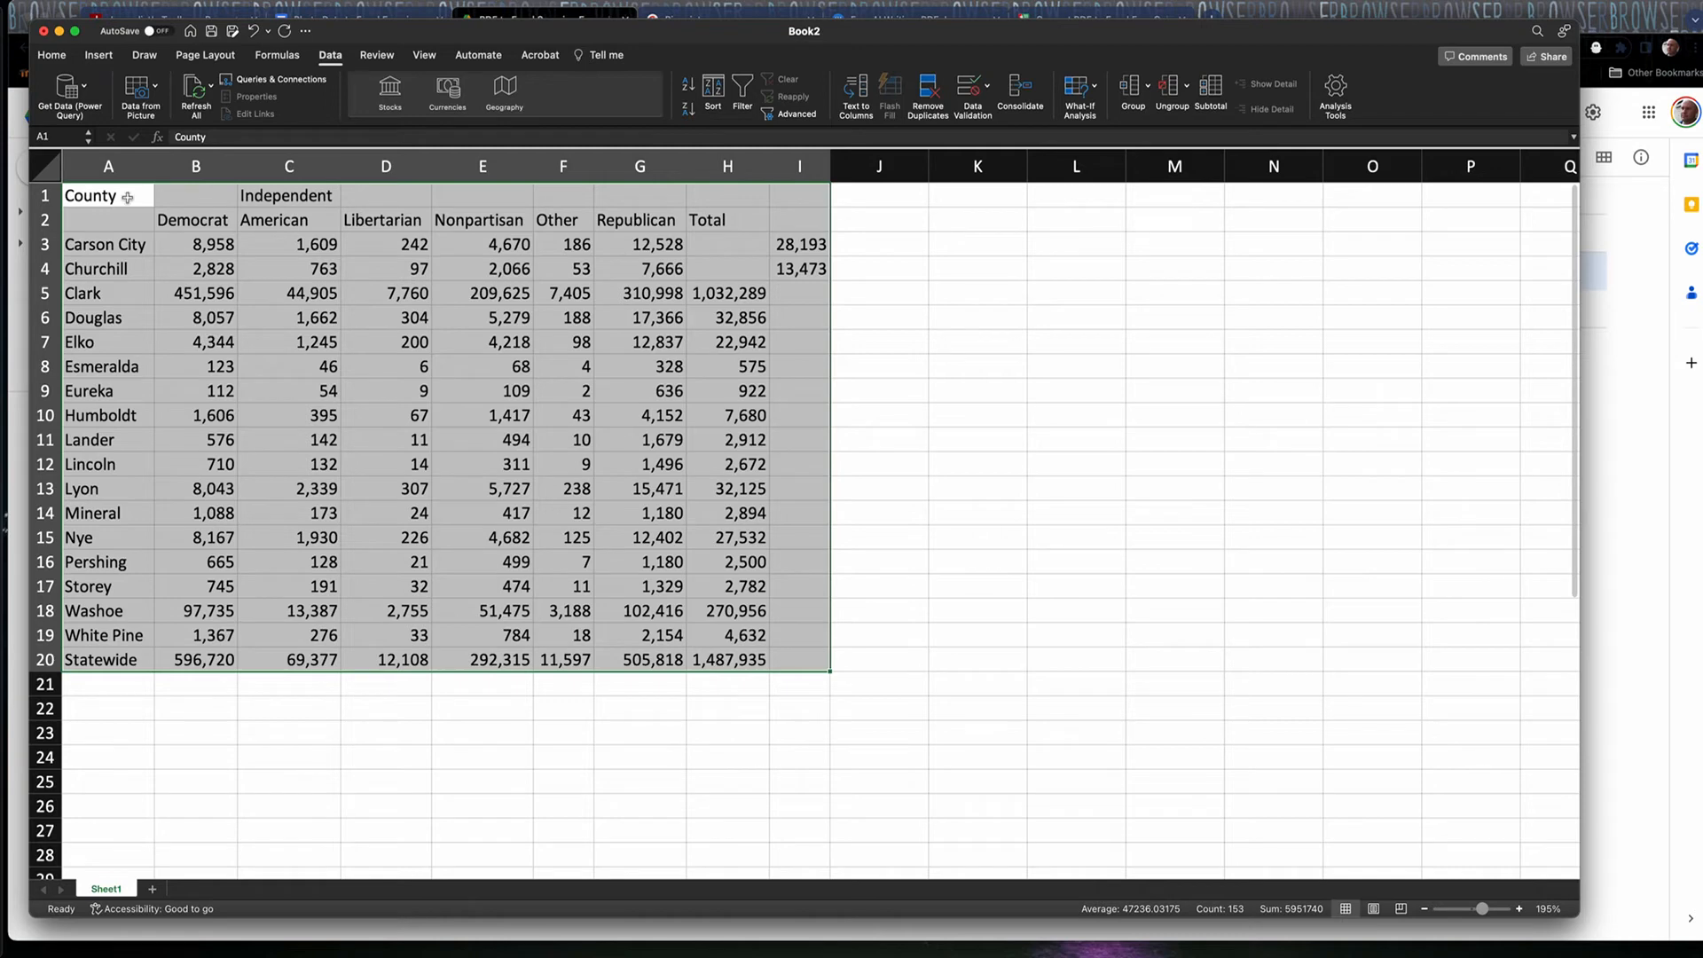
- Enter the missing 'County' label in cell A2 of the second header row
left_click(108, 220)
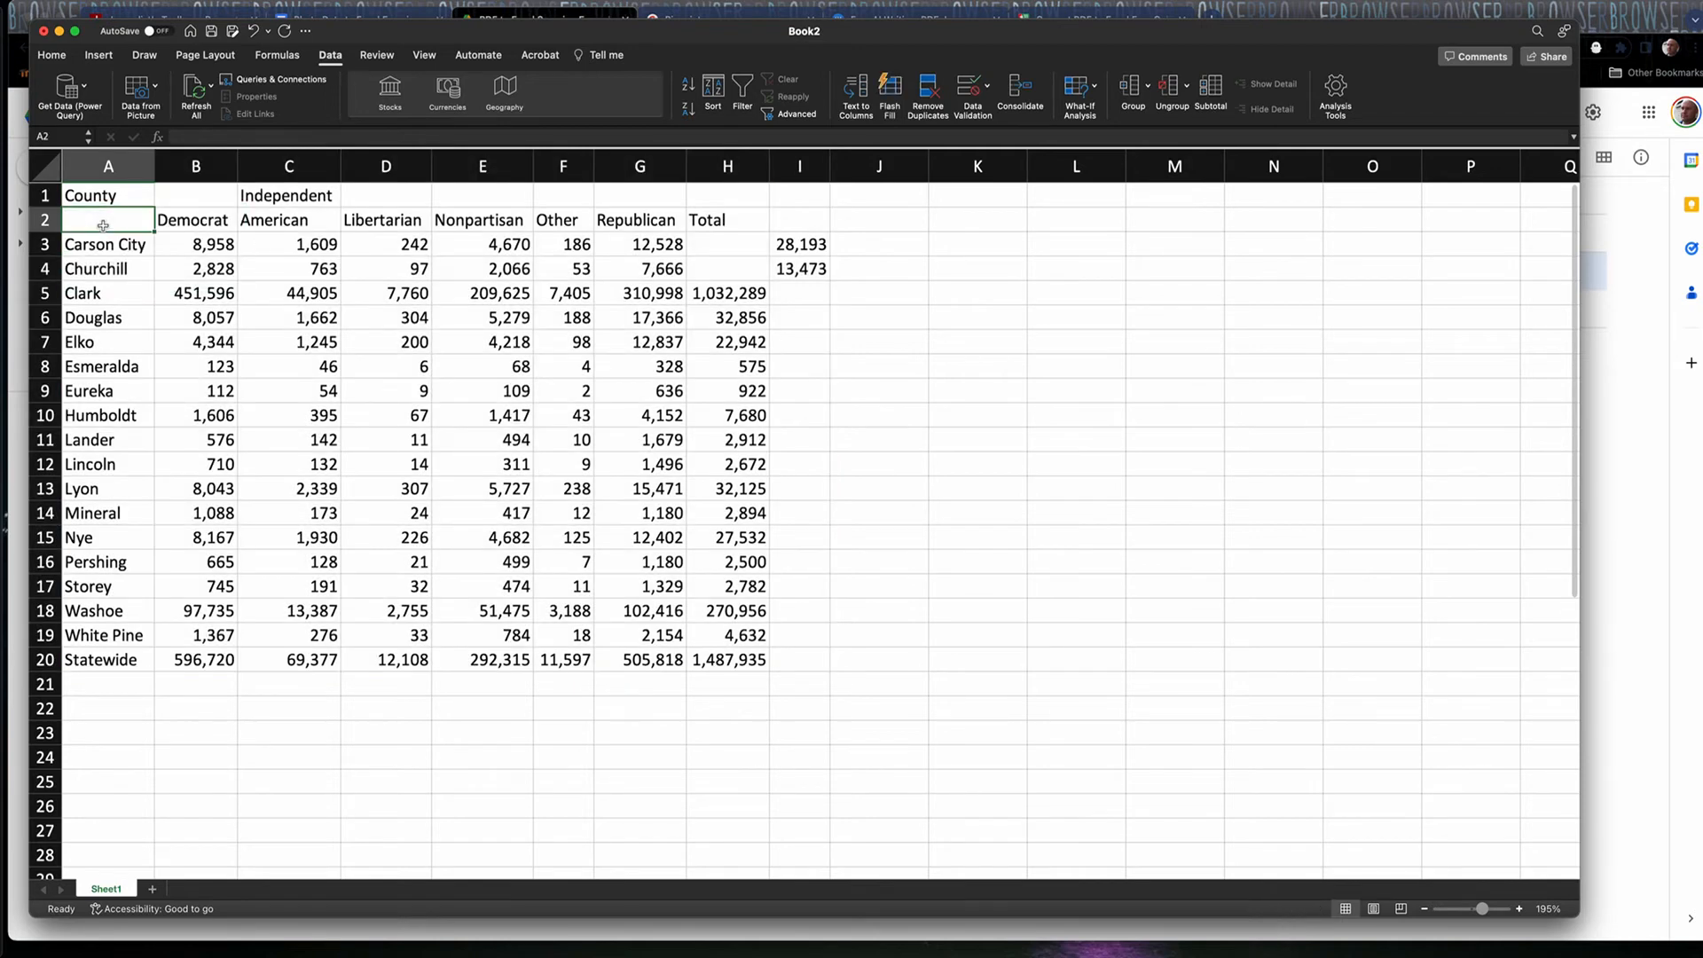
type("County")
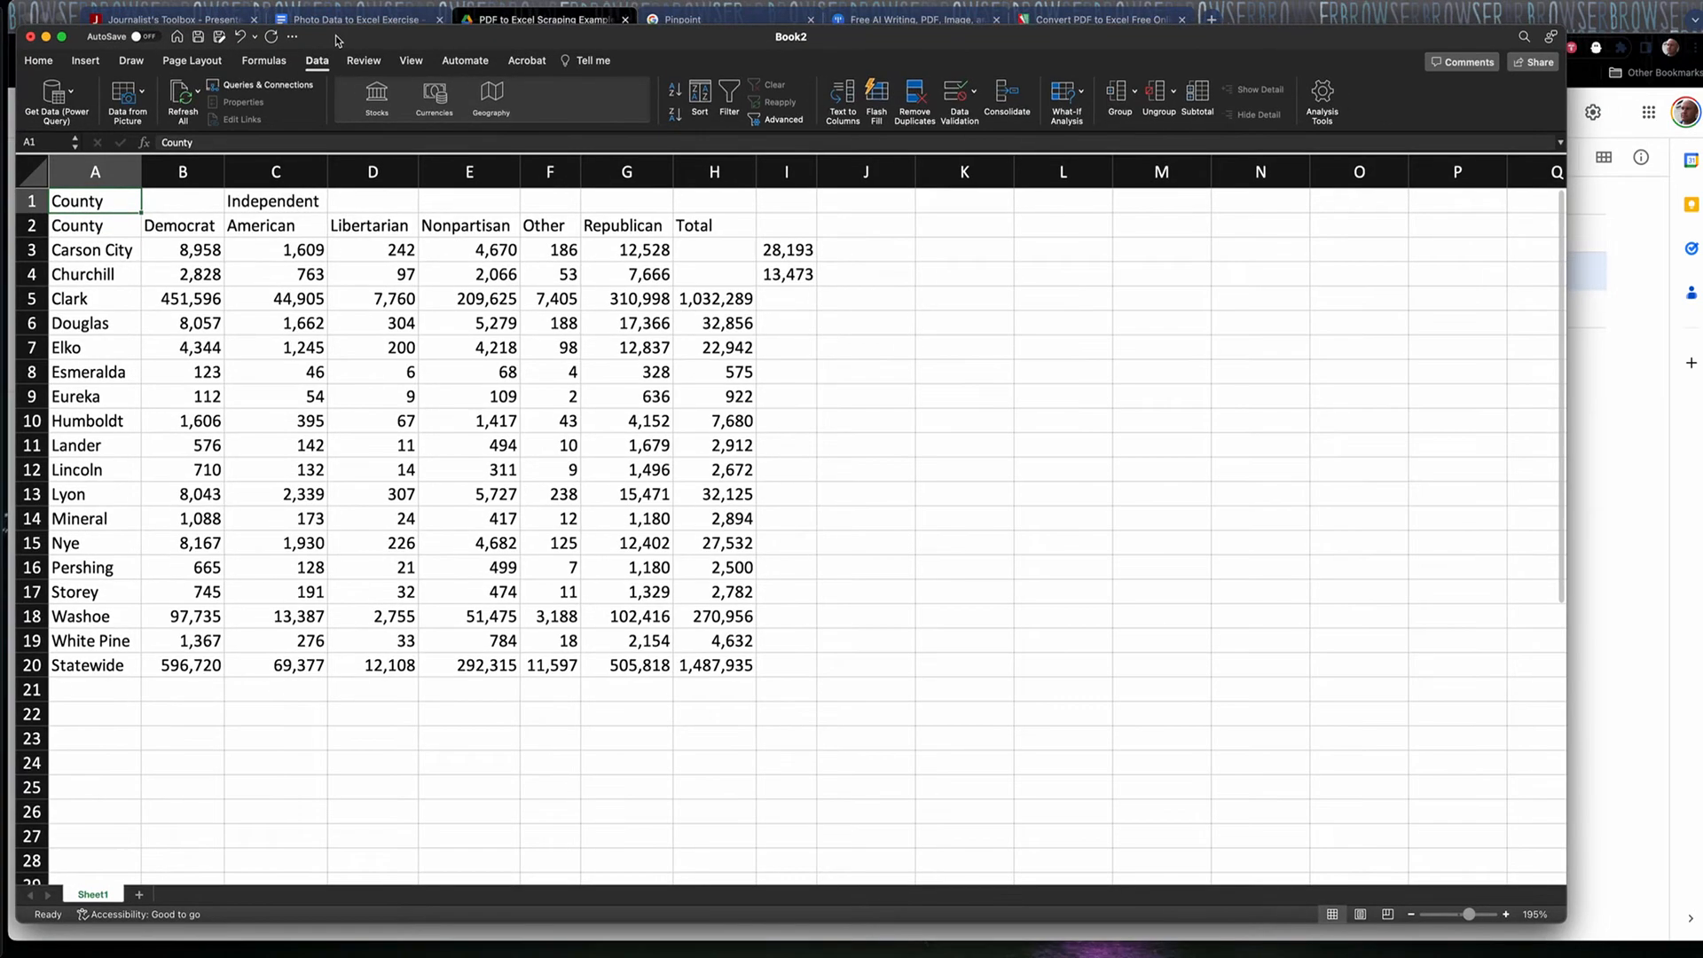
- Delete the entire extra top row so a single header row remains
right_click(94, 201)
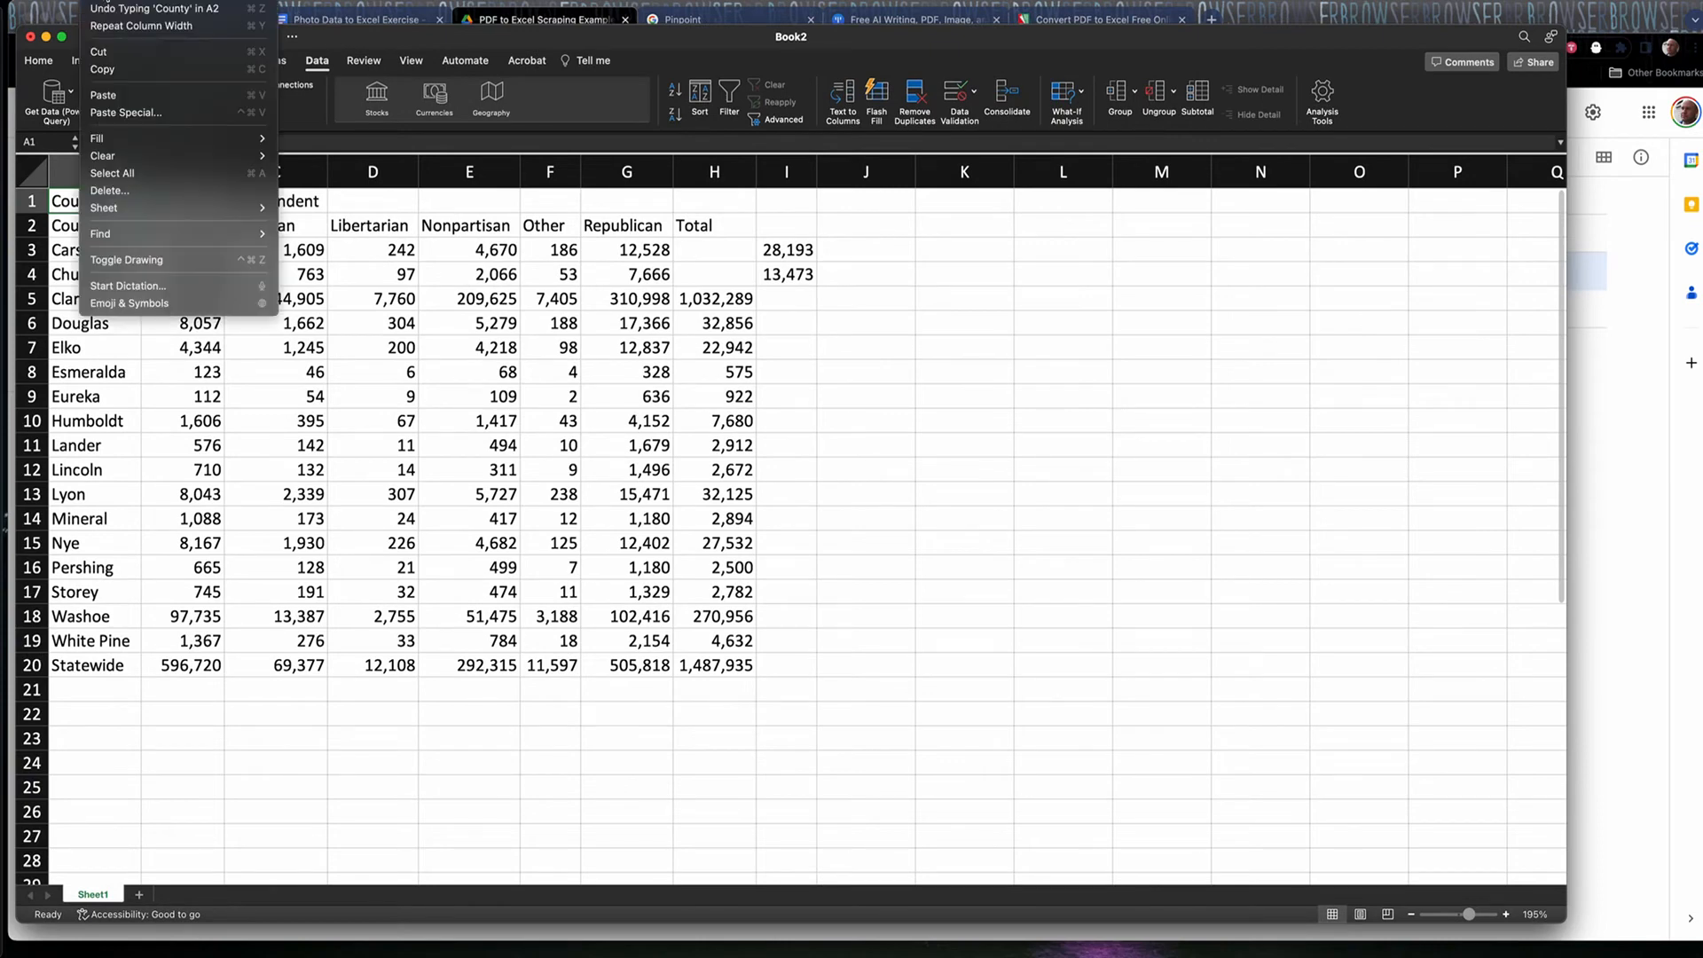
left_click(108, 192)
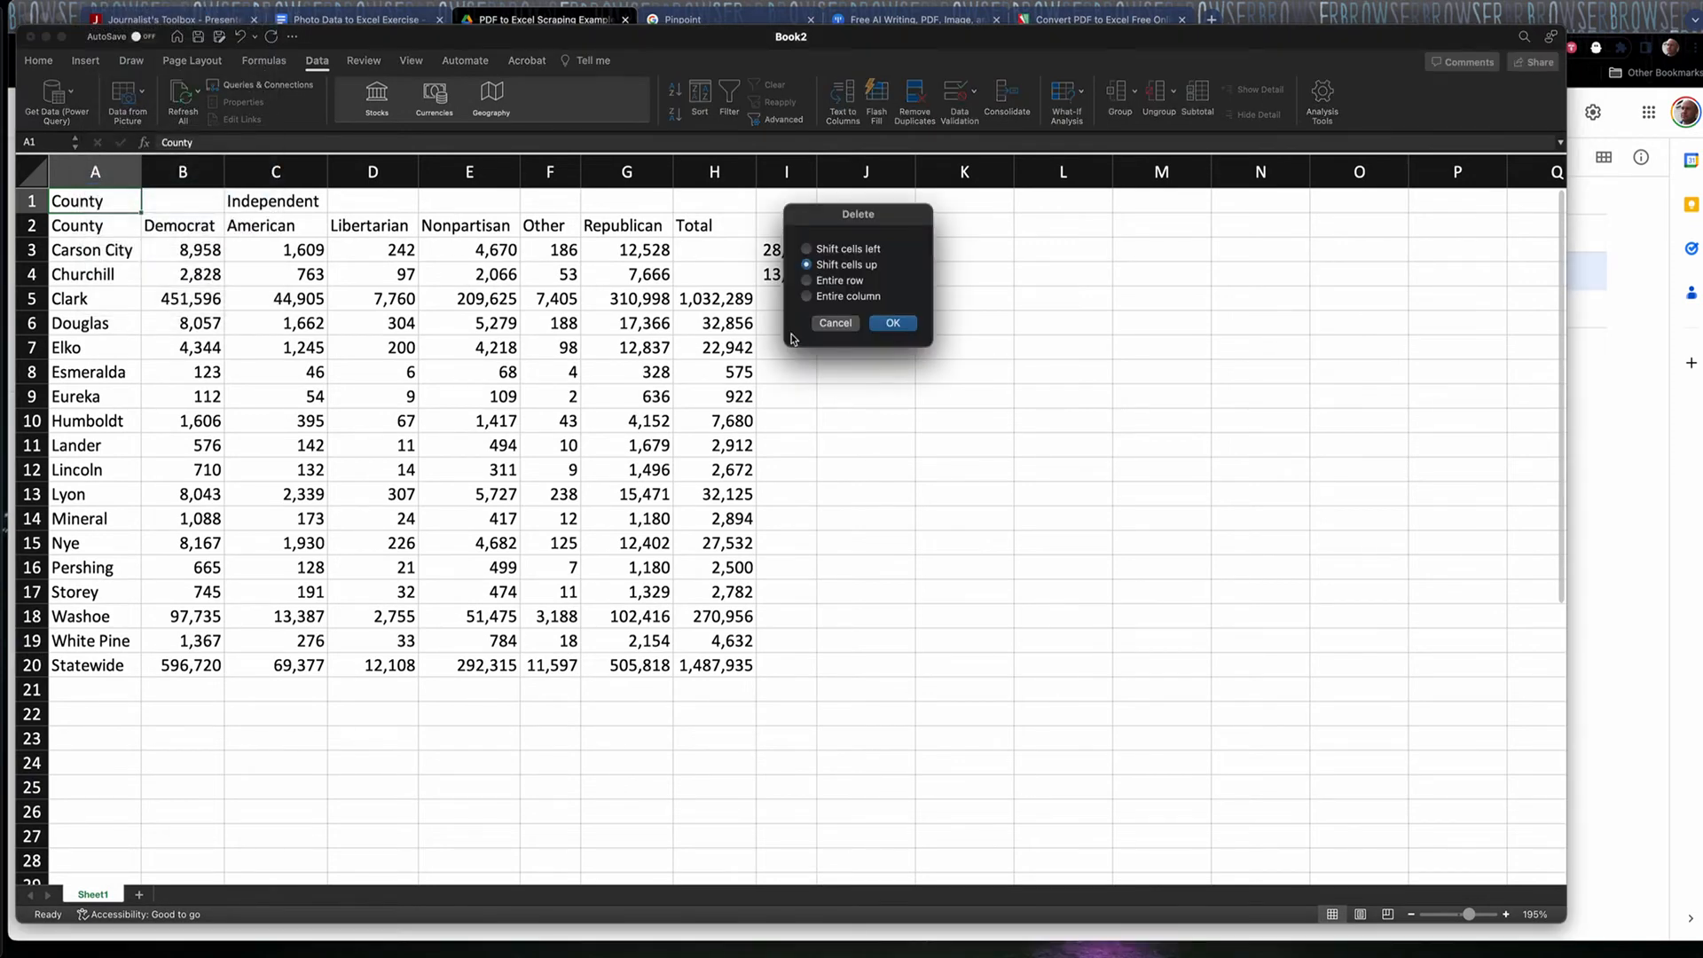
left_click(839, 280)
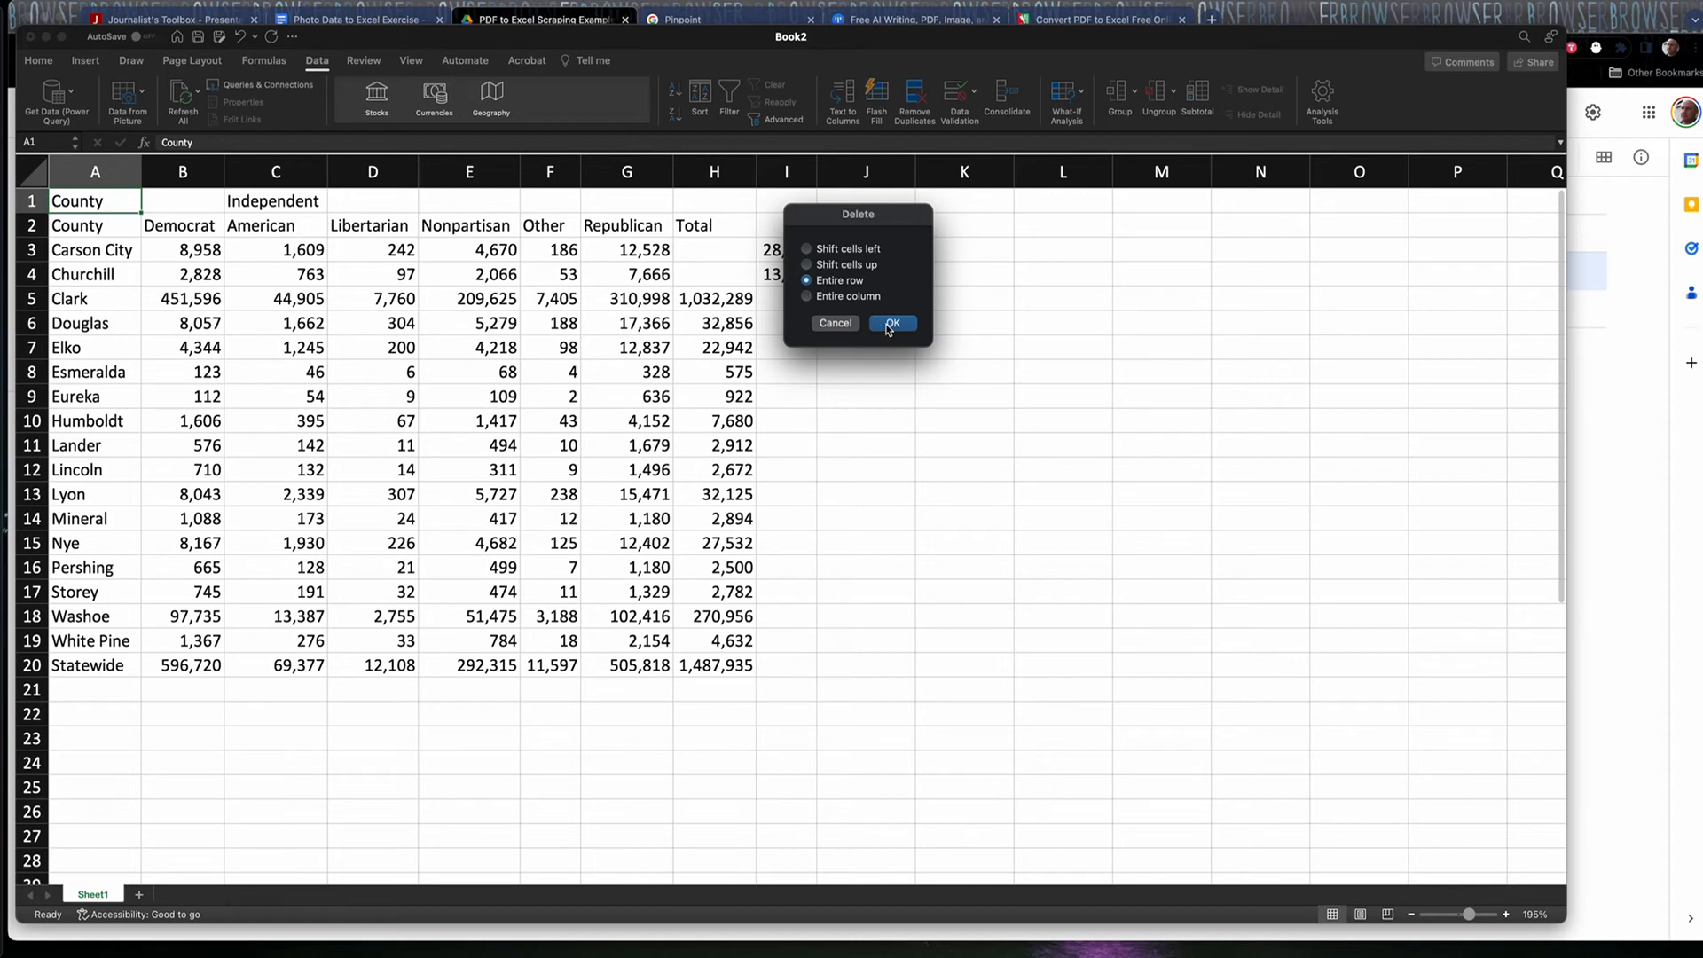
left_click(892, 323)
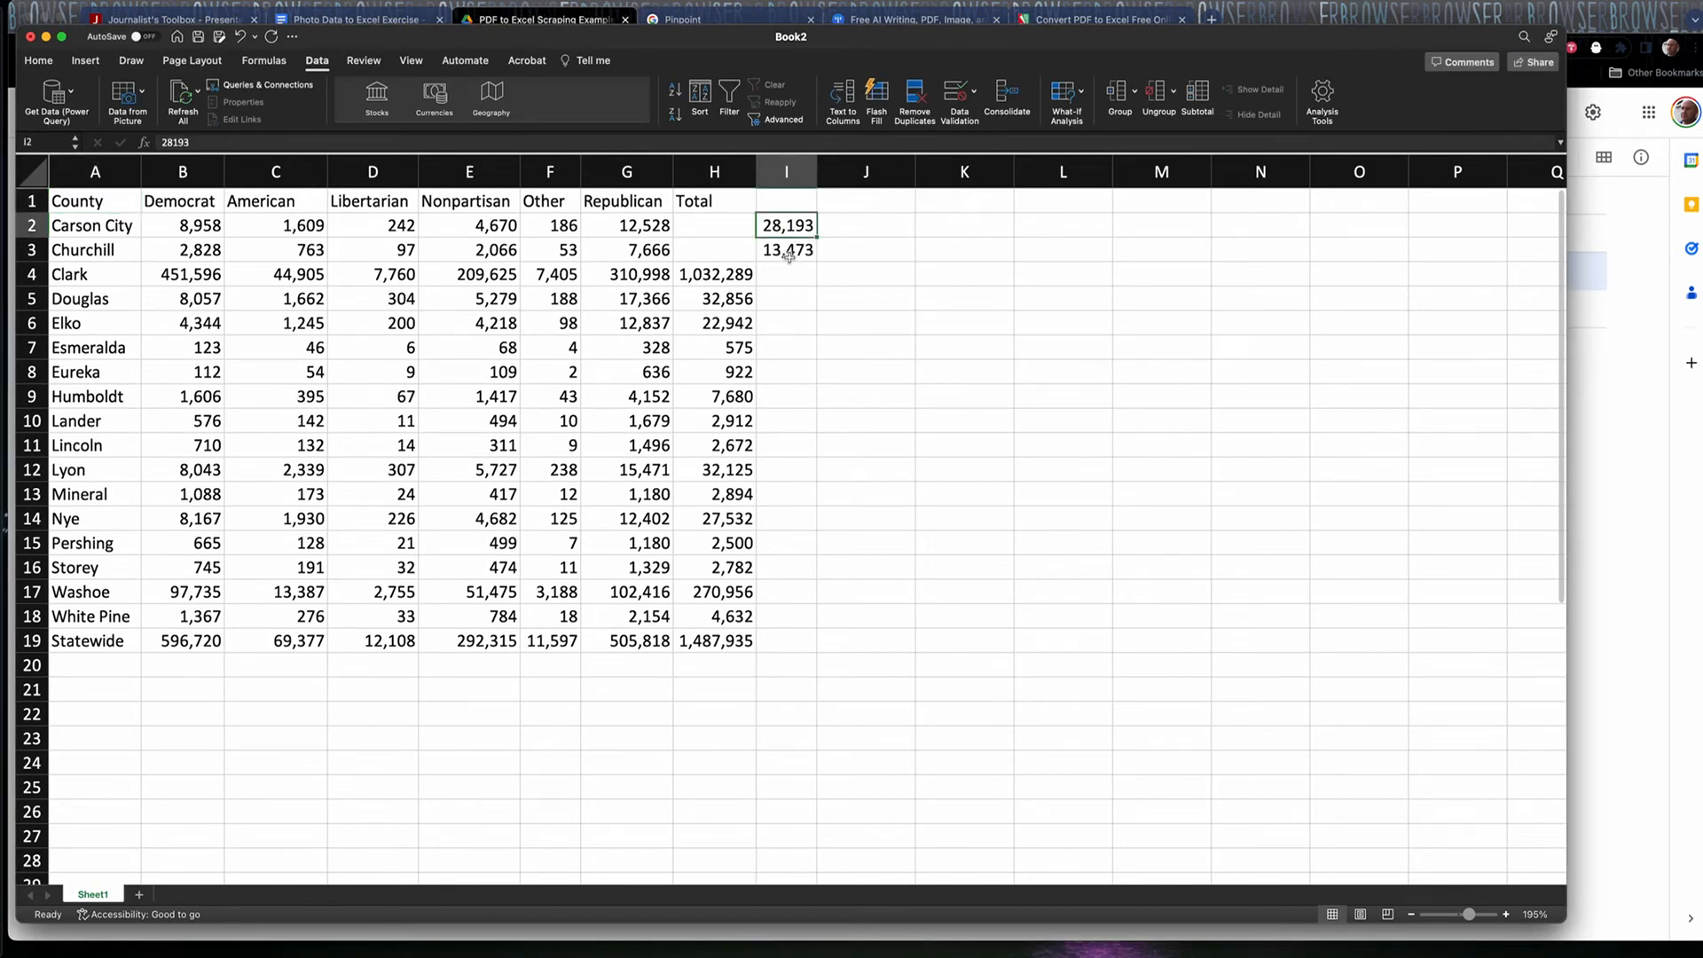
- Insert a blank row above the Statewide totals row, after White Pine
left_click(786, 250)
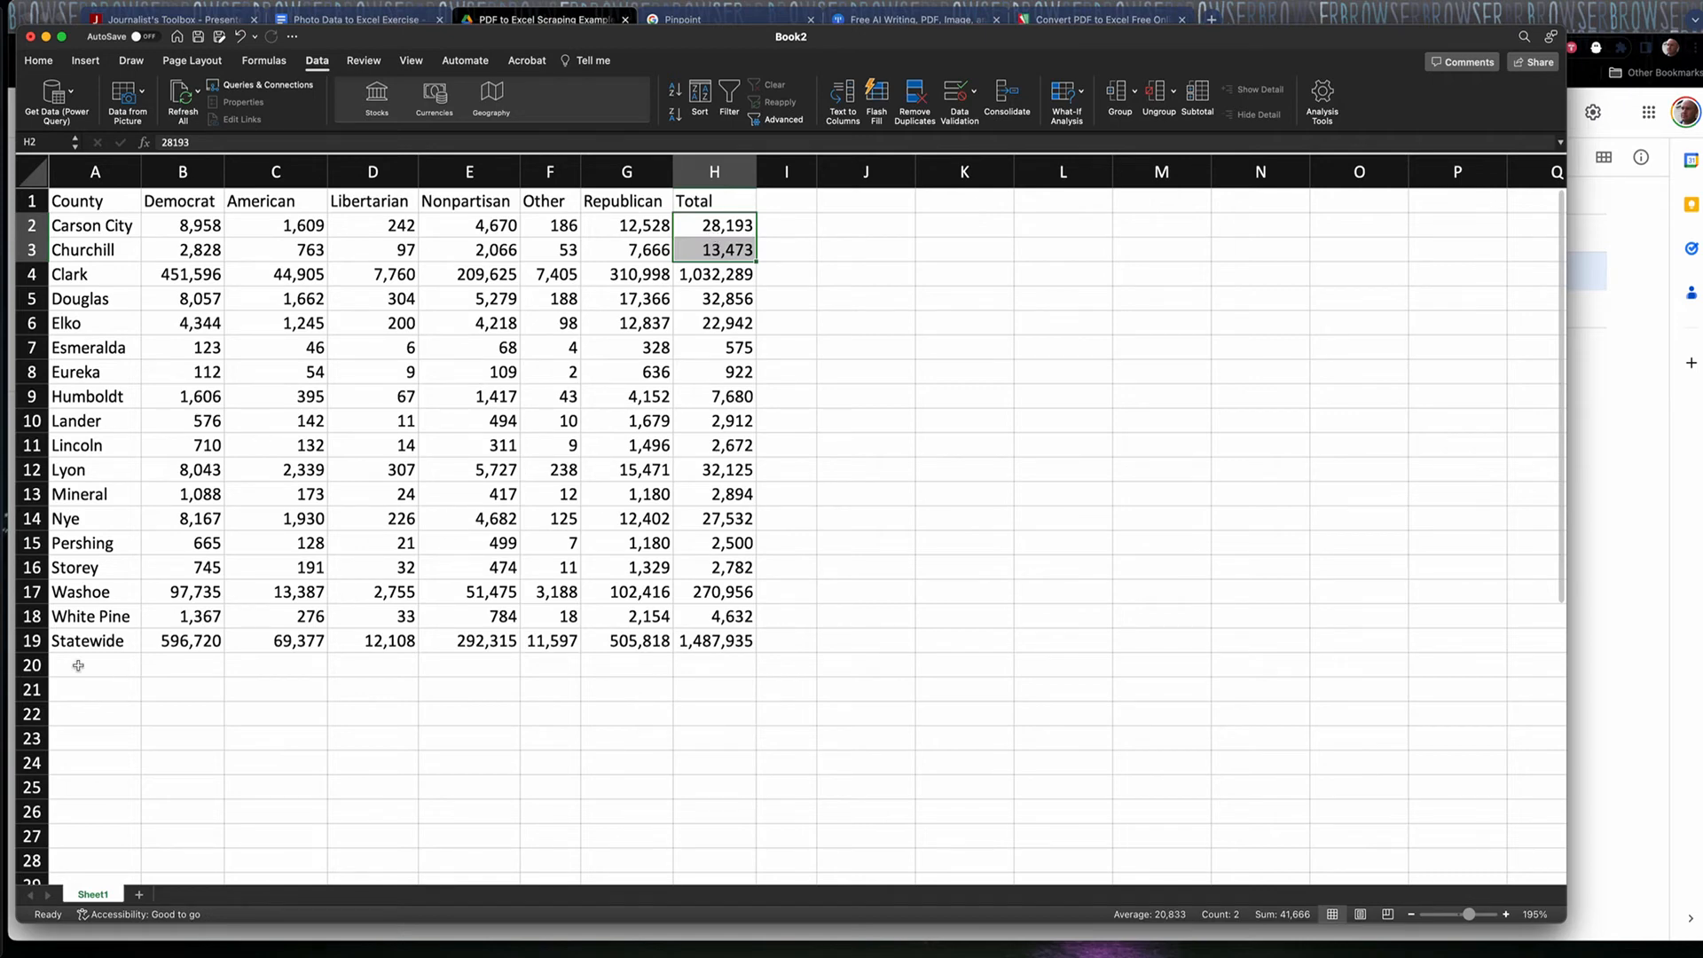
left_click(94, 640)
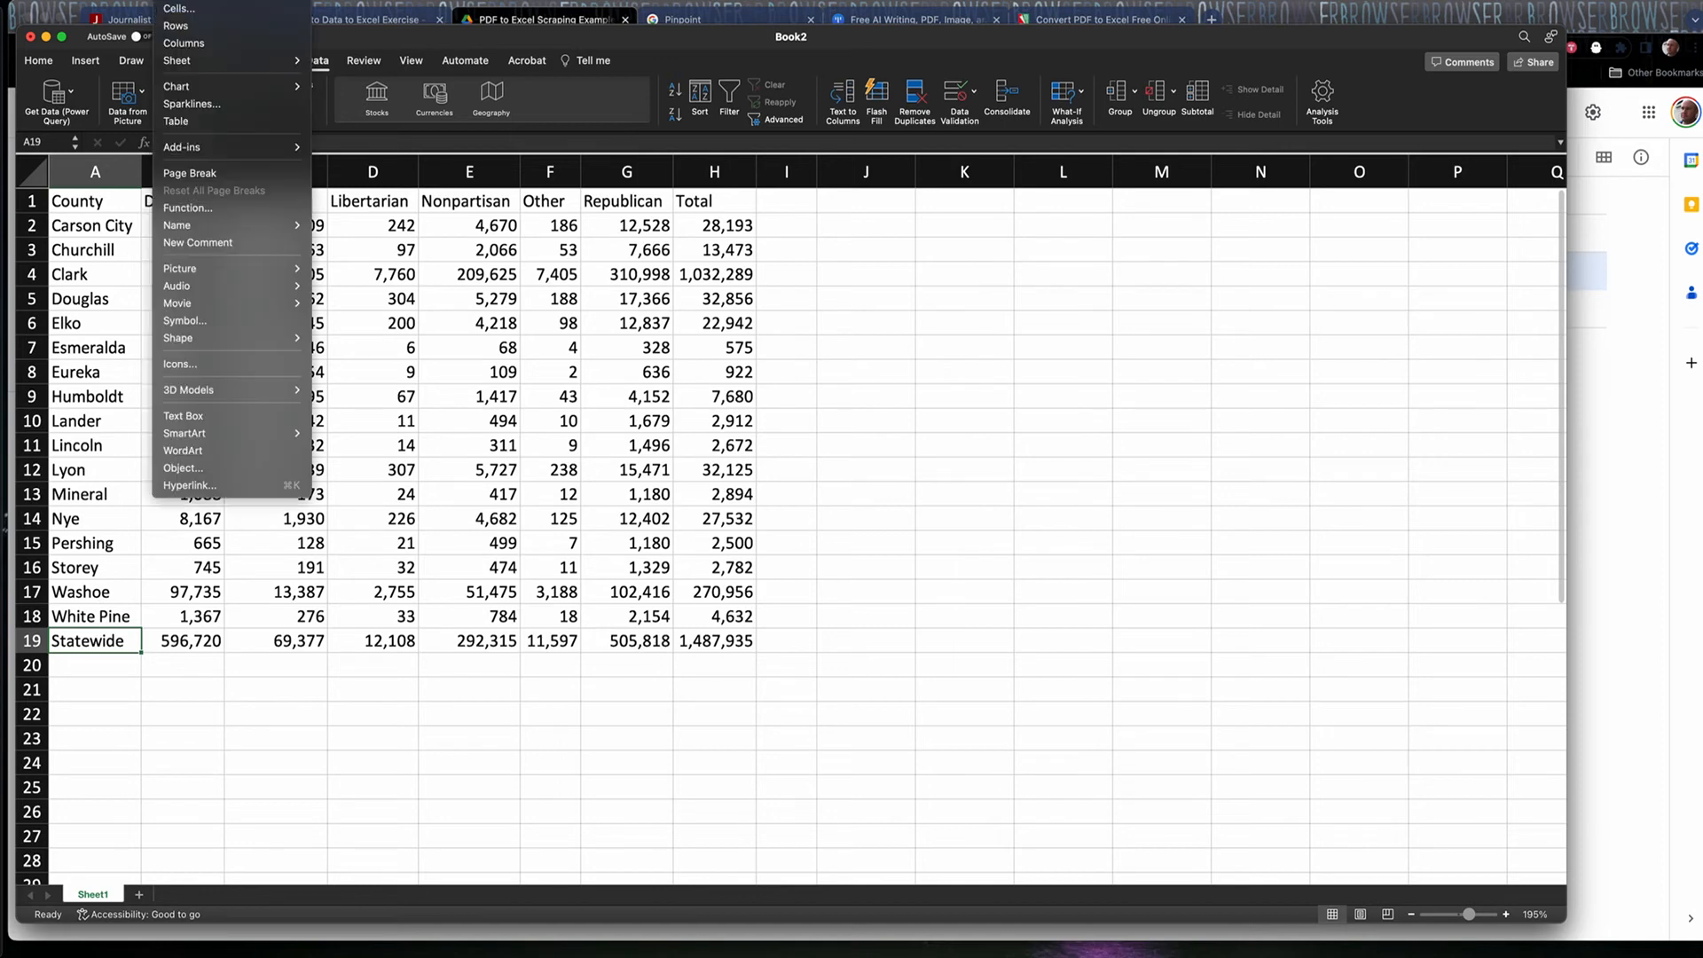
mouse_move(175, 85)
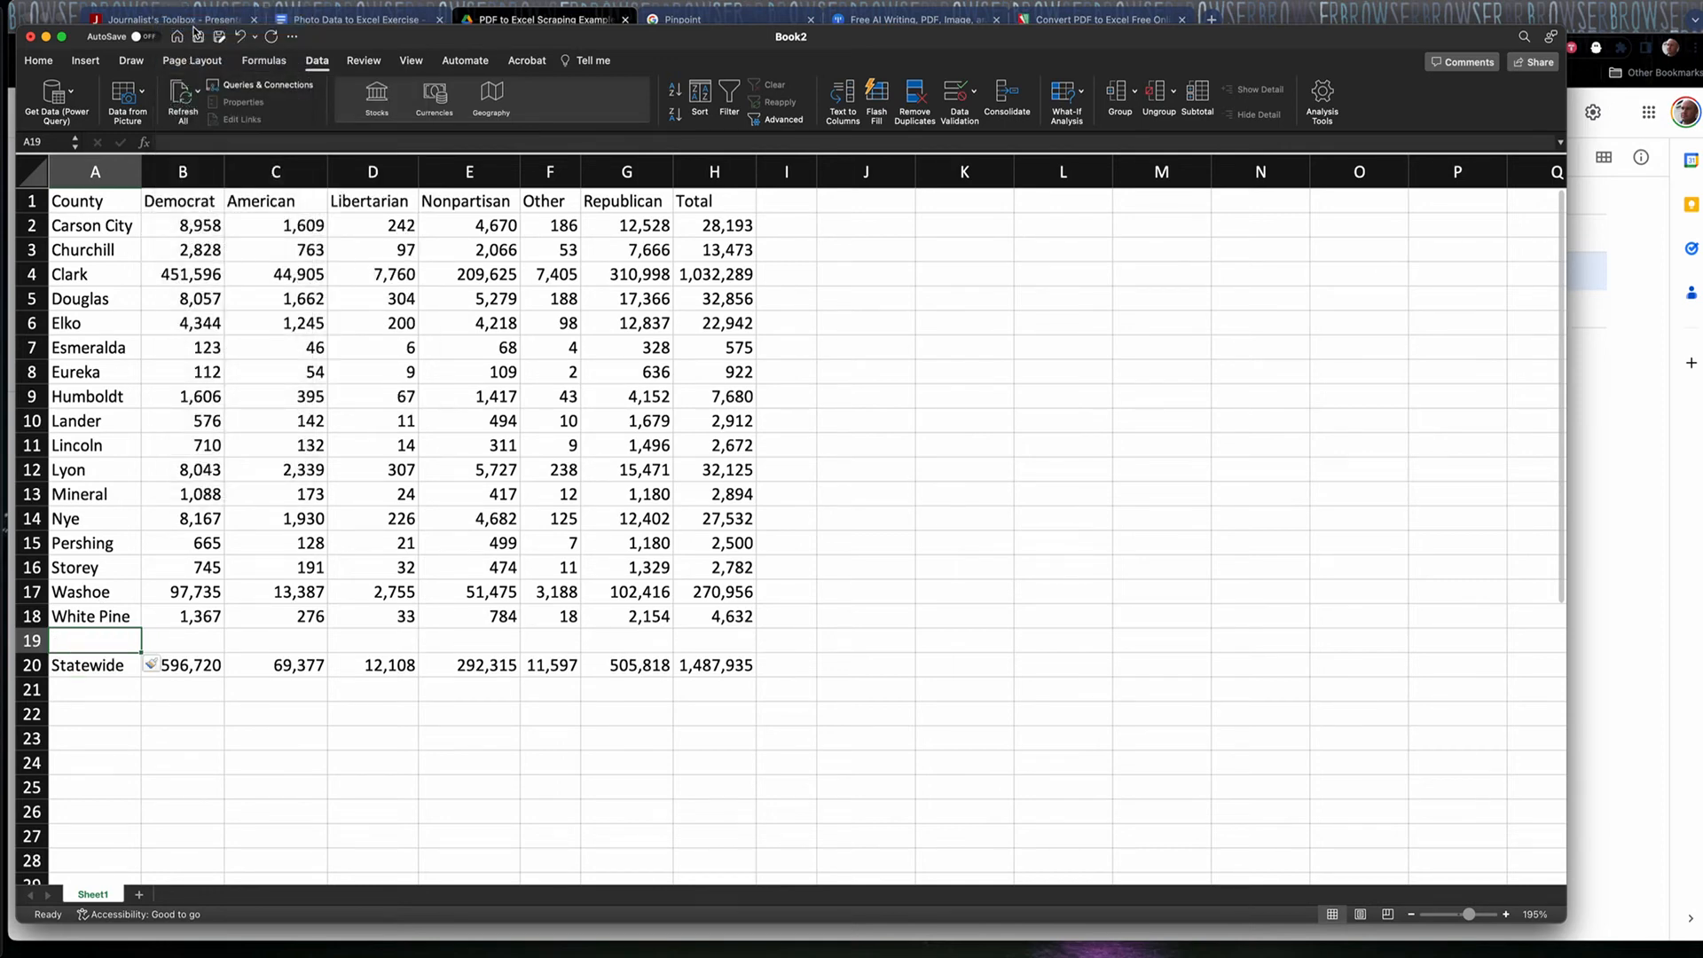
- Bold the Statewide totals row and the header row, then review the county data rows through White Pine
left_click(87, 665)
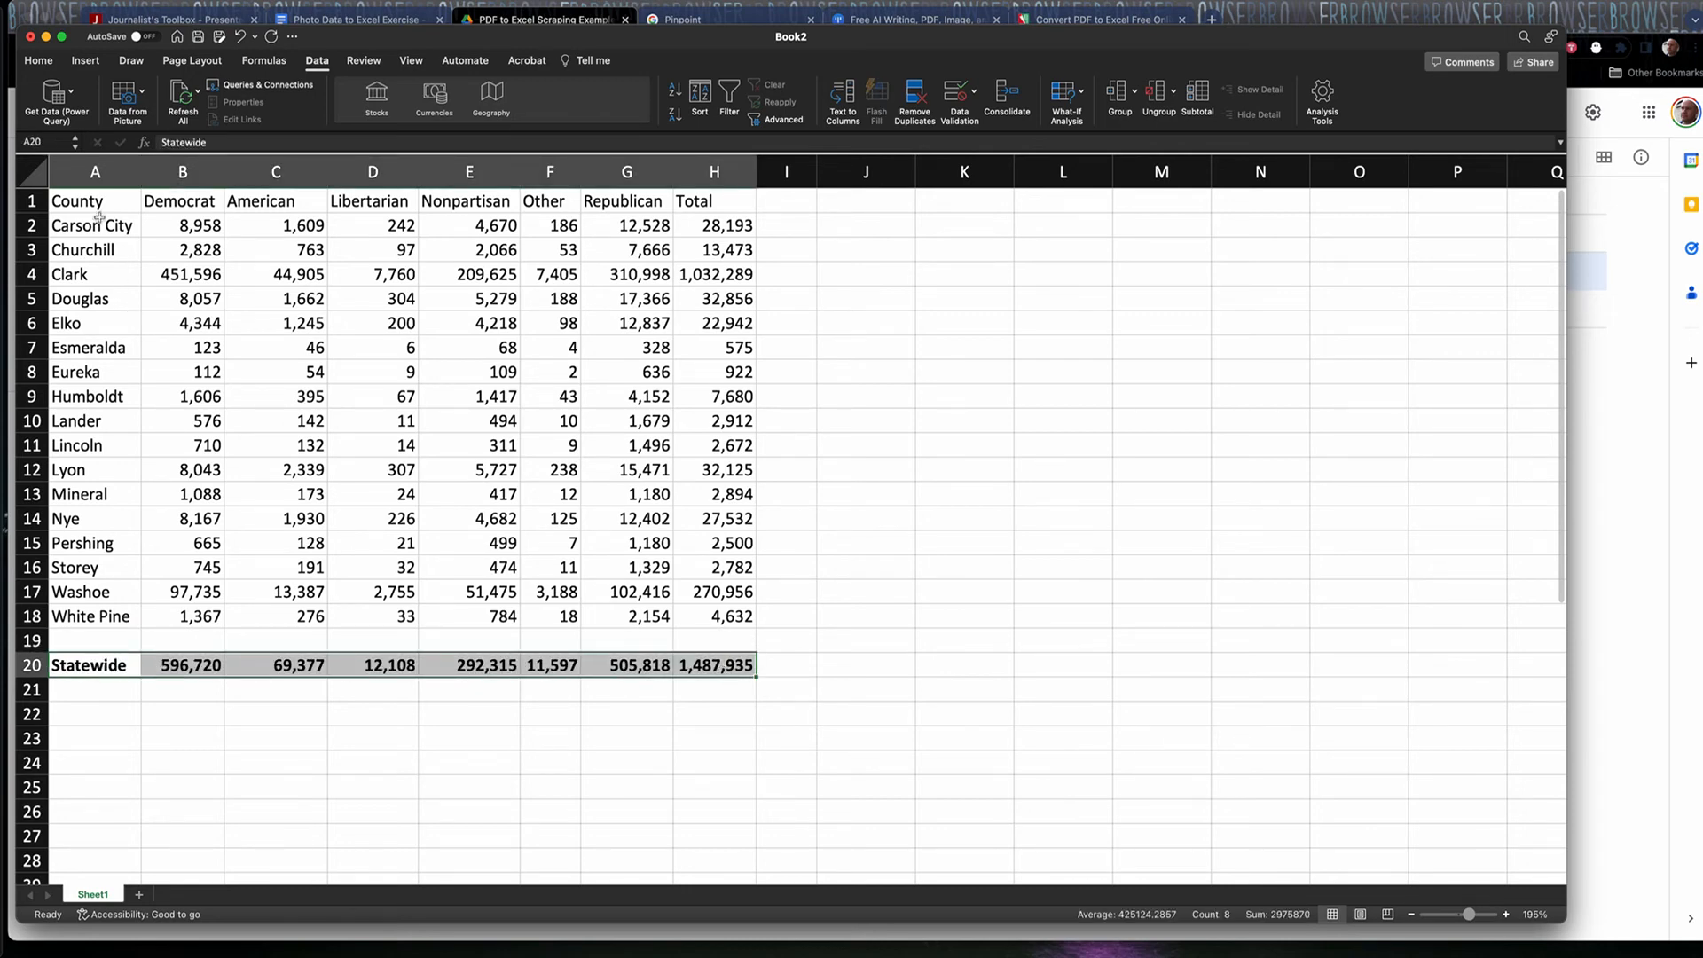
left_click(94, 201)
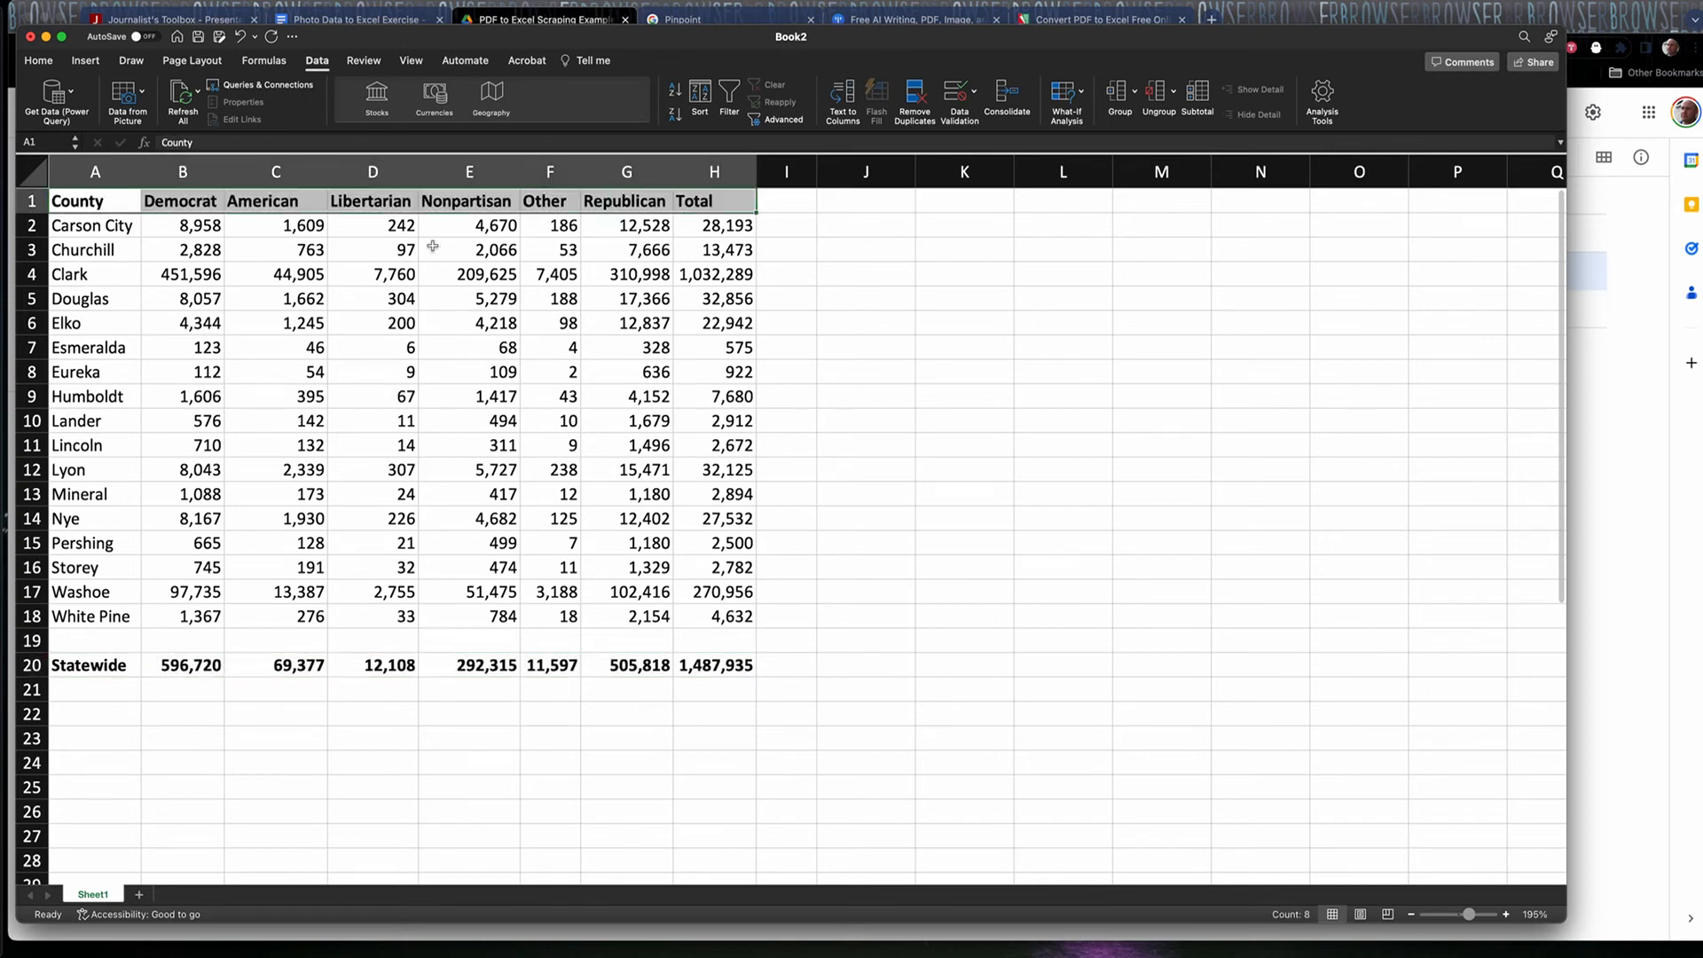
left_click(94, 226)
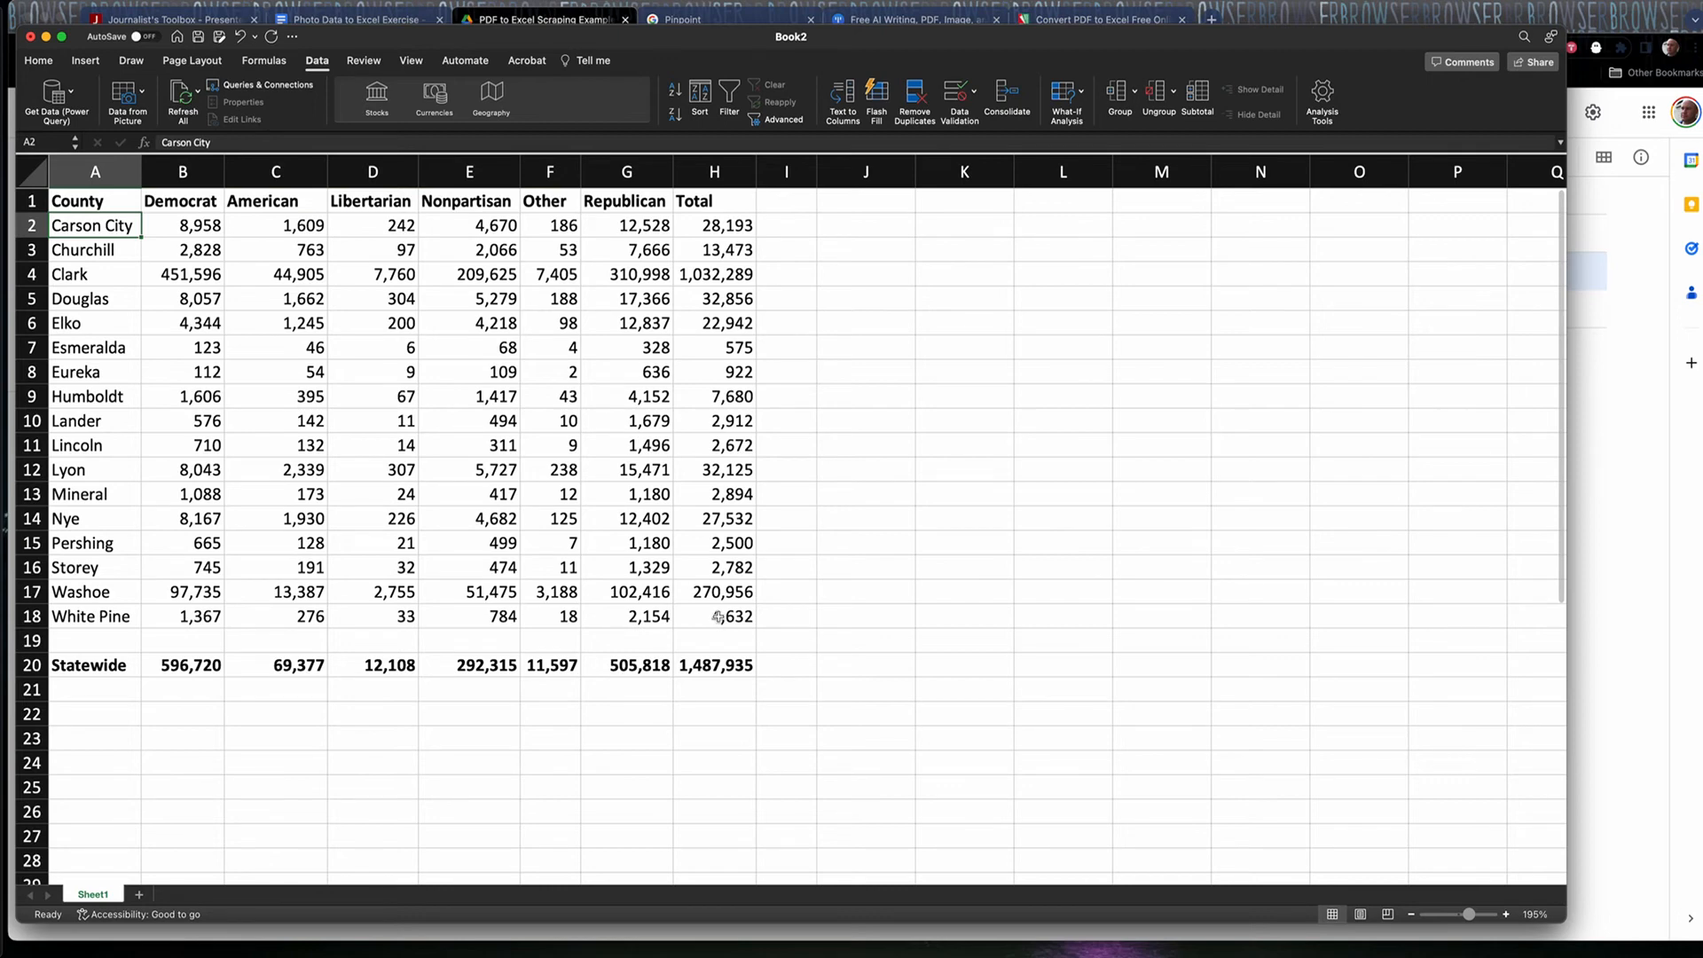
left_click_drag(183, 225, 713, 616)
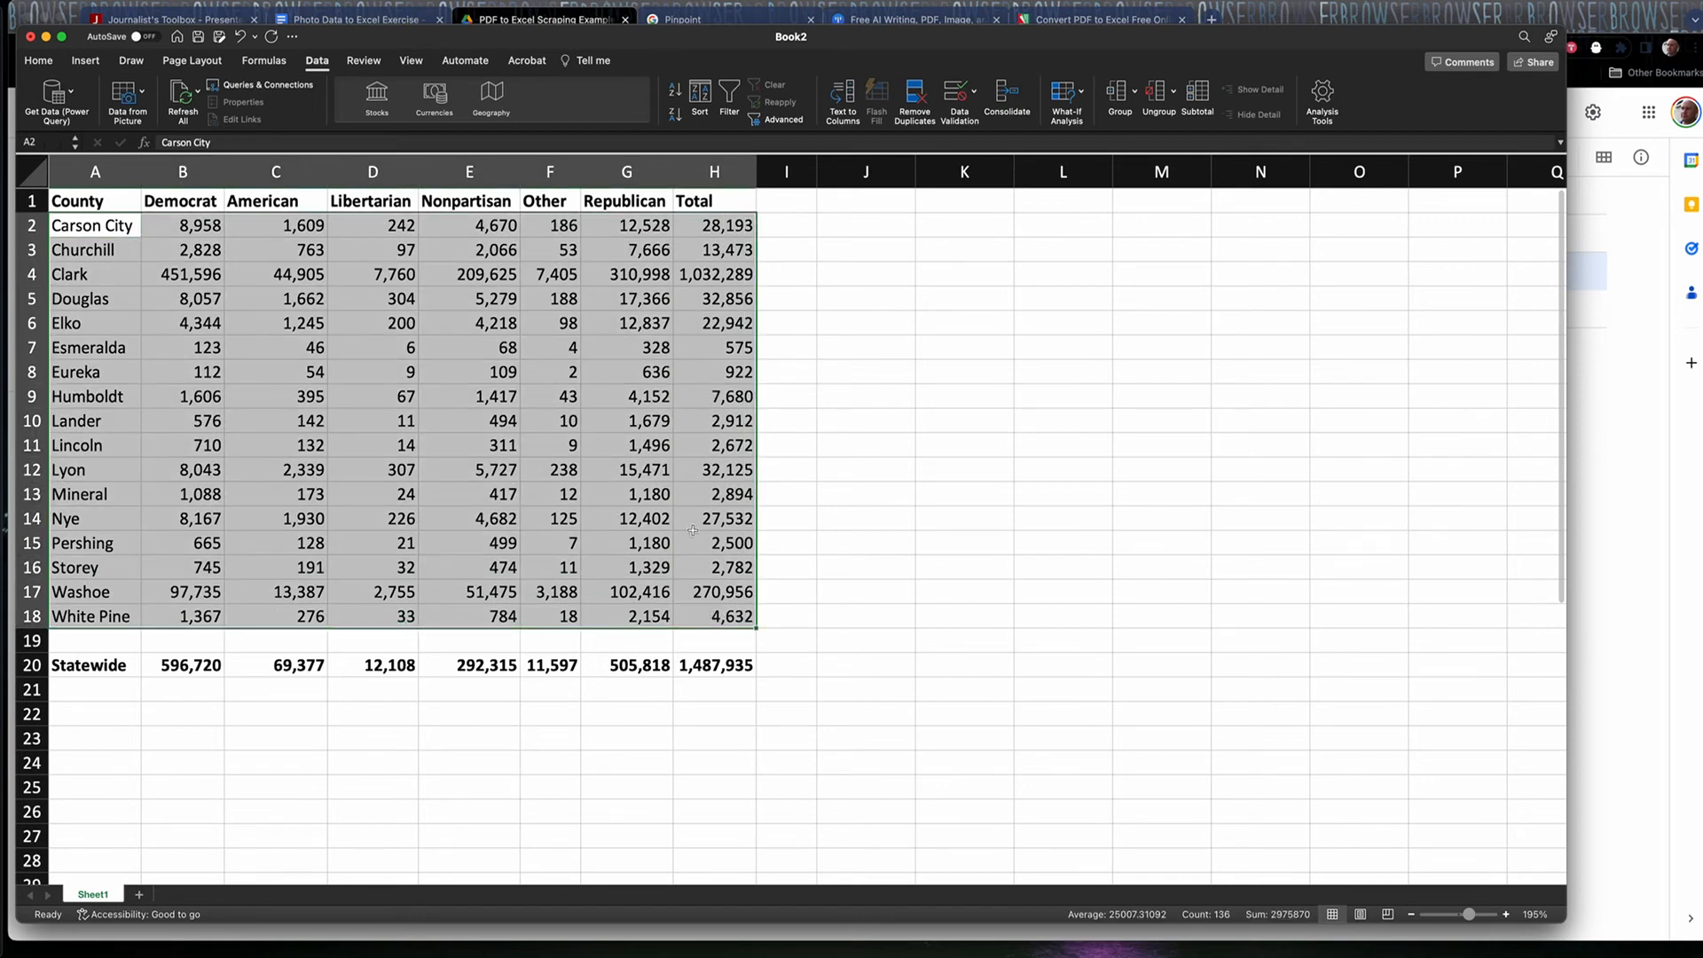
mouse_move(708, 665)
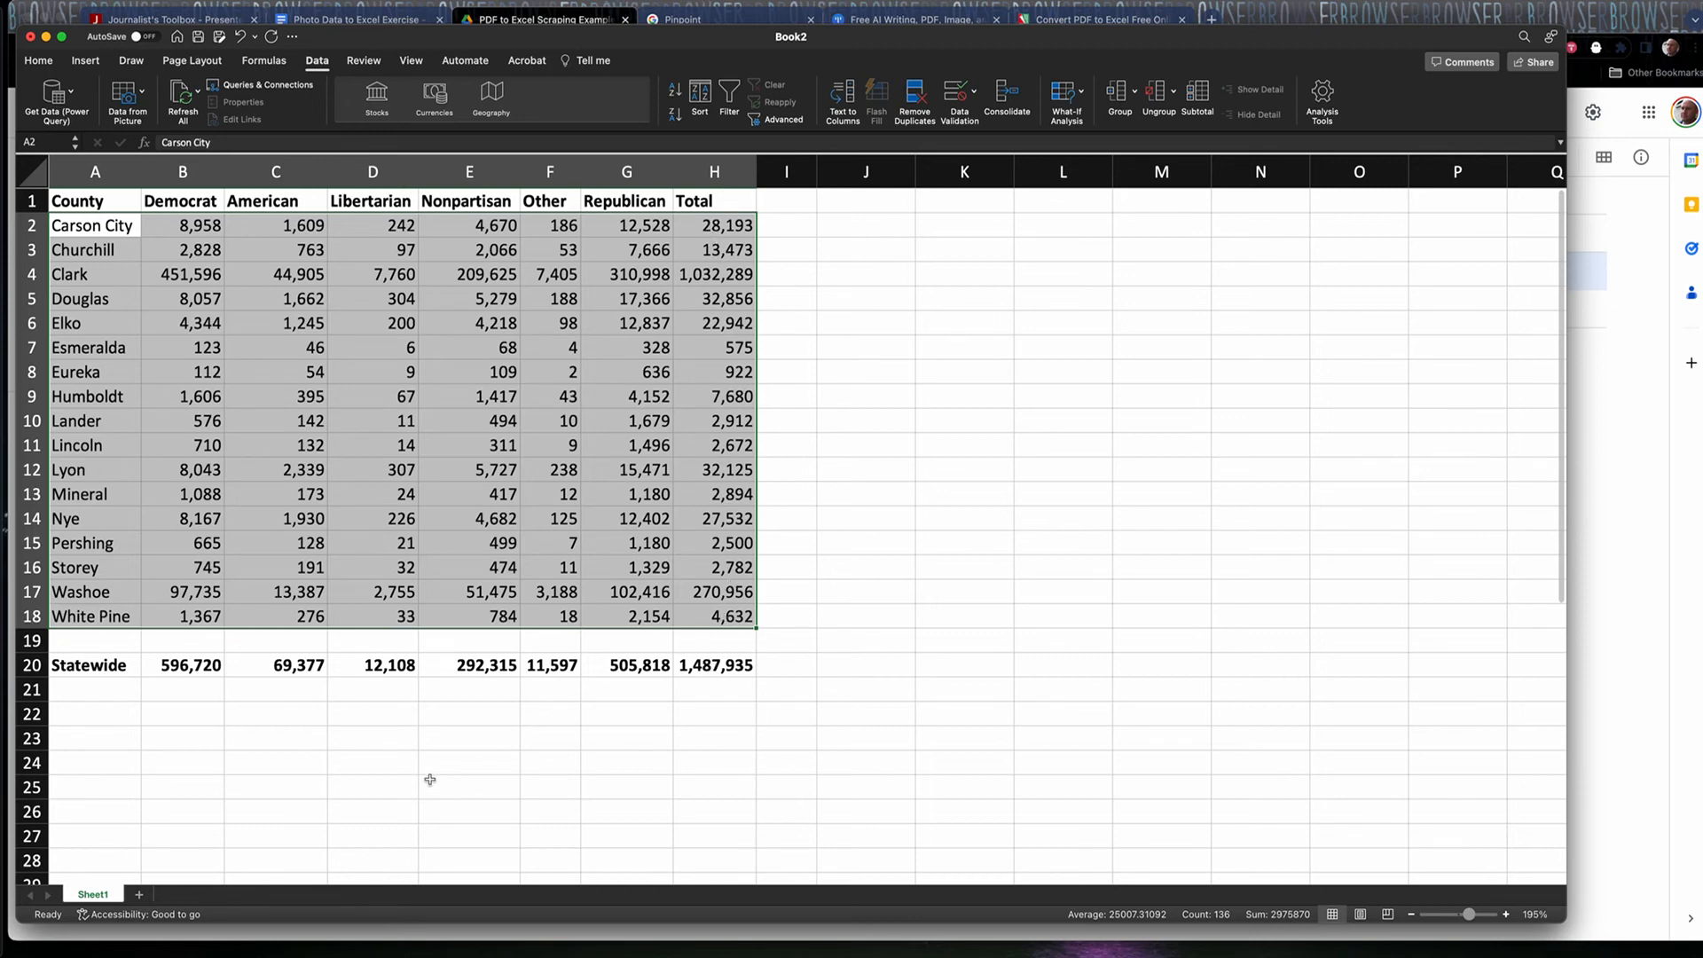
mouse_move(596, 690)
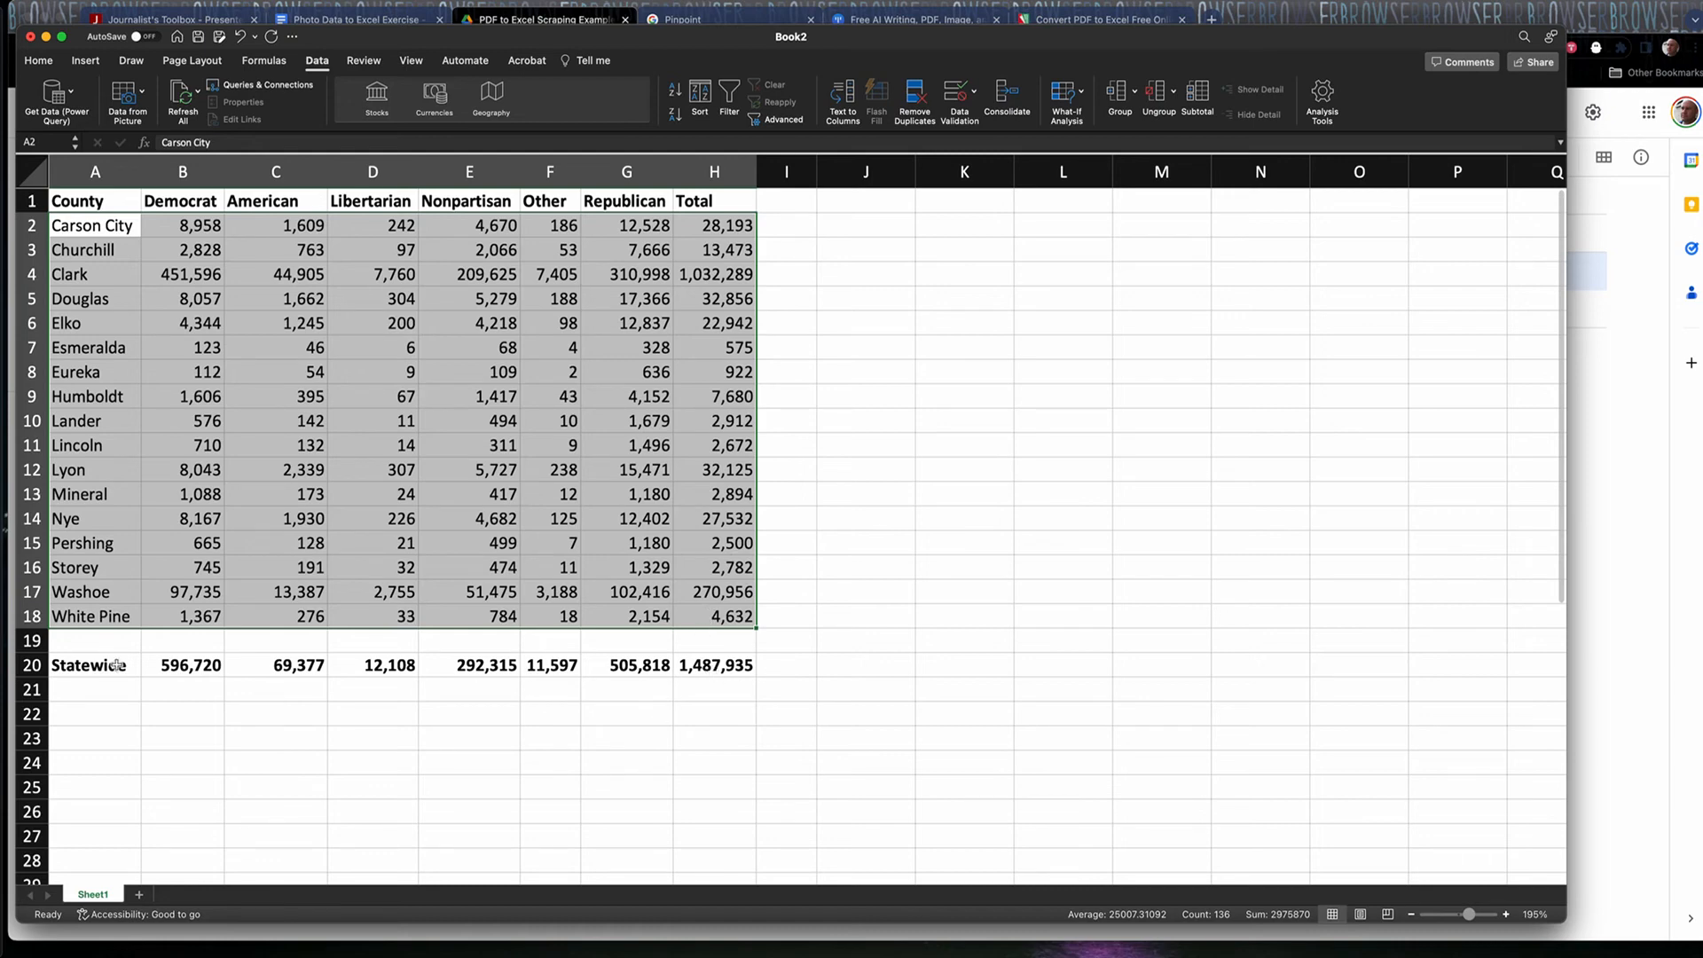
mouse_move(254, 429)
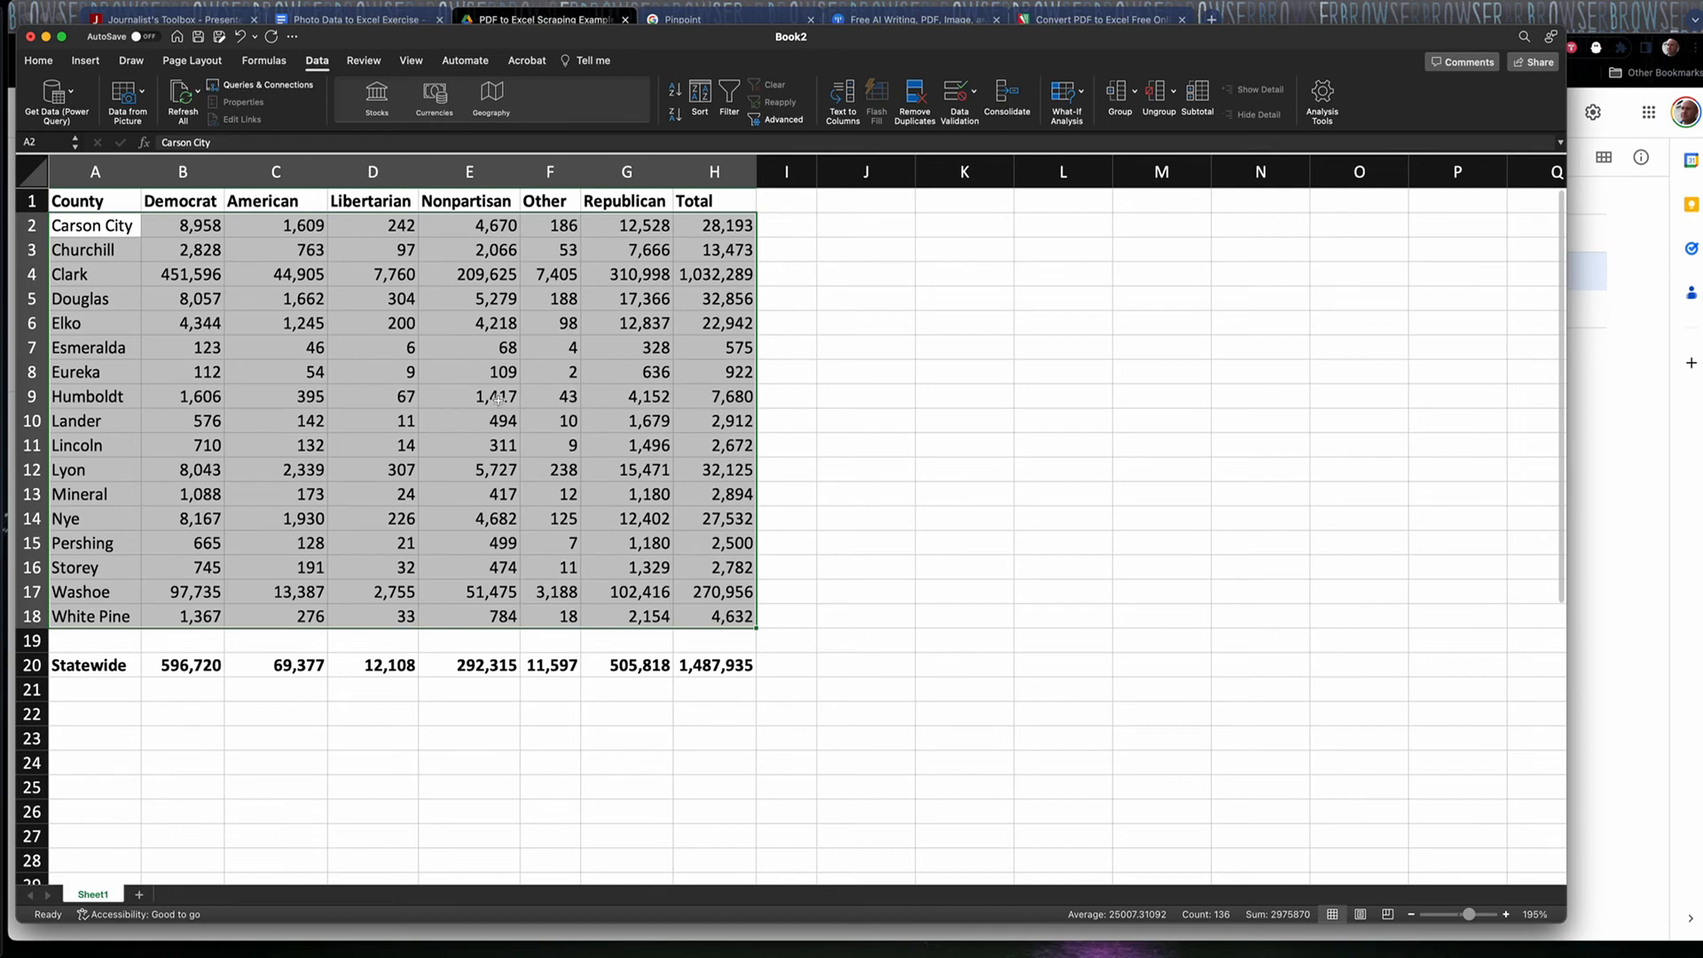
mouse_move(468, 391)
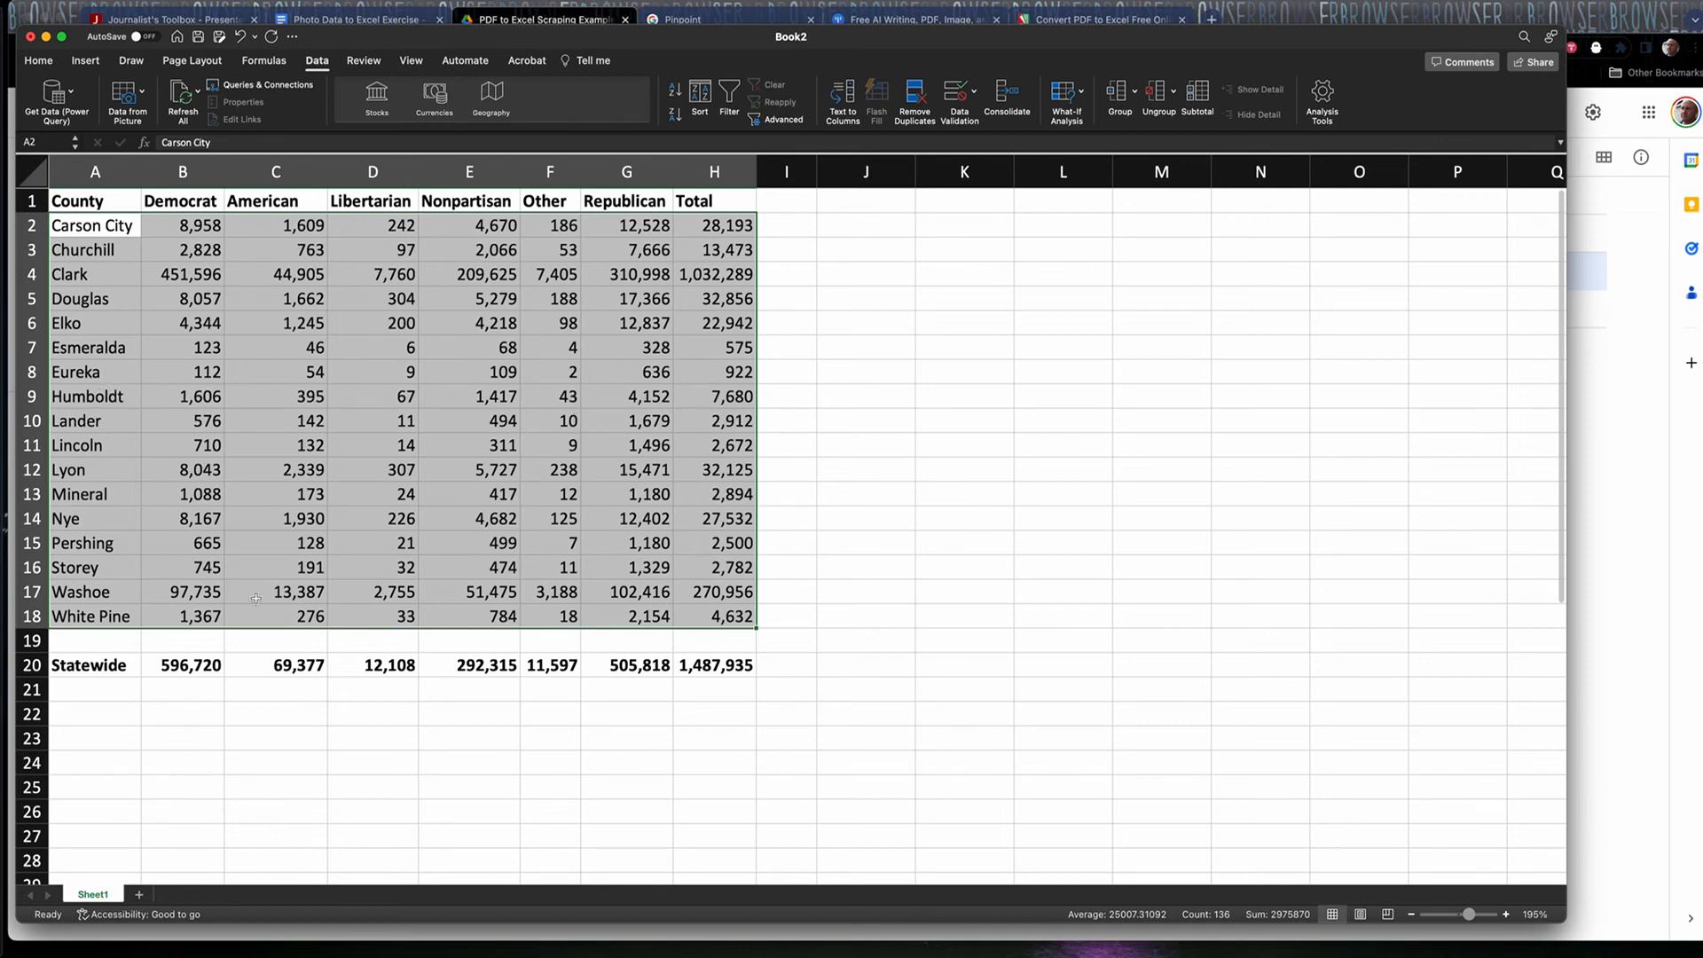
left_click(94, 641)
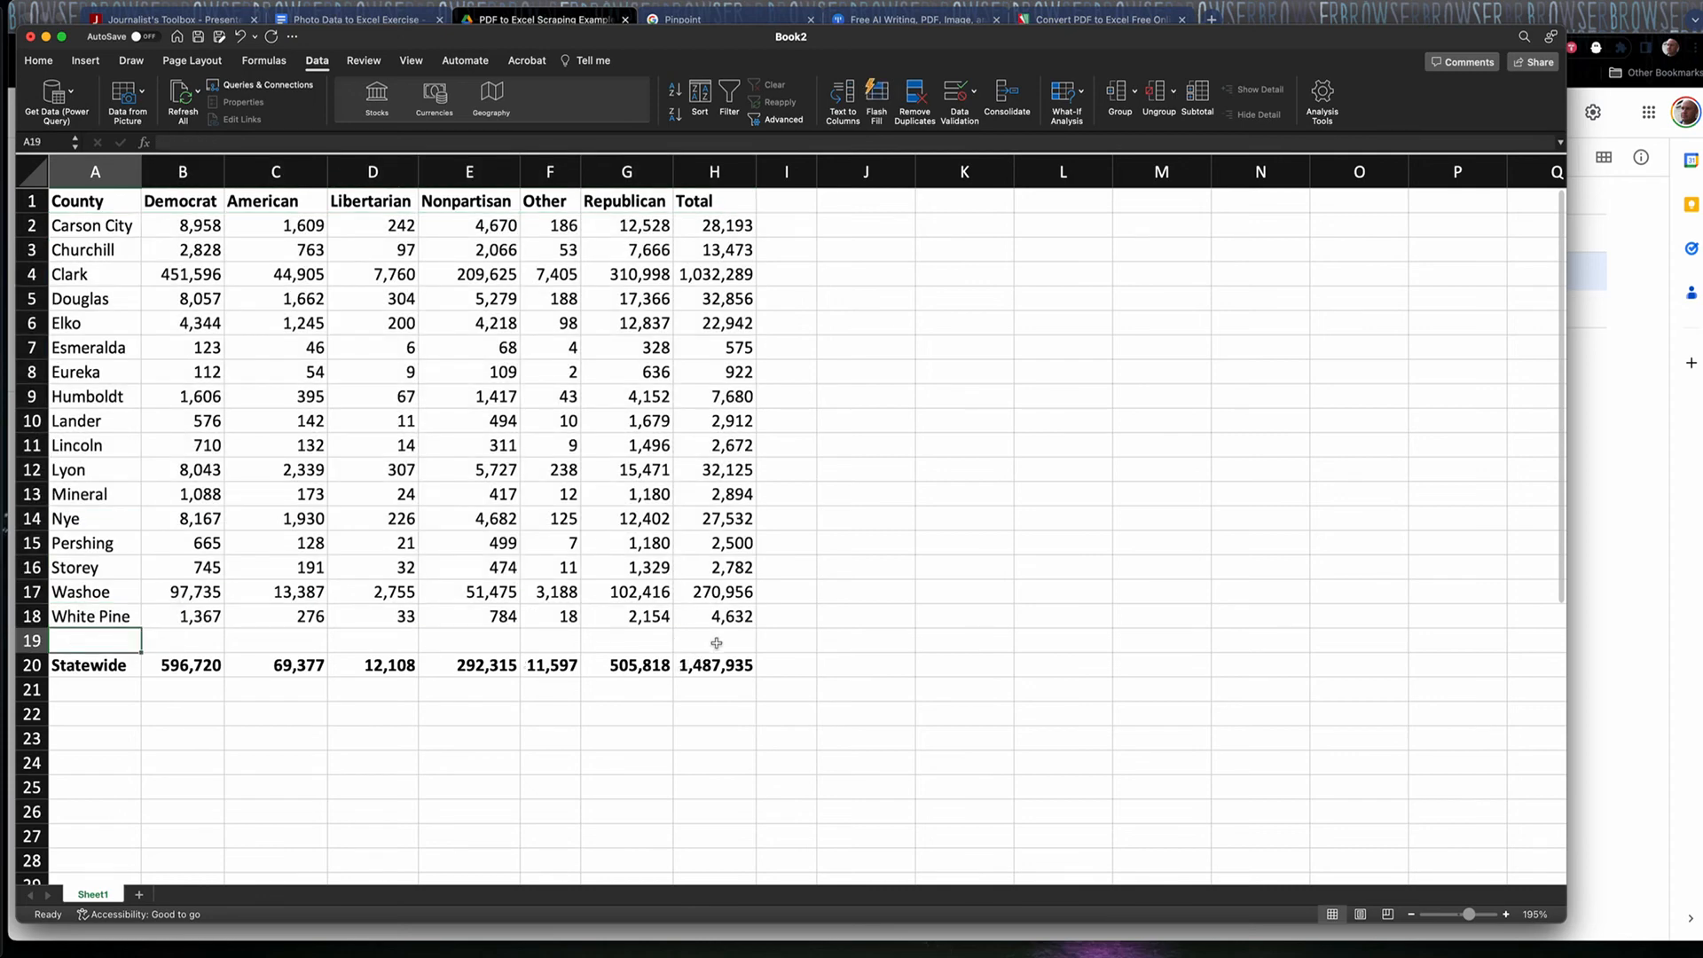
mouse_move(446, 532)
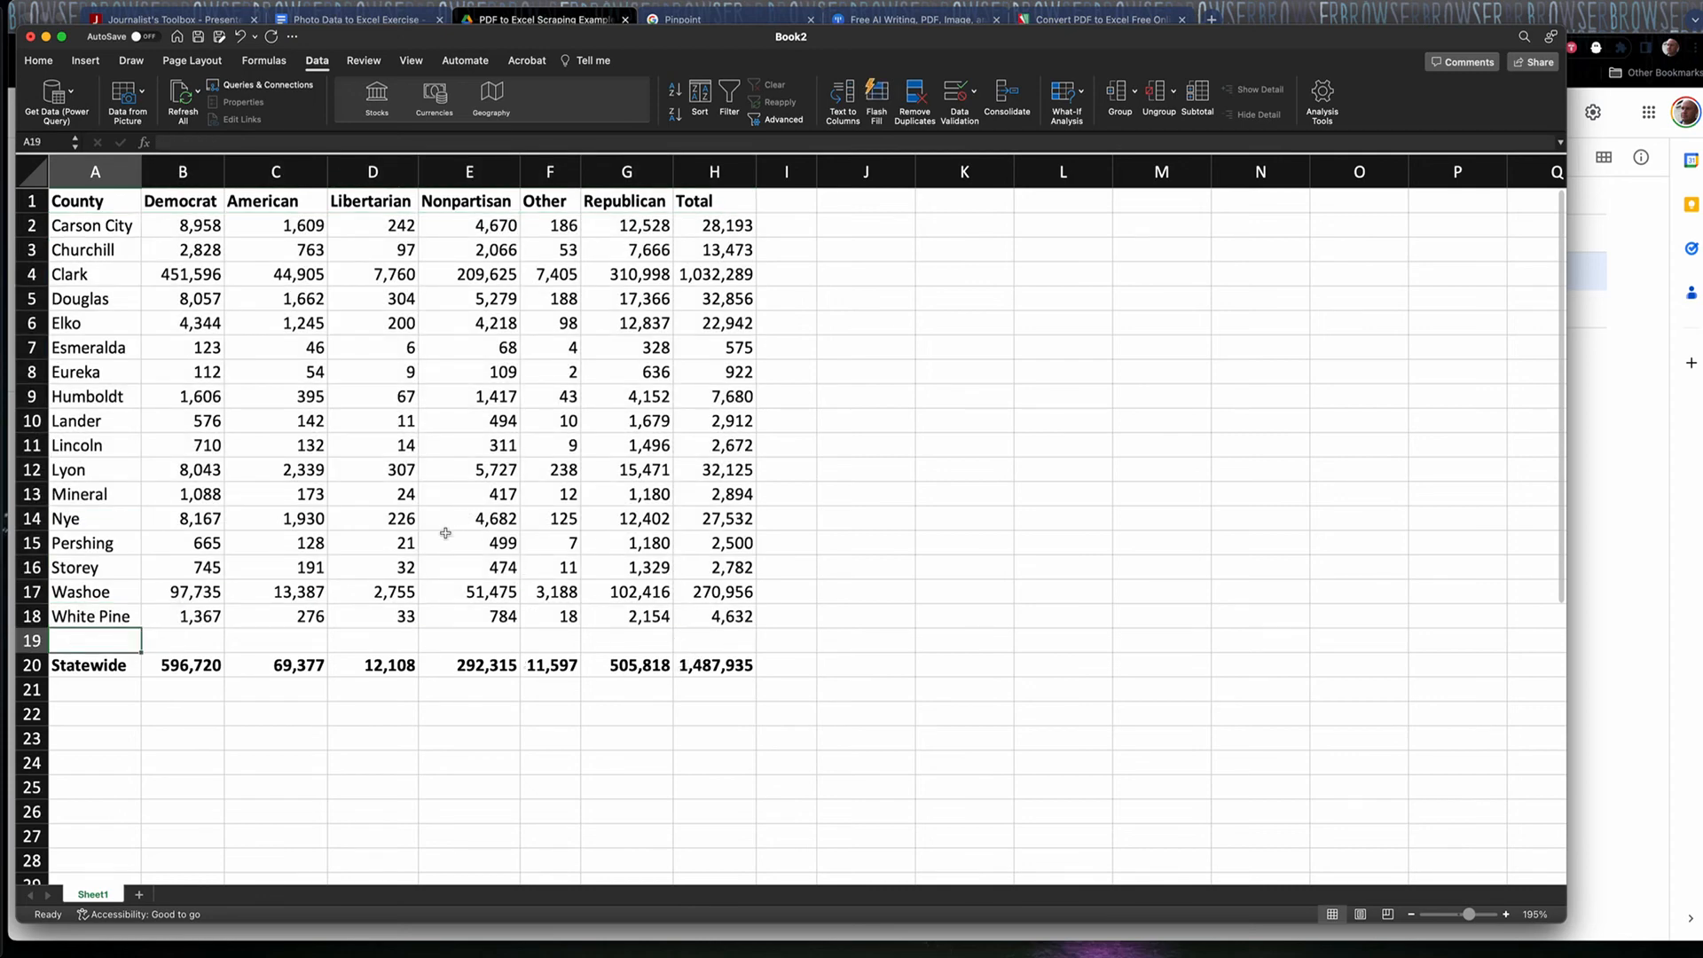
mouse_move(614, 454)
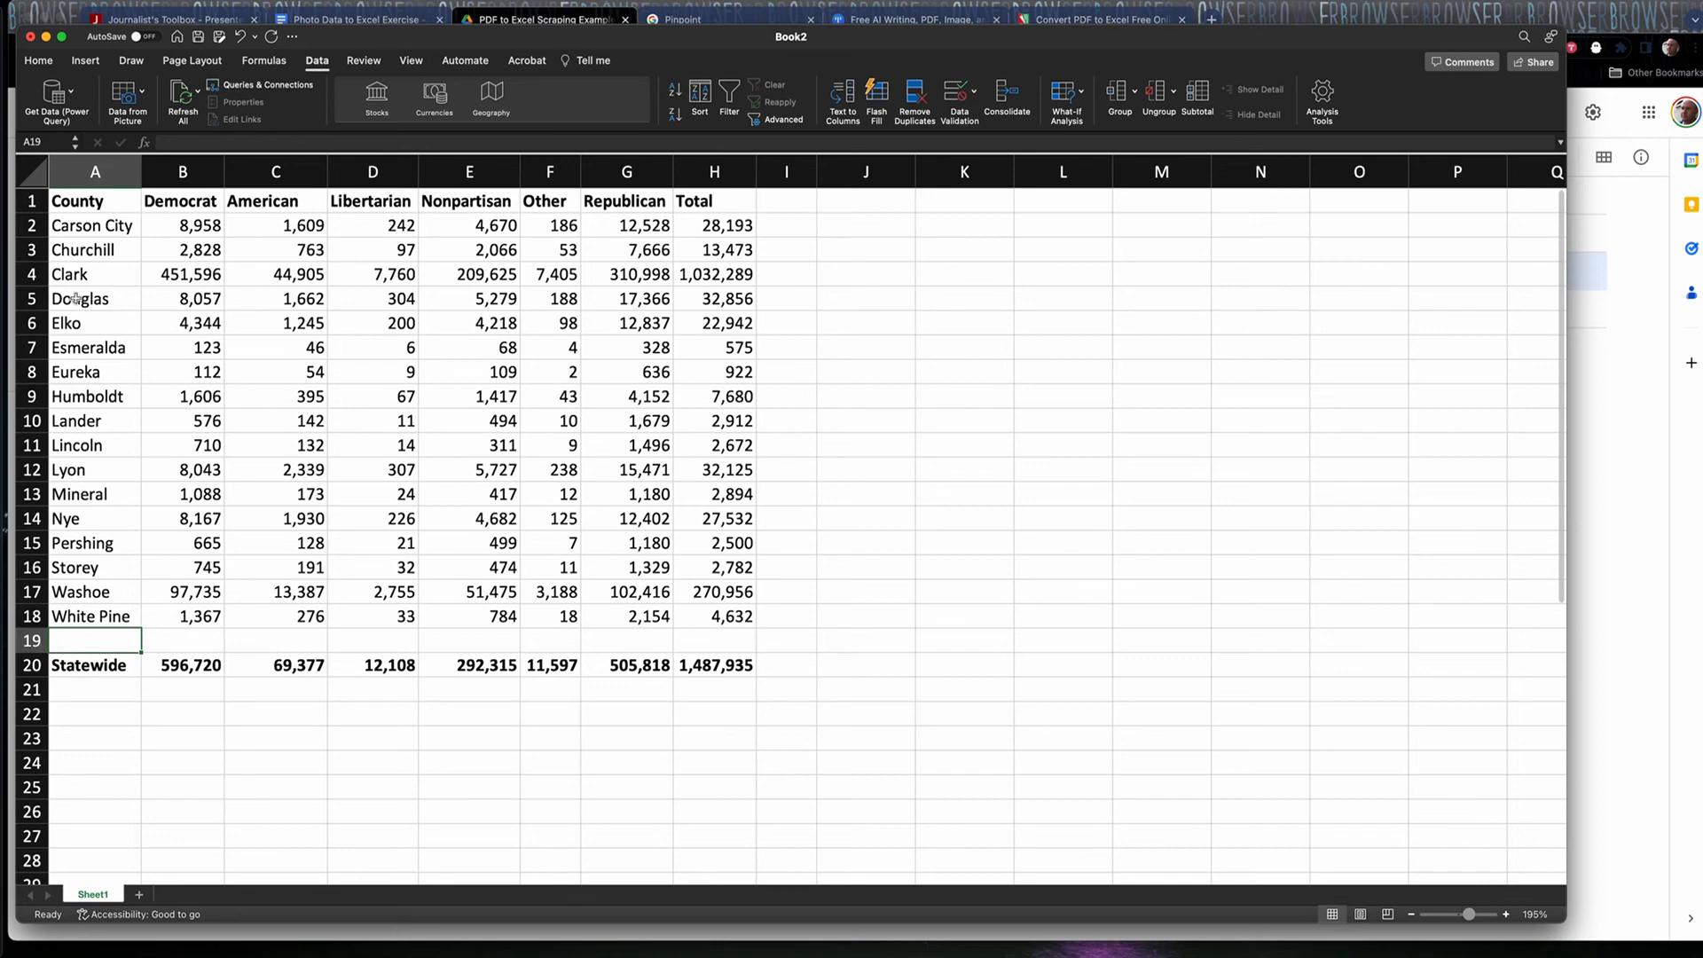
mouse_move(439, 332)
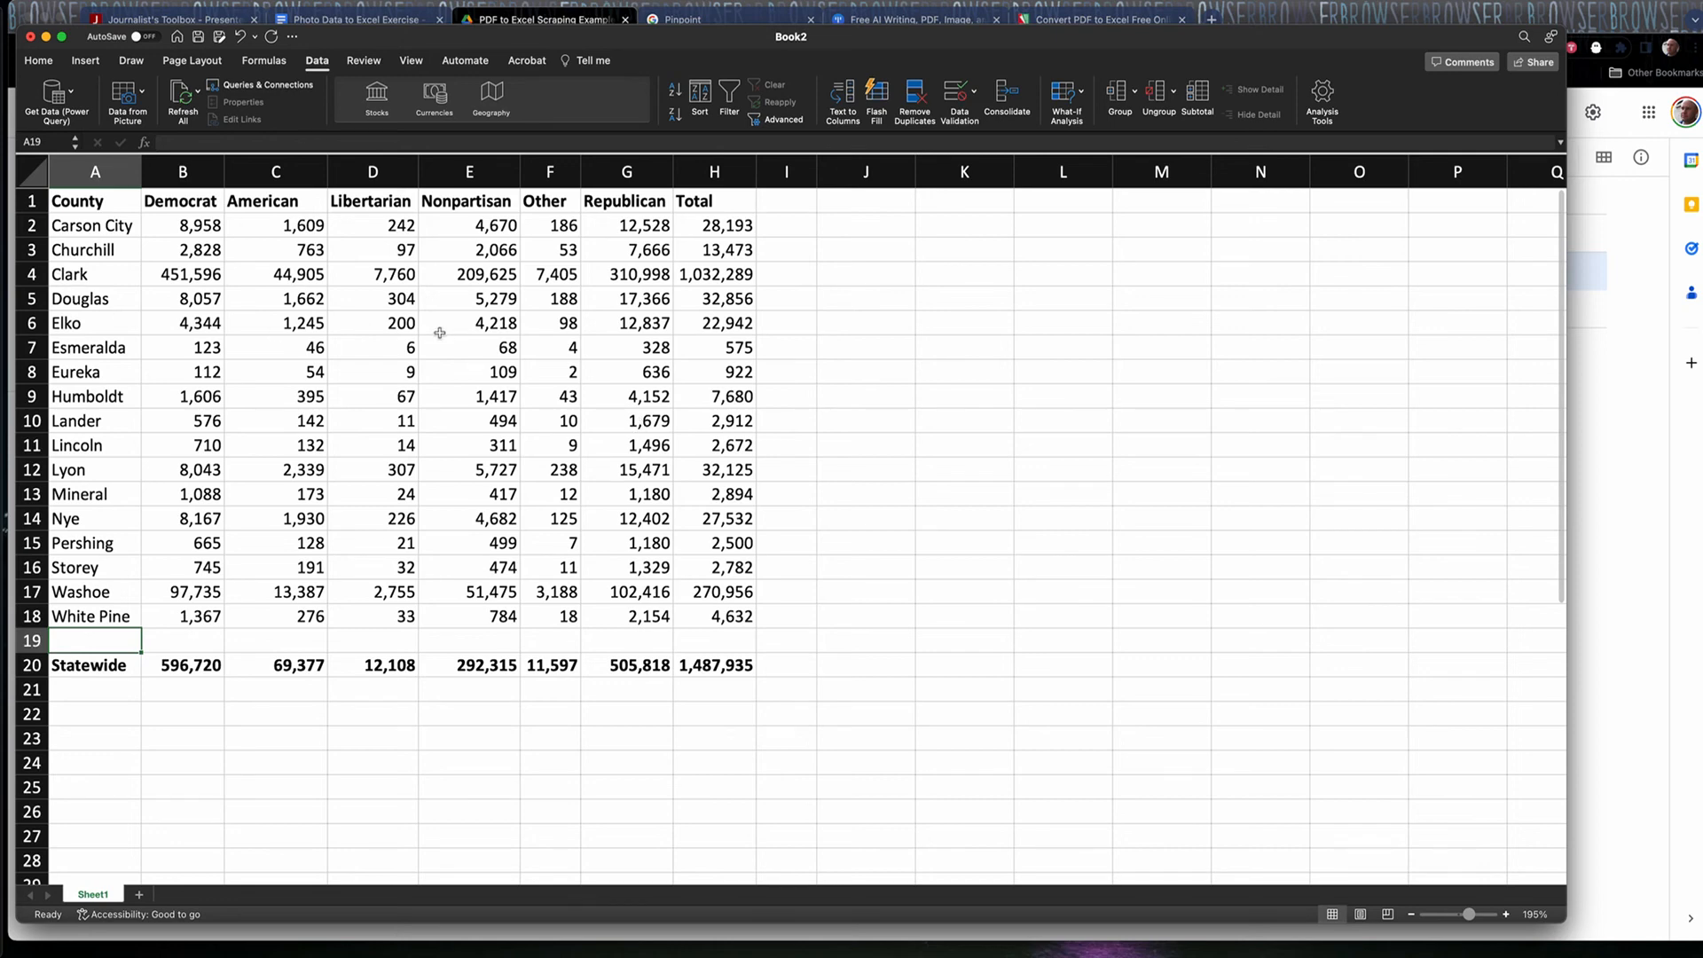
mouse_move(598, 327)
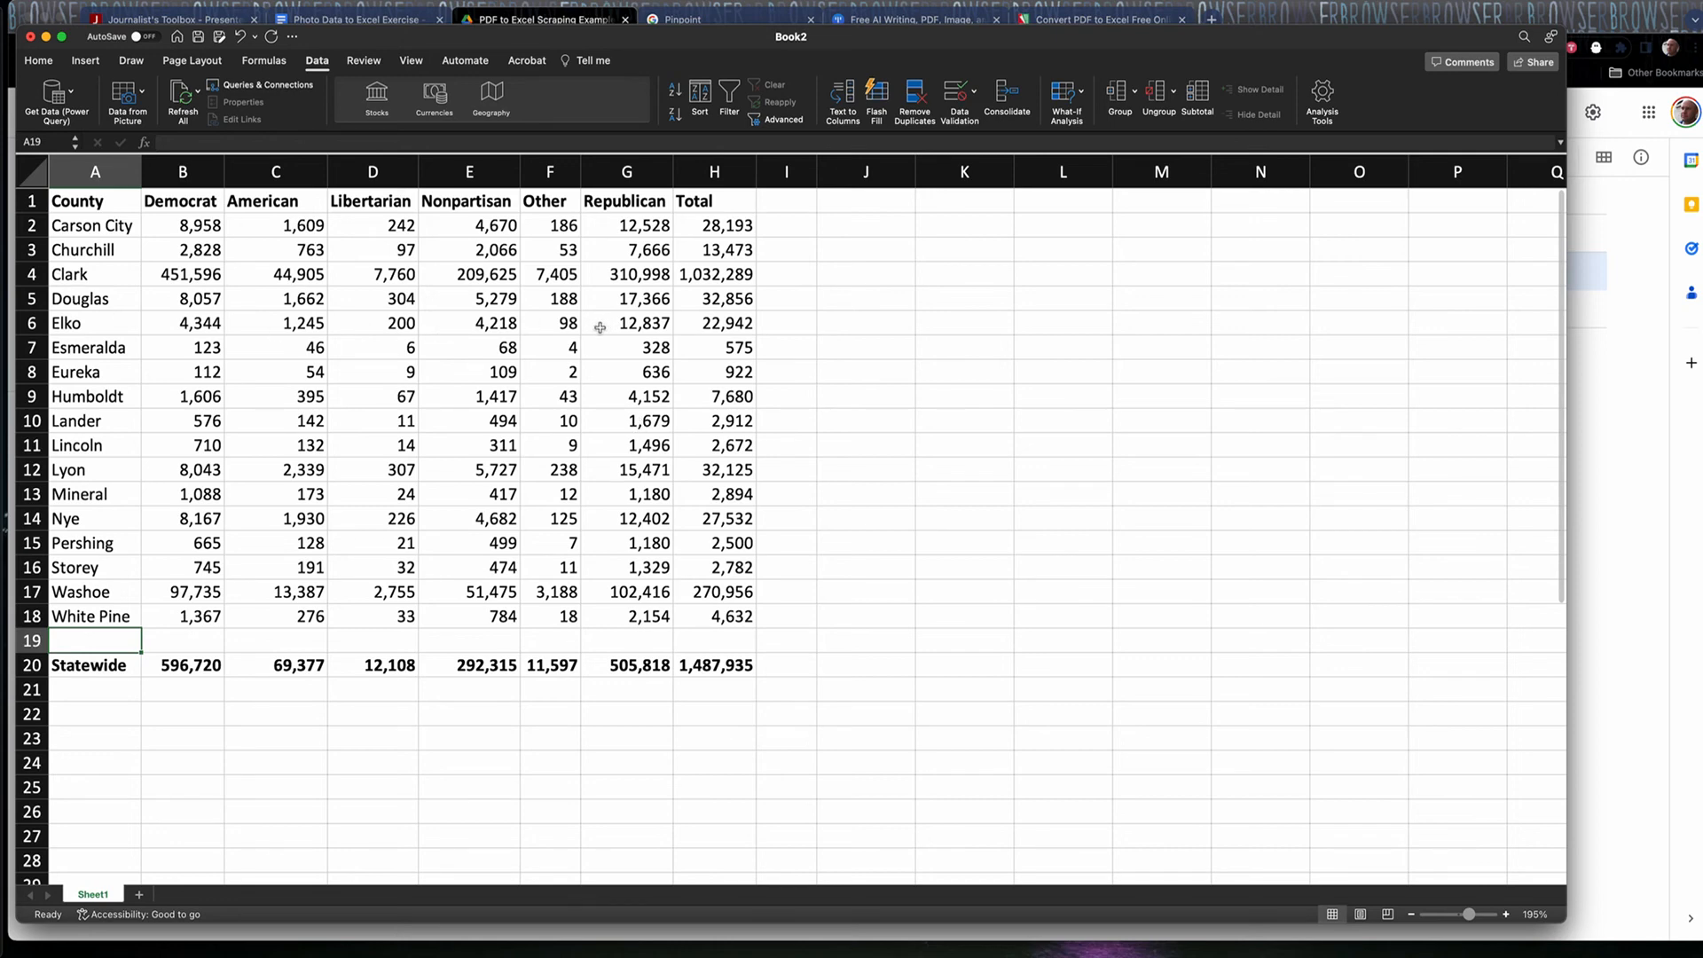
mouse_move(589, 326)
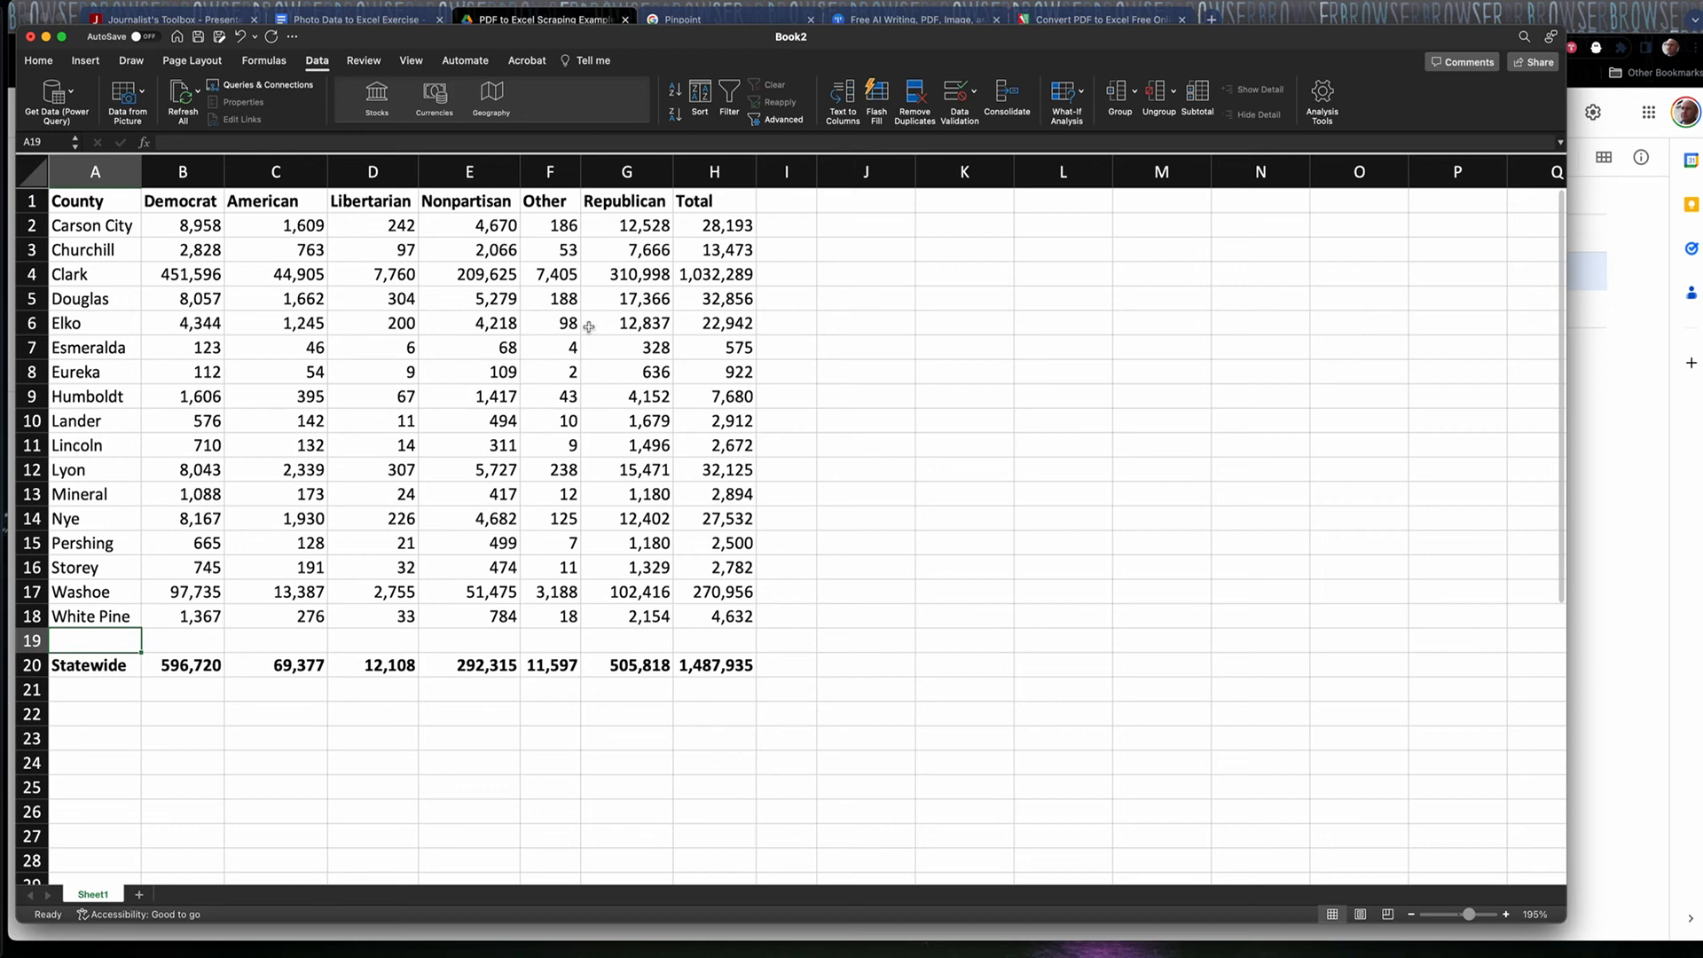
mouse_move(637, 326)
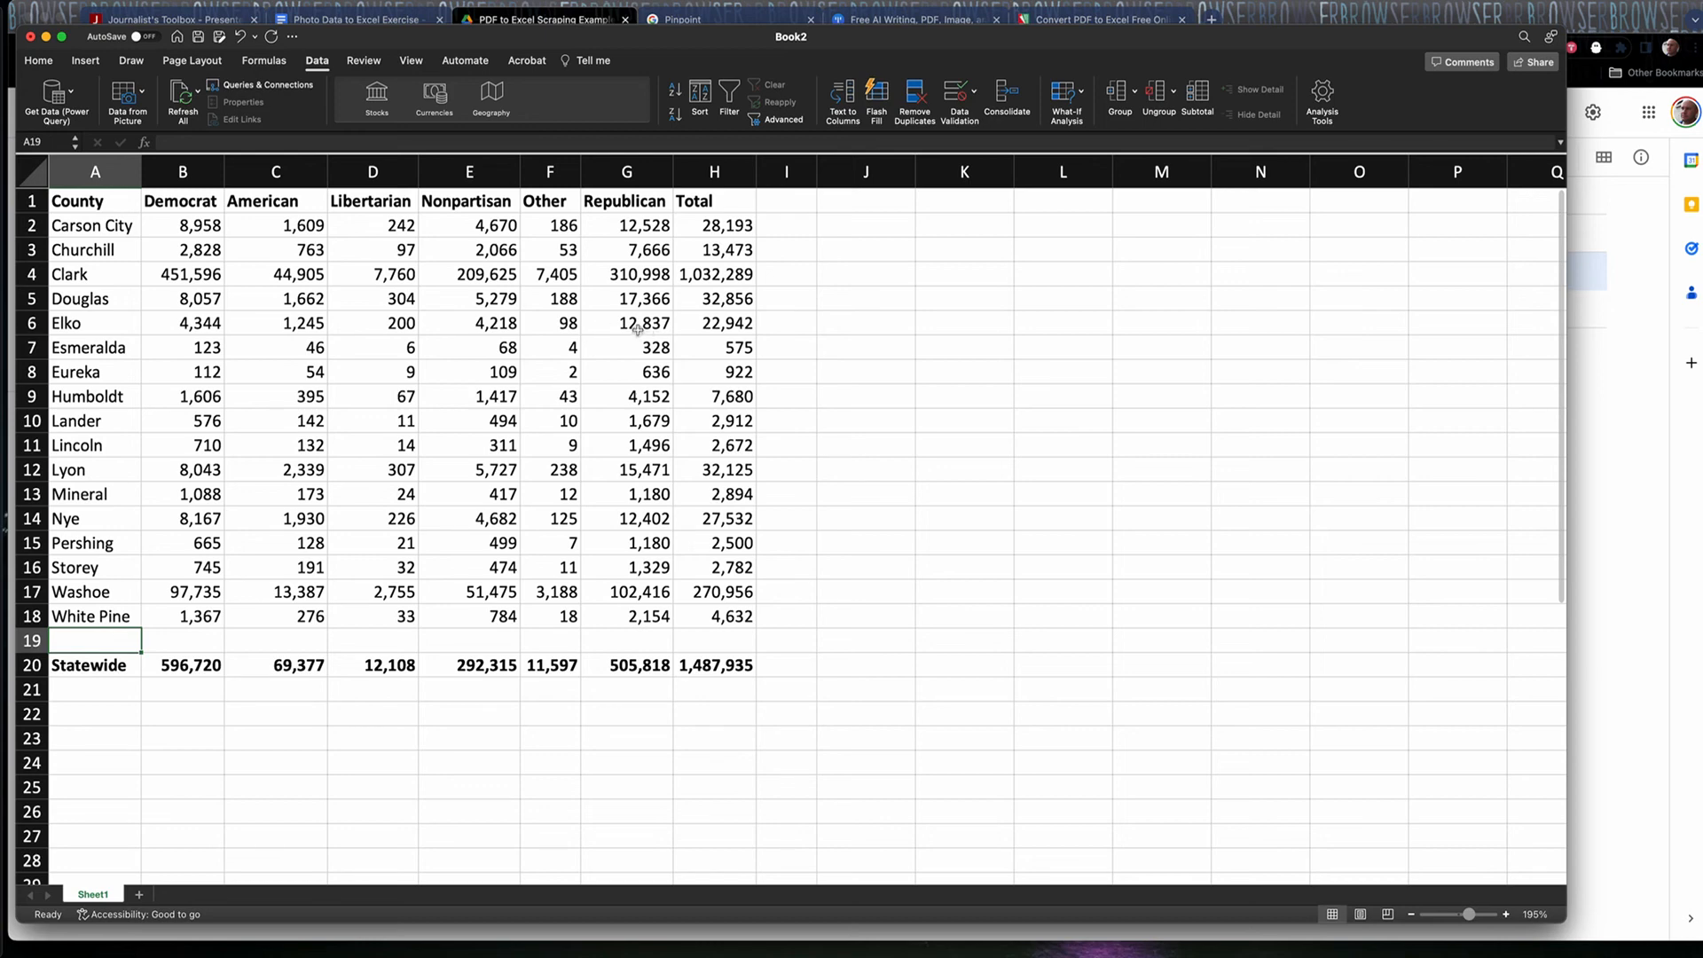
mouse_move(624, 330)
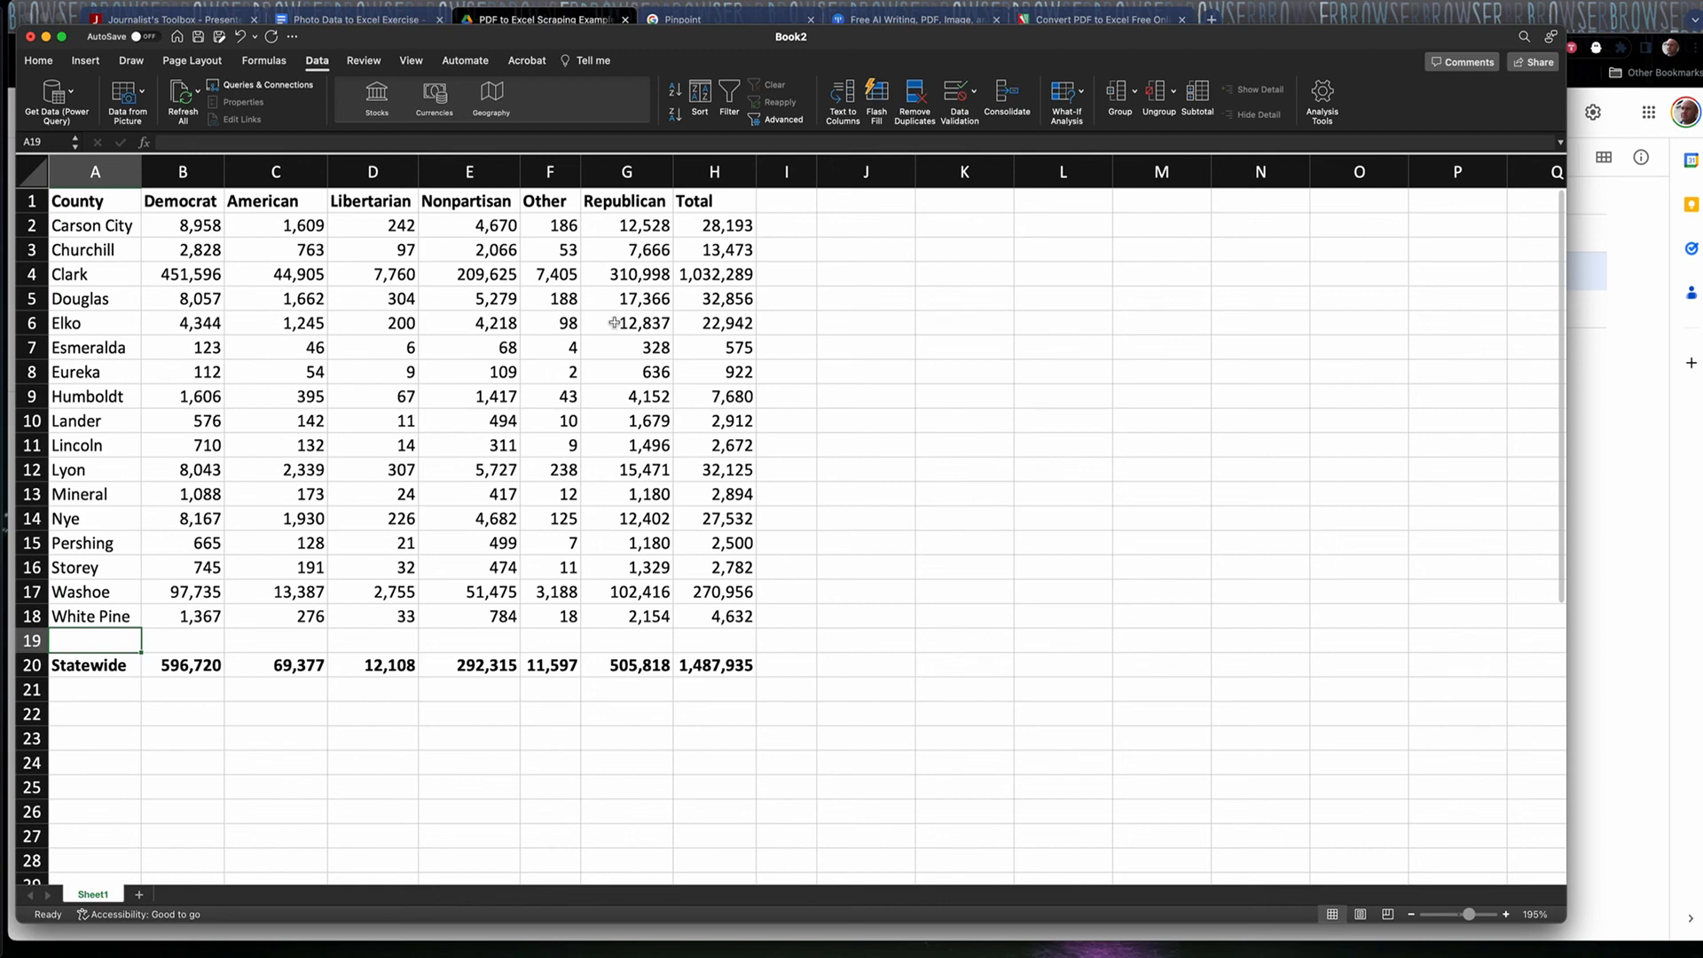
mouse_move(704, 212)
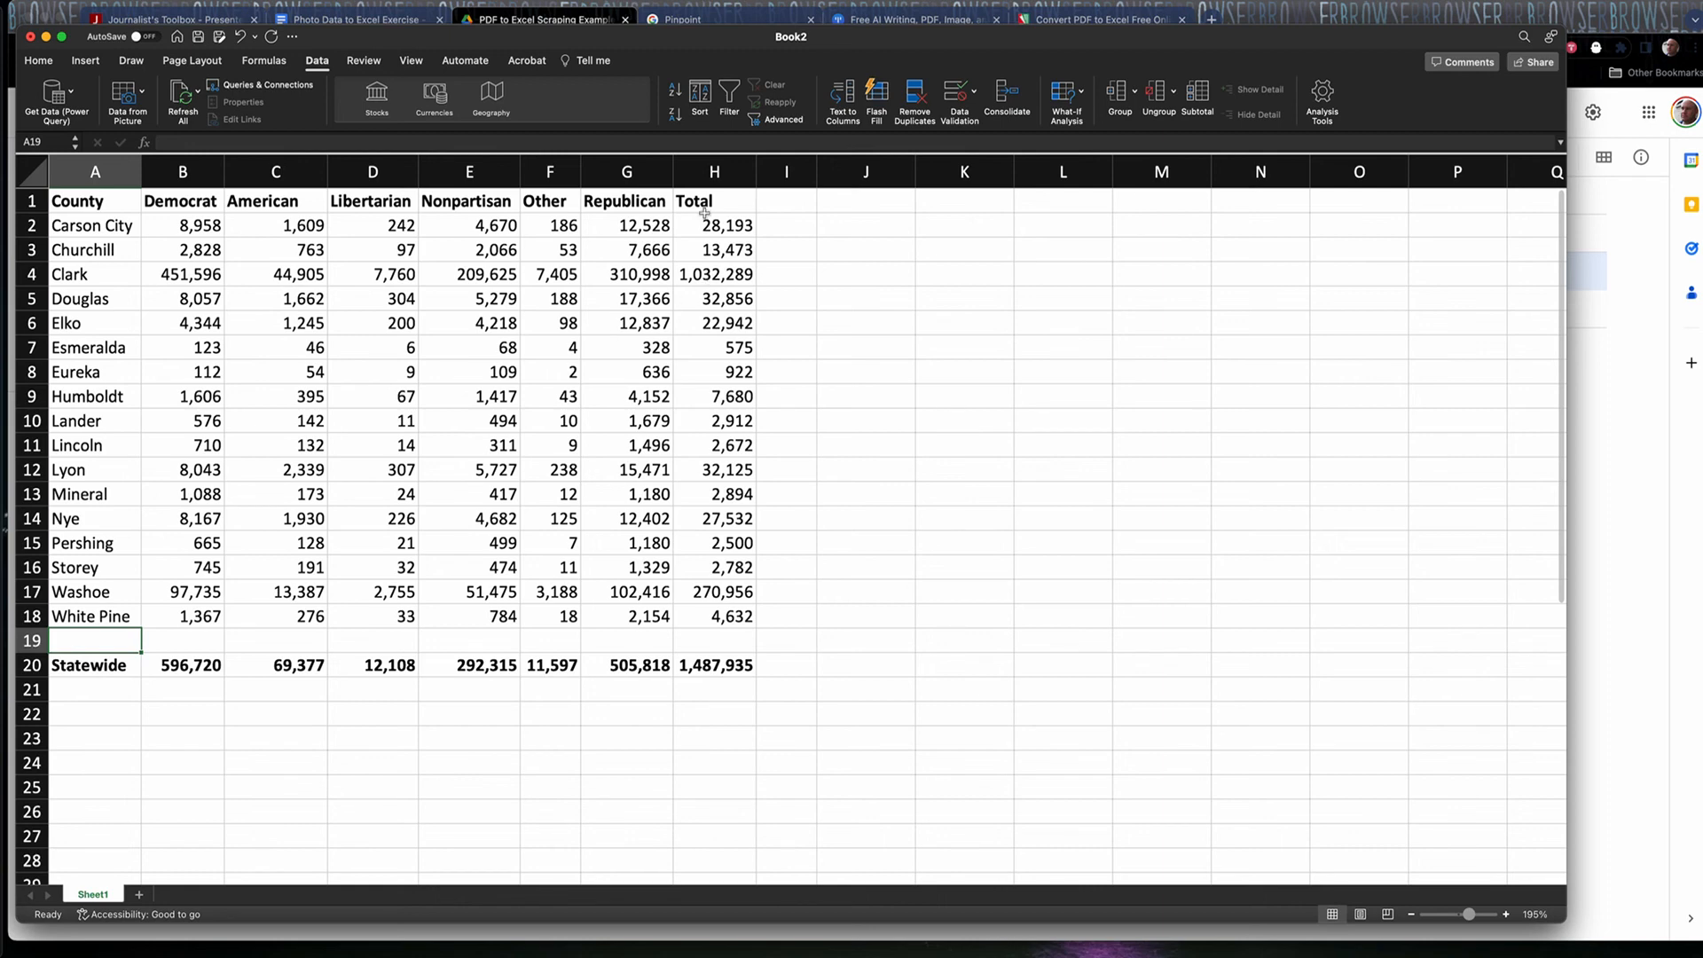
- Switch to Chrome, skim the Photo Data to Excel Exercise document, and land on the Journalist's Toolbox page
left_click(536, 19)
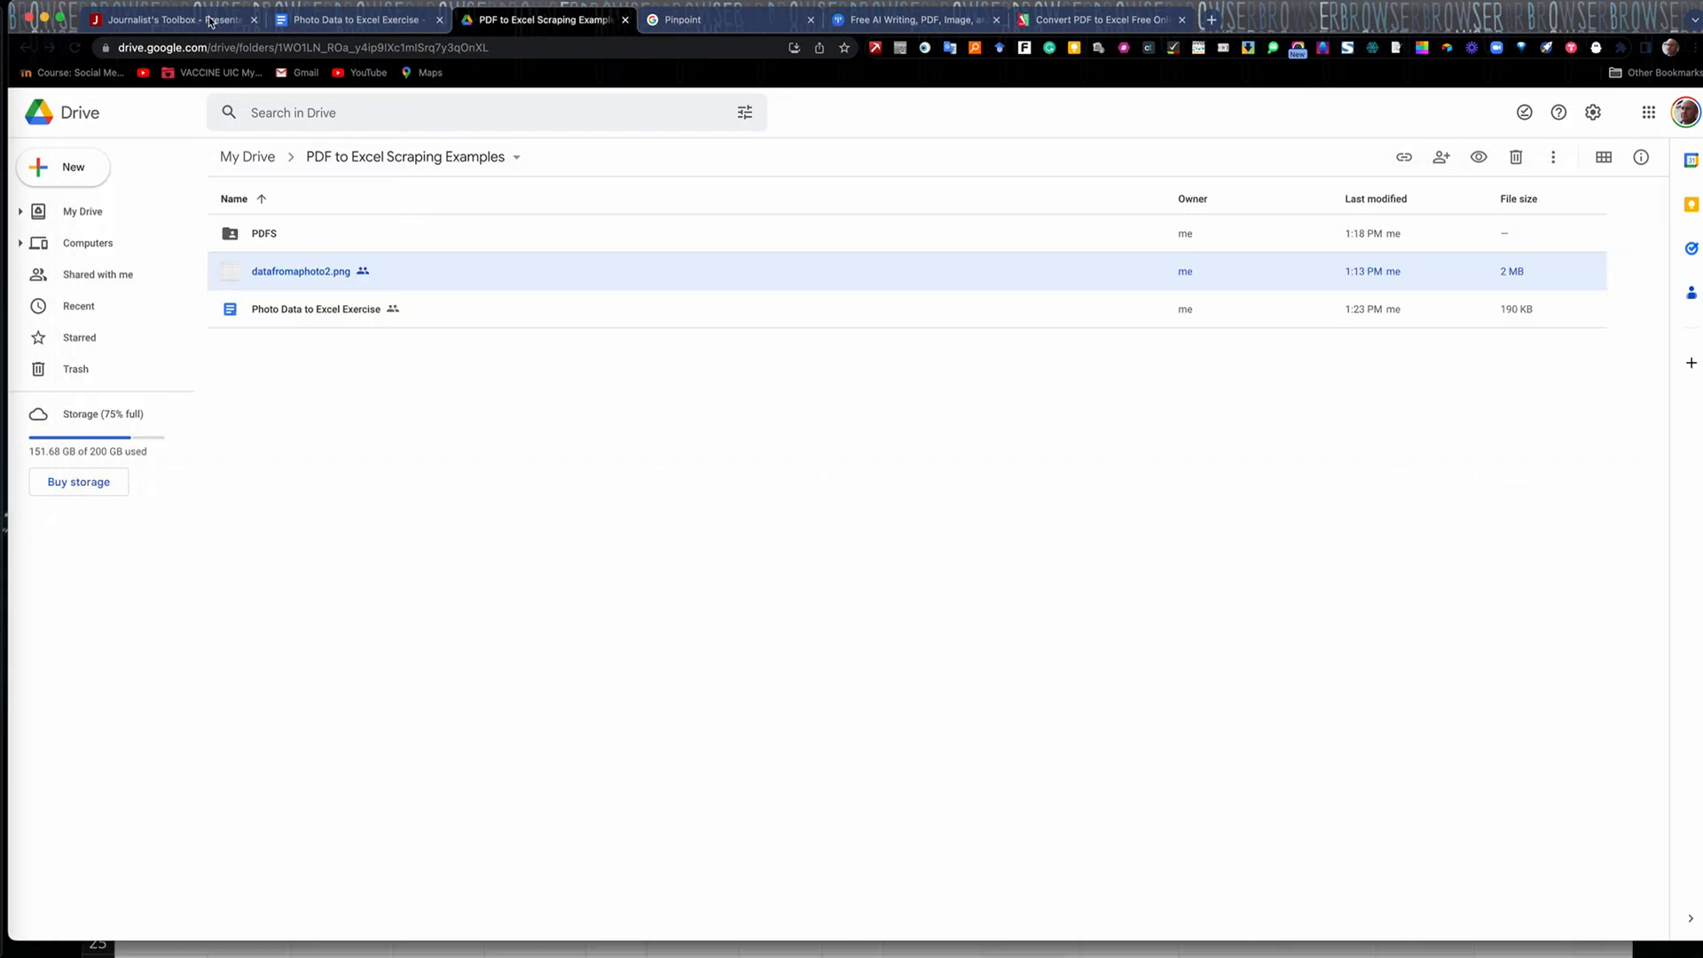
left_click(169, 20)
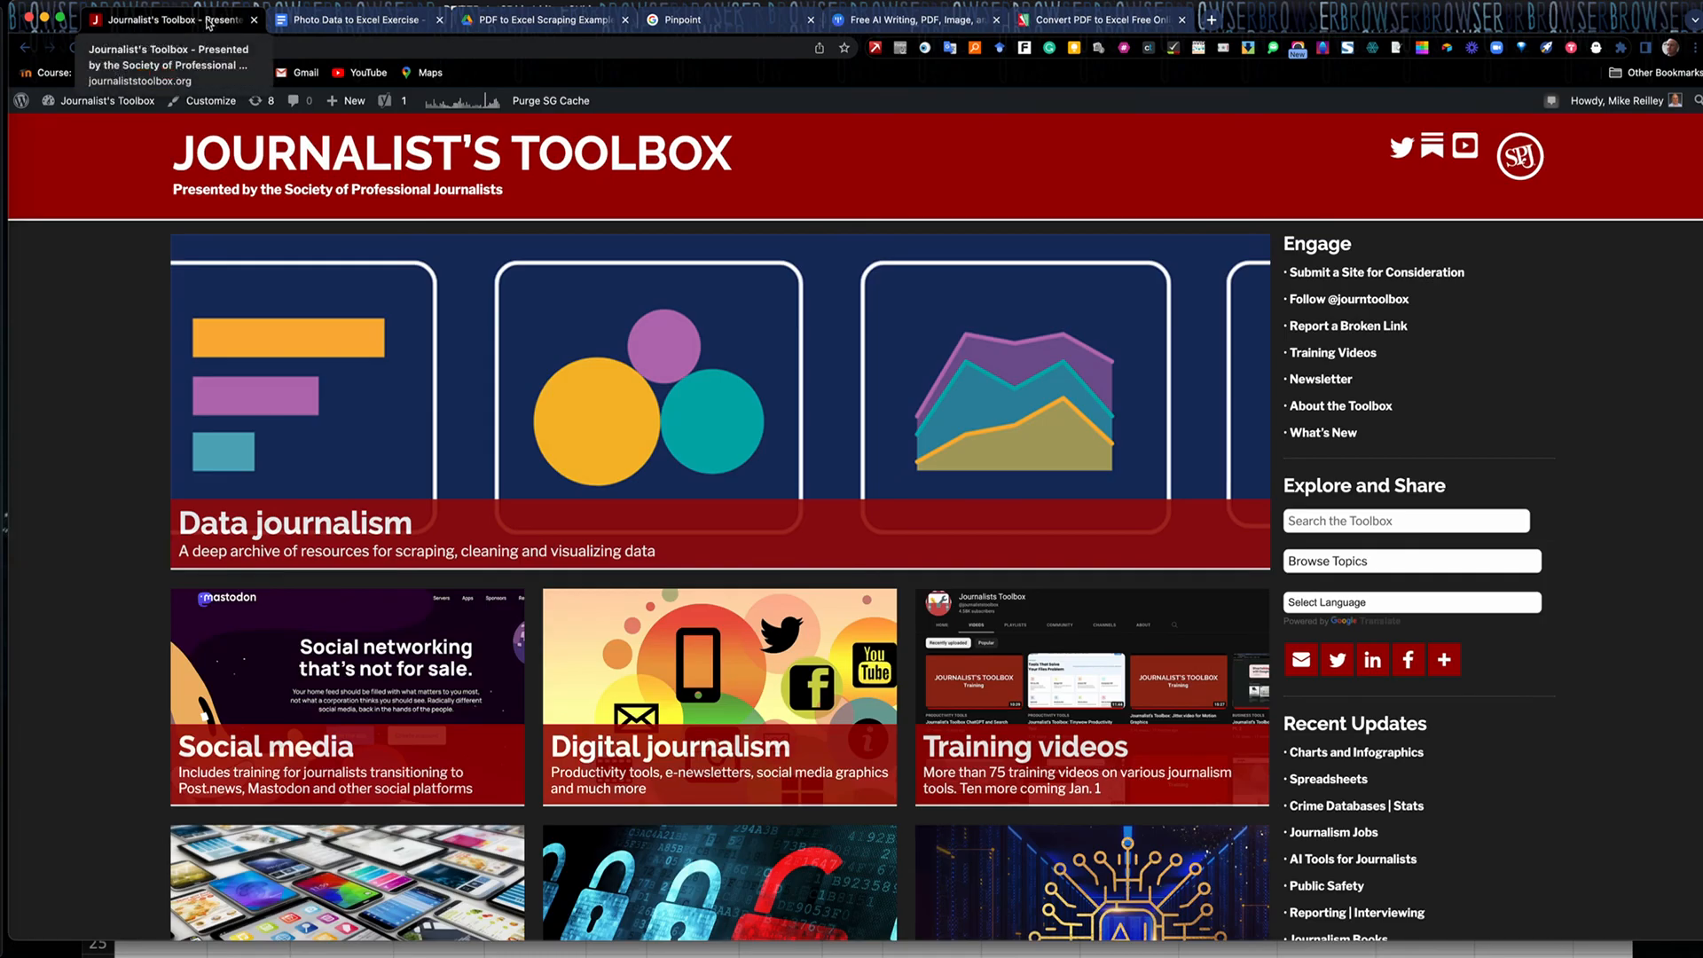
left_click(358, 19)
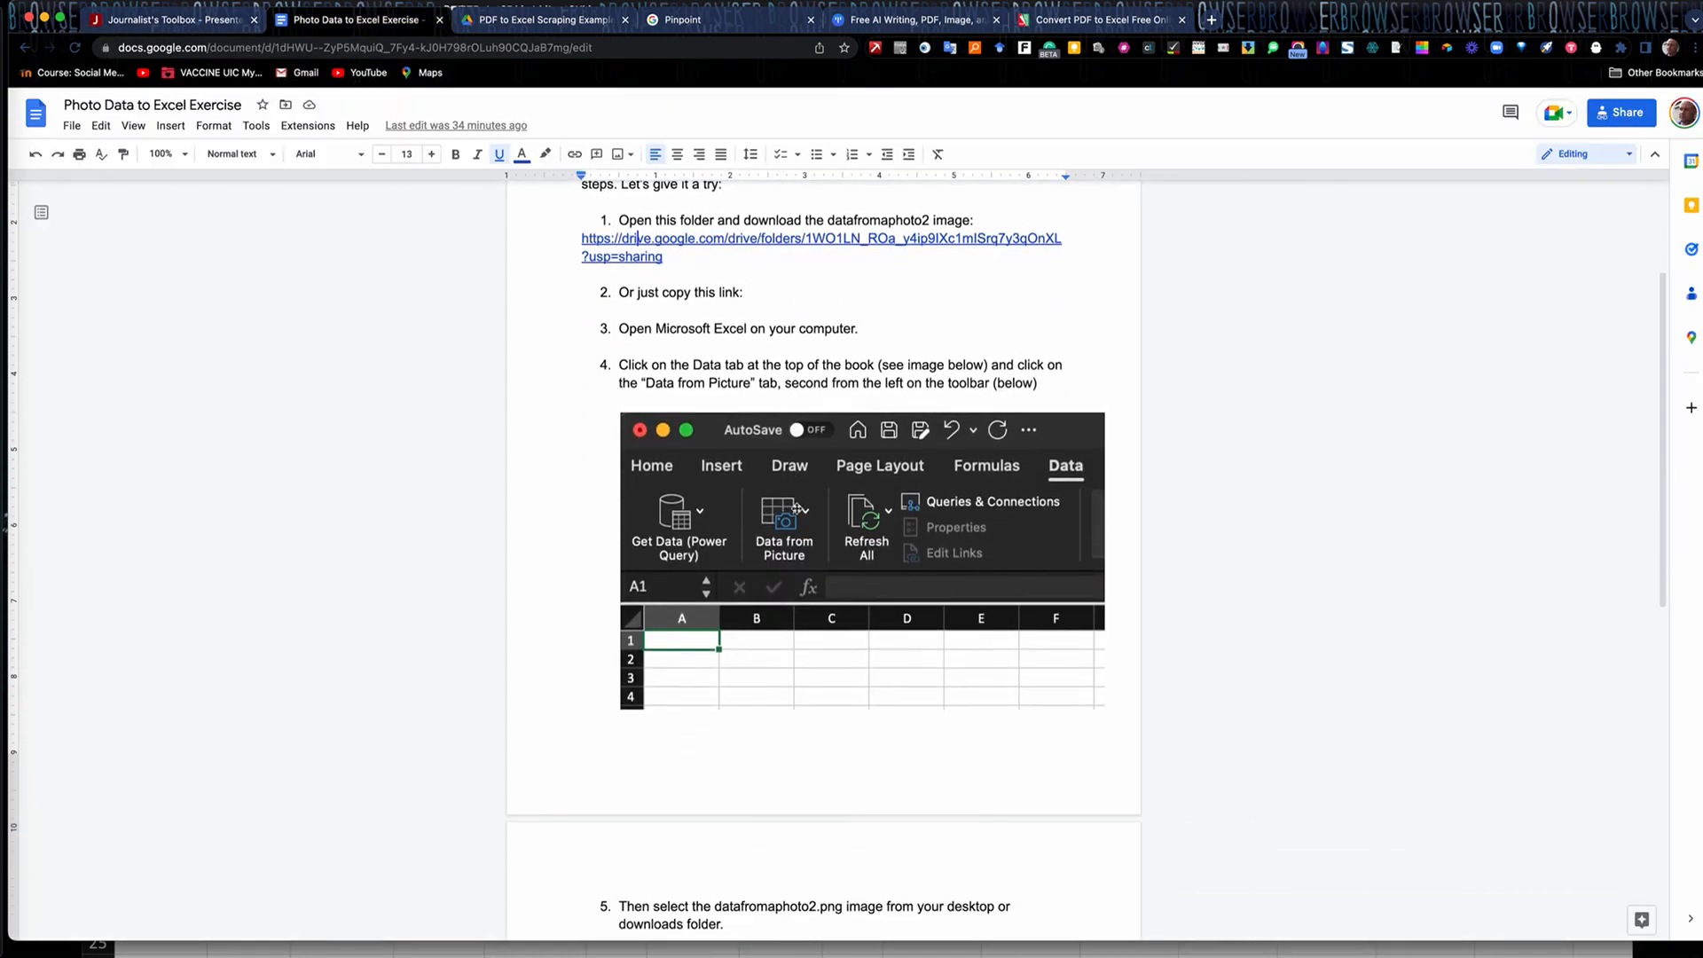
scroll("down", 3)
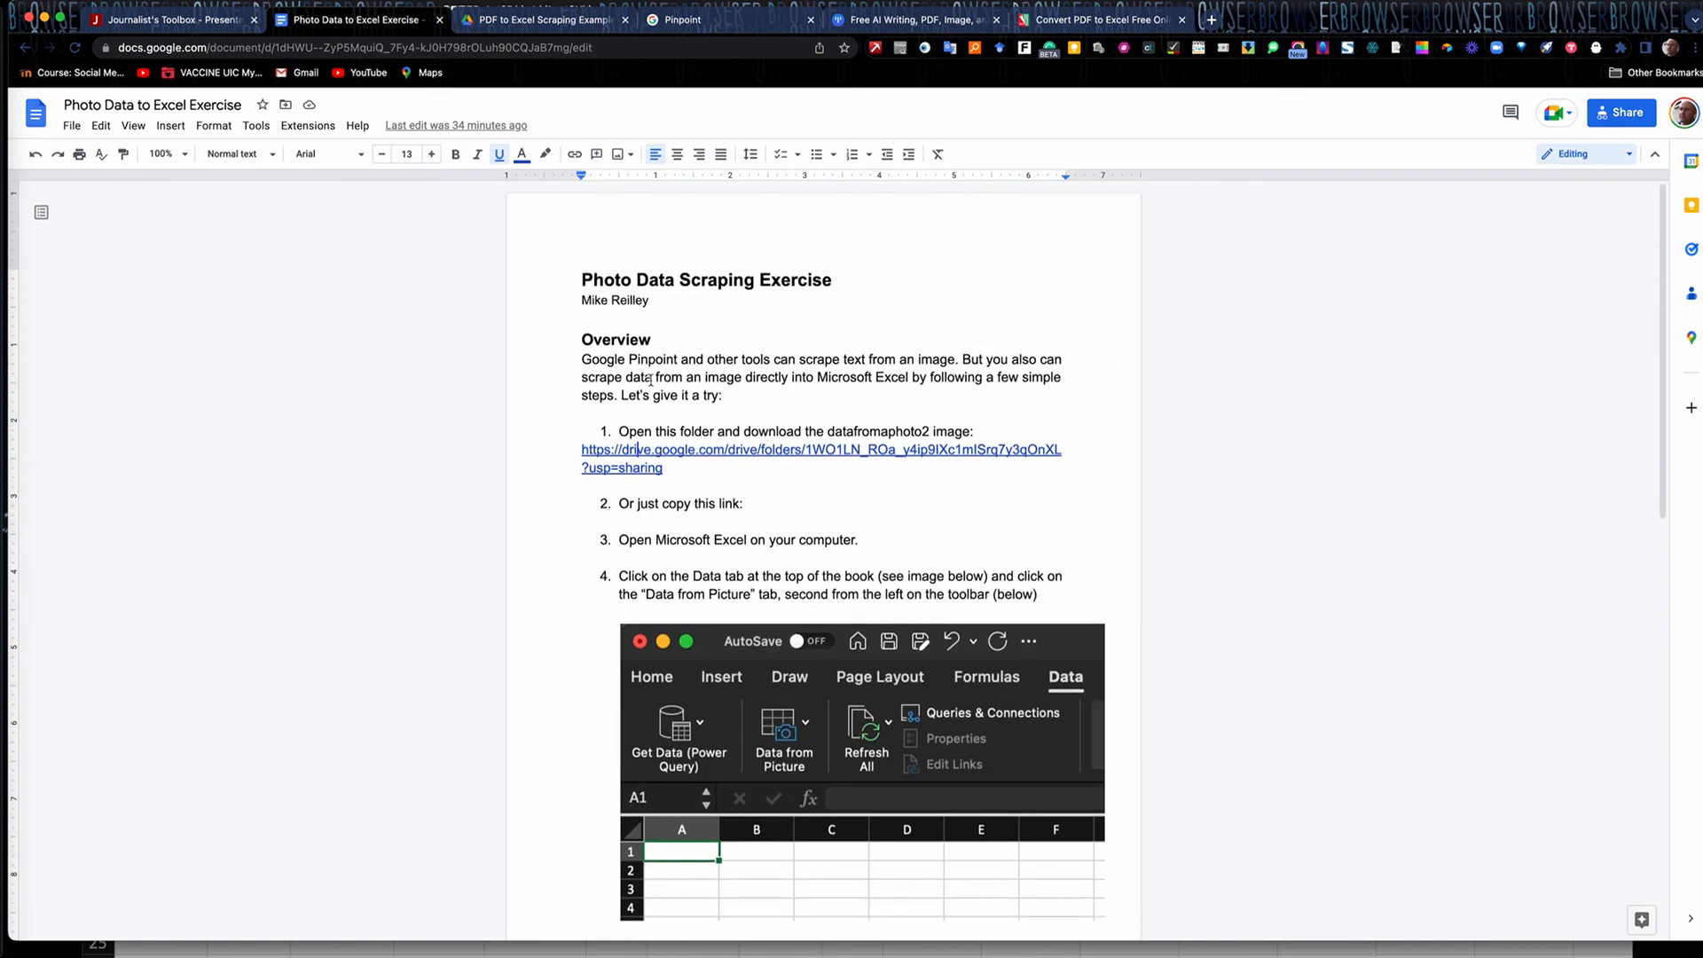
mouse_move(745, 298)
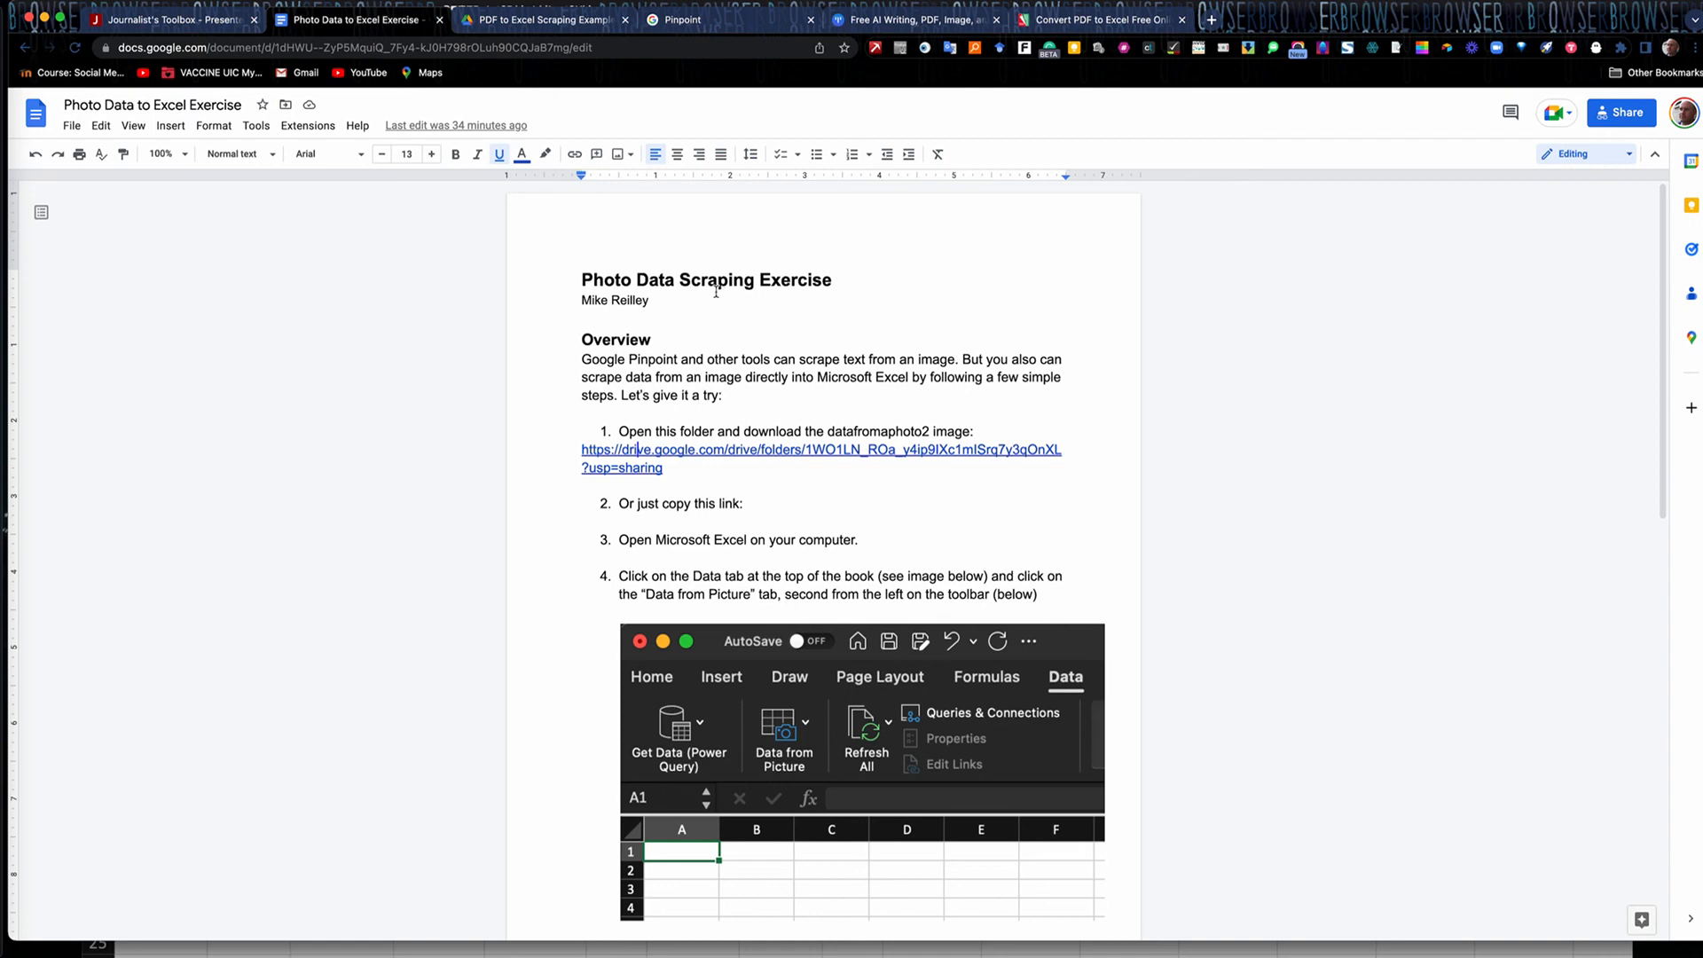
left_click(168, 20)
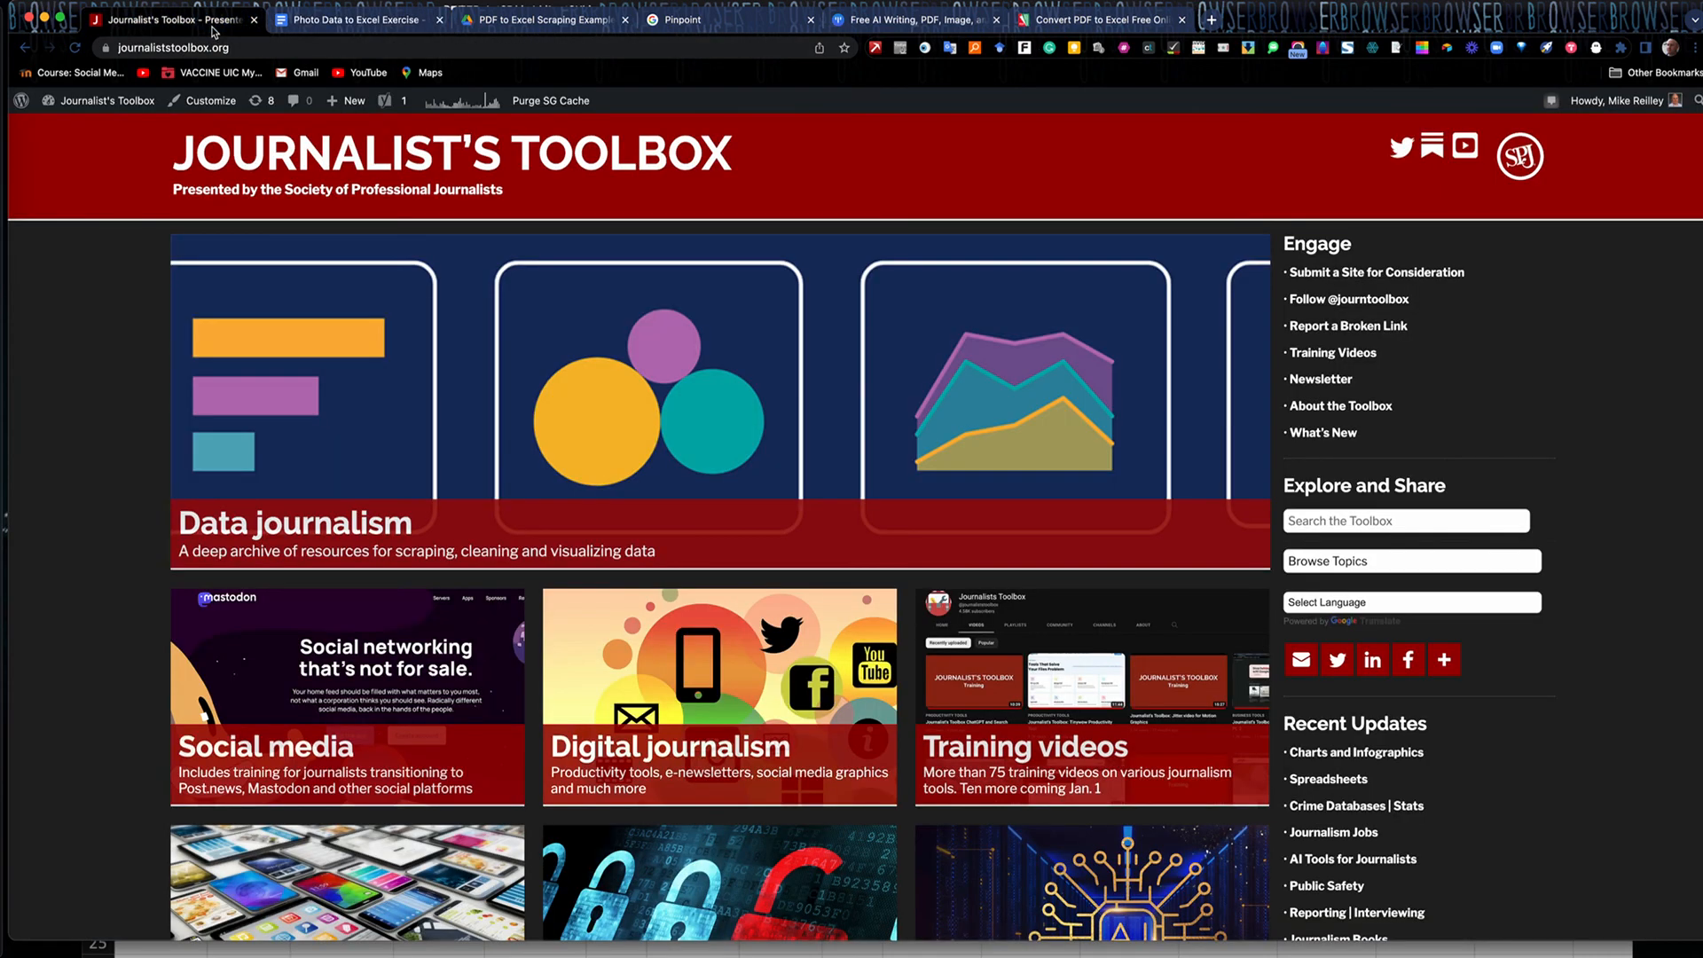